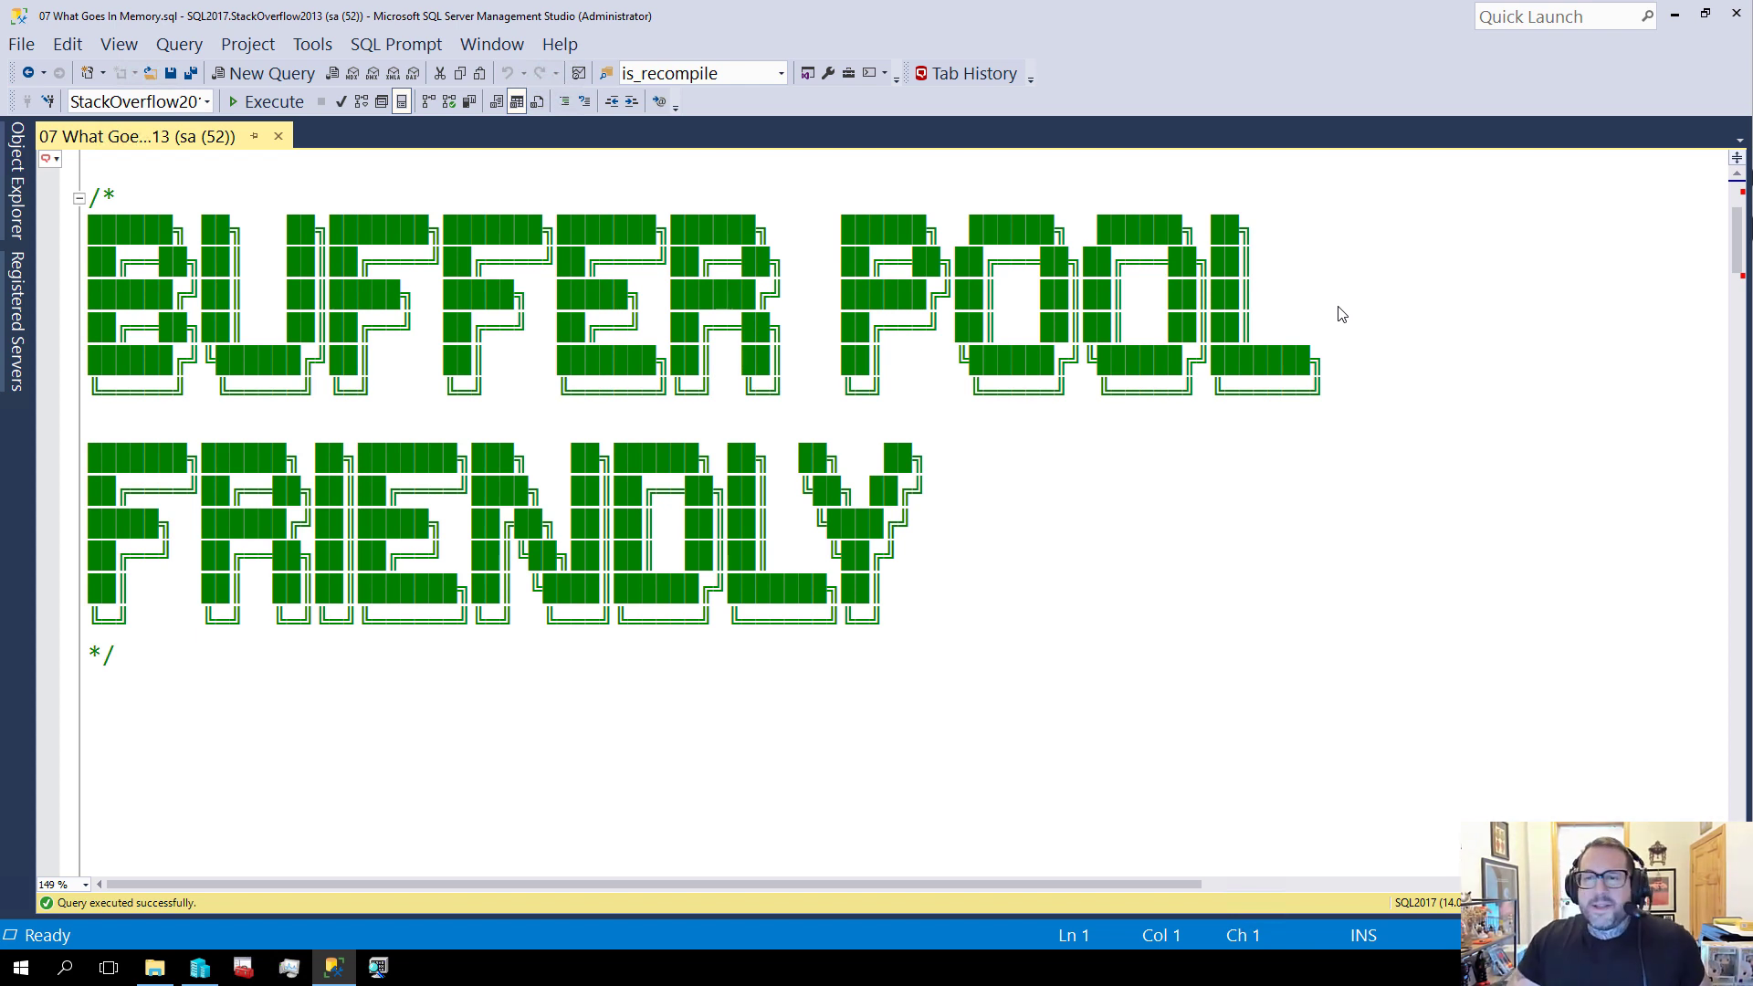
mouse_move(1267, 404)
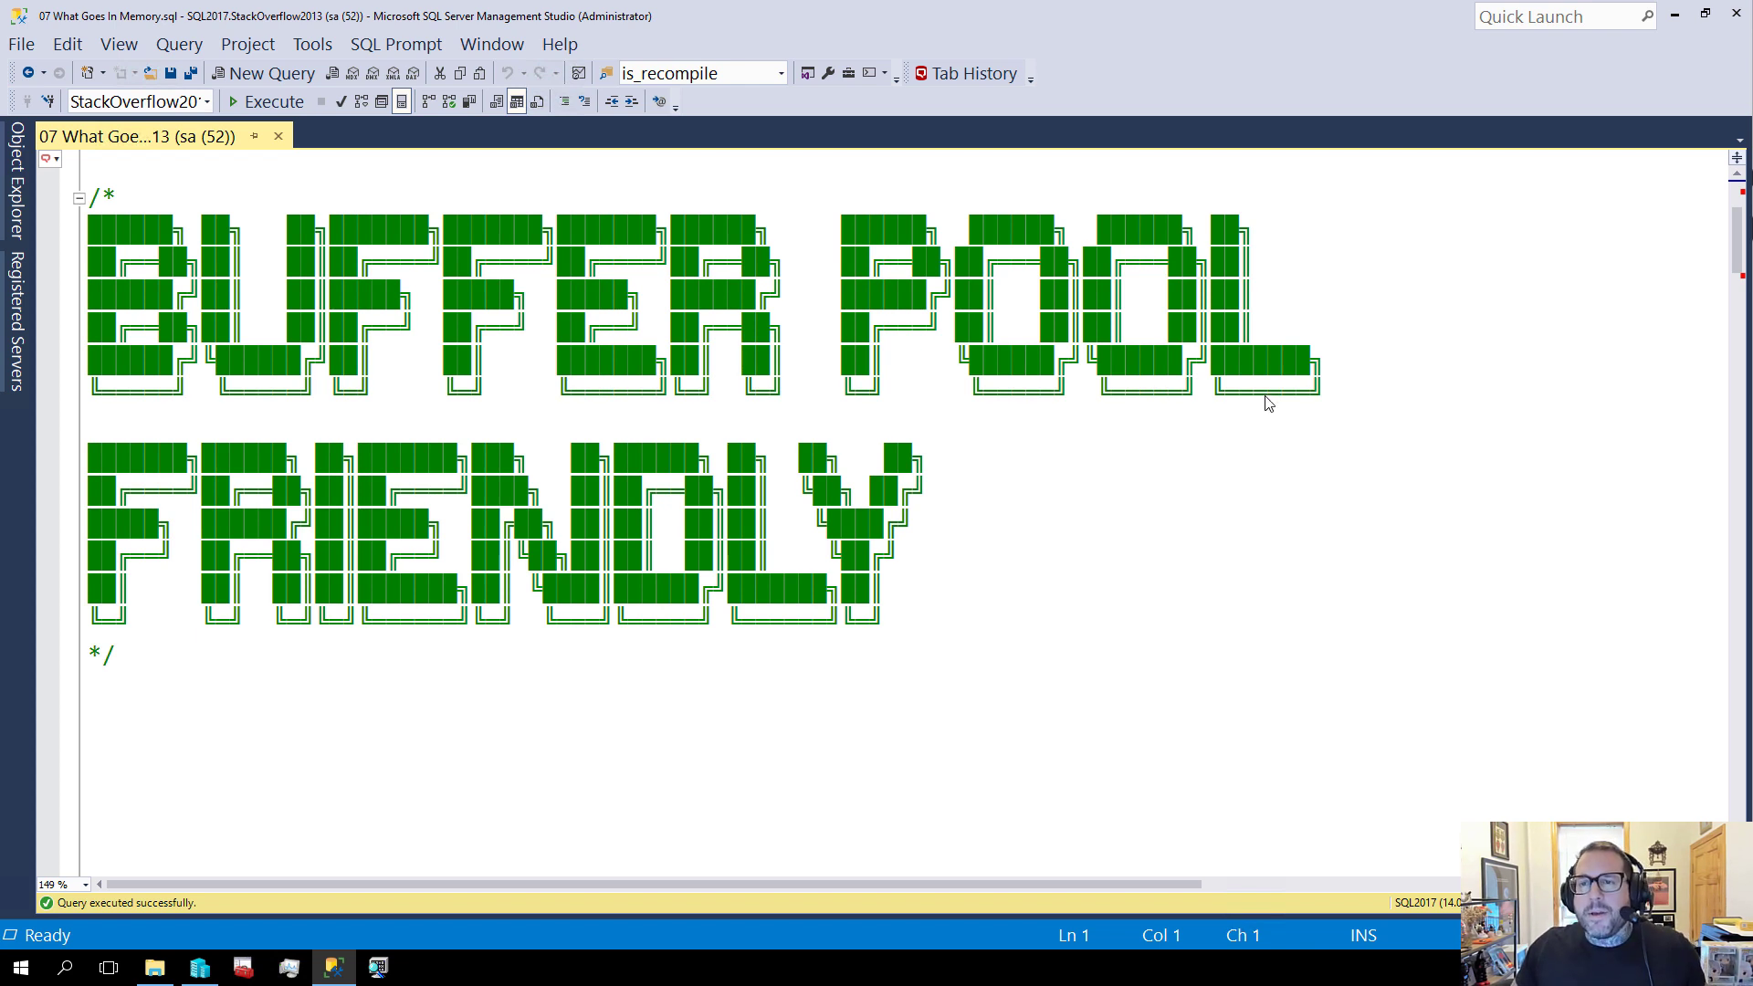
mouse_move(1256, 482)
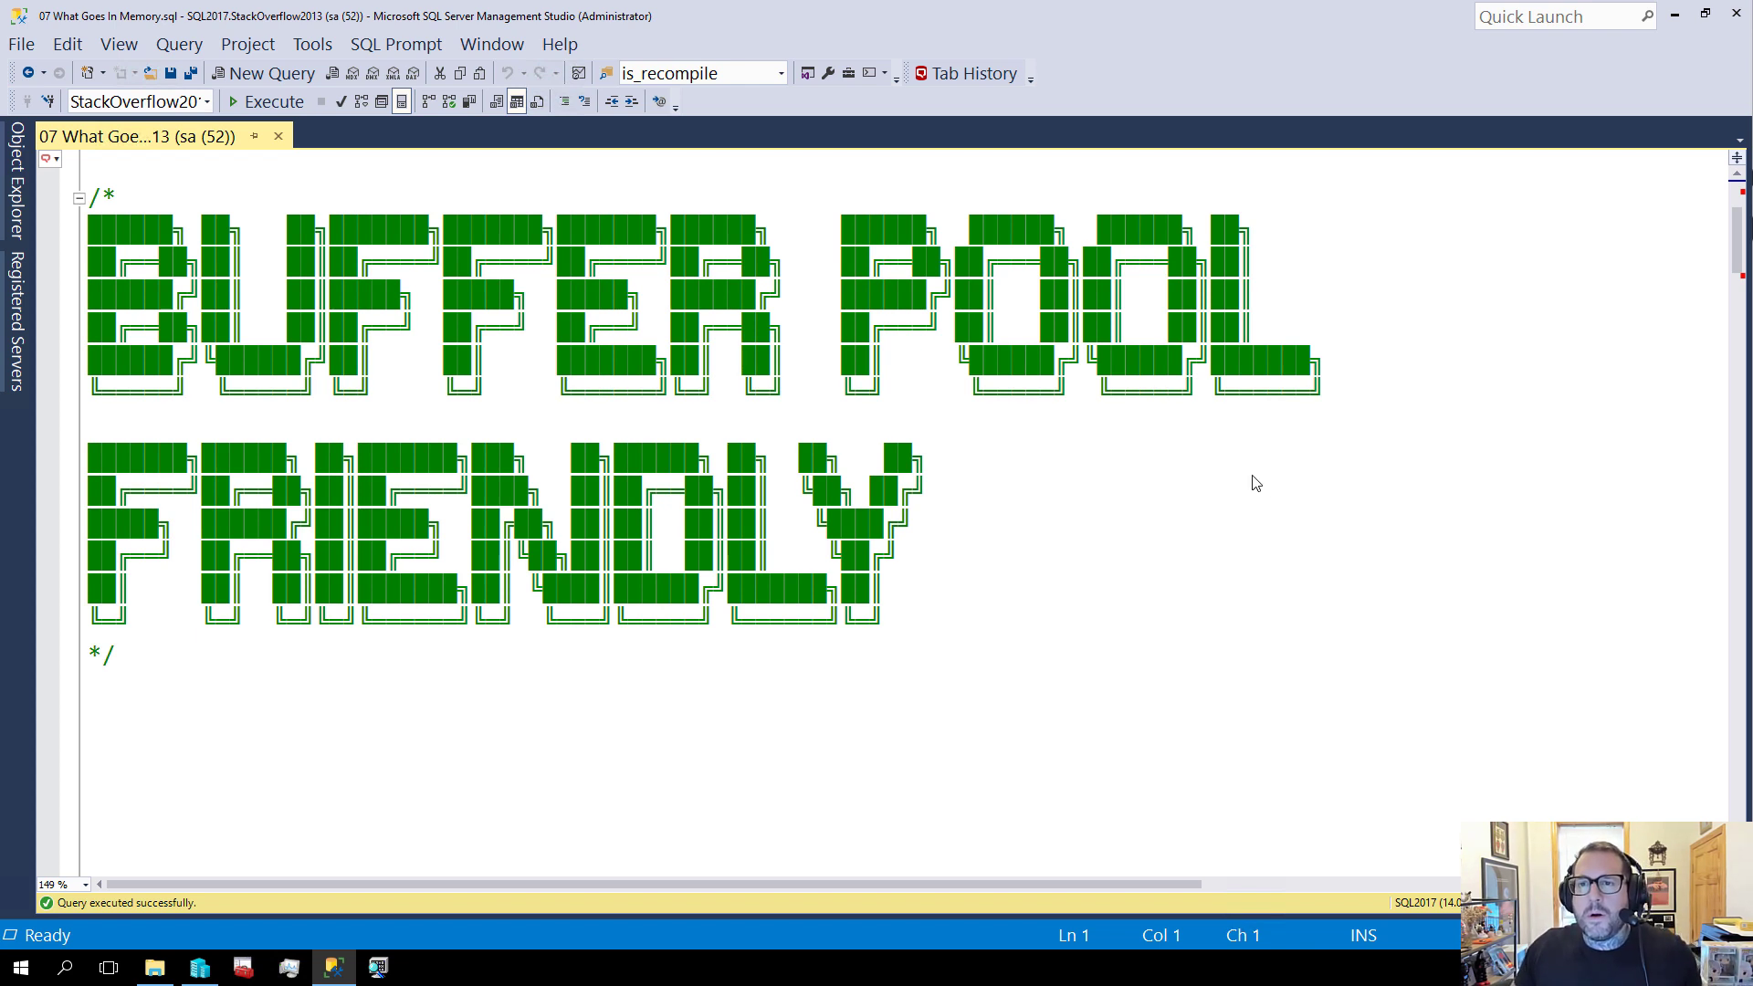
Scroll past the BUFFER POOL FRIENDLY banner to the WhatsUpIndexes and WhatsUpMemory queries
left_click(1117, 492)
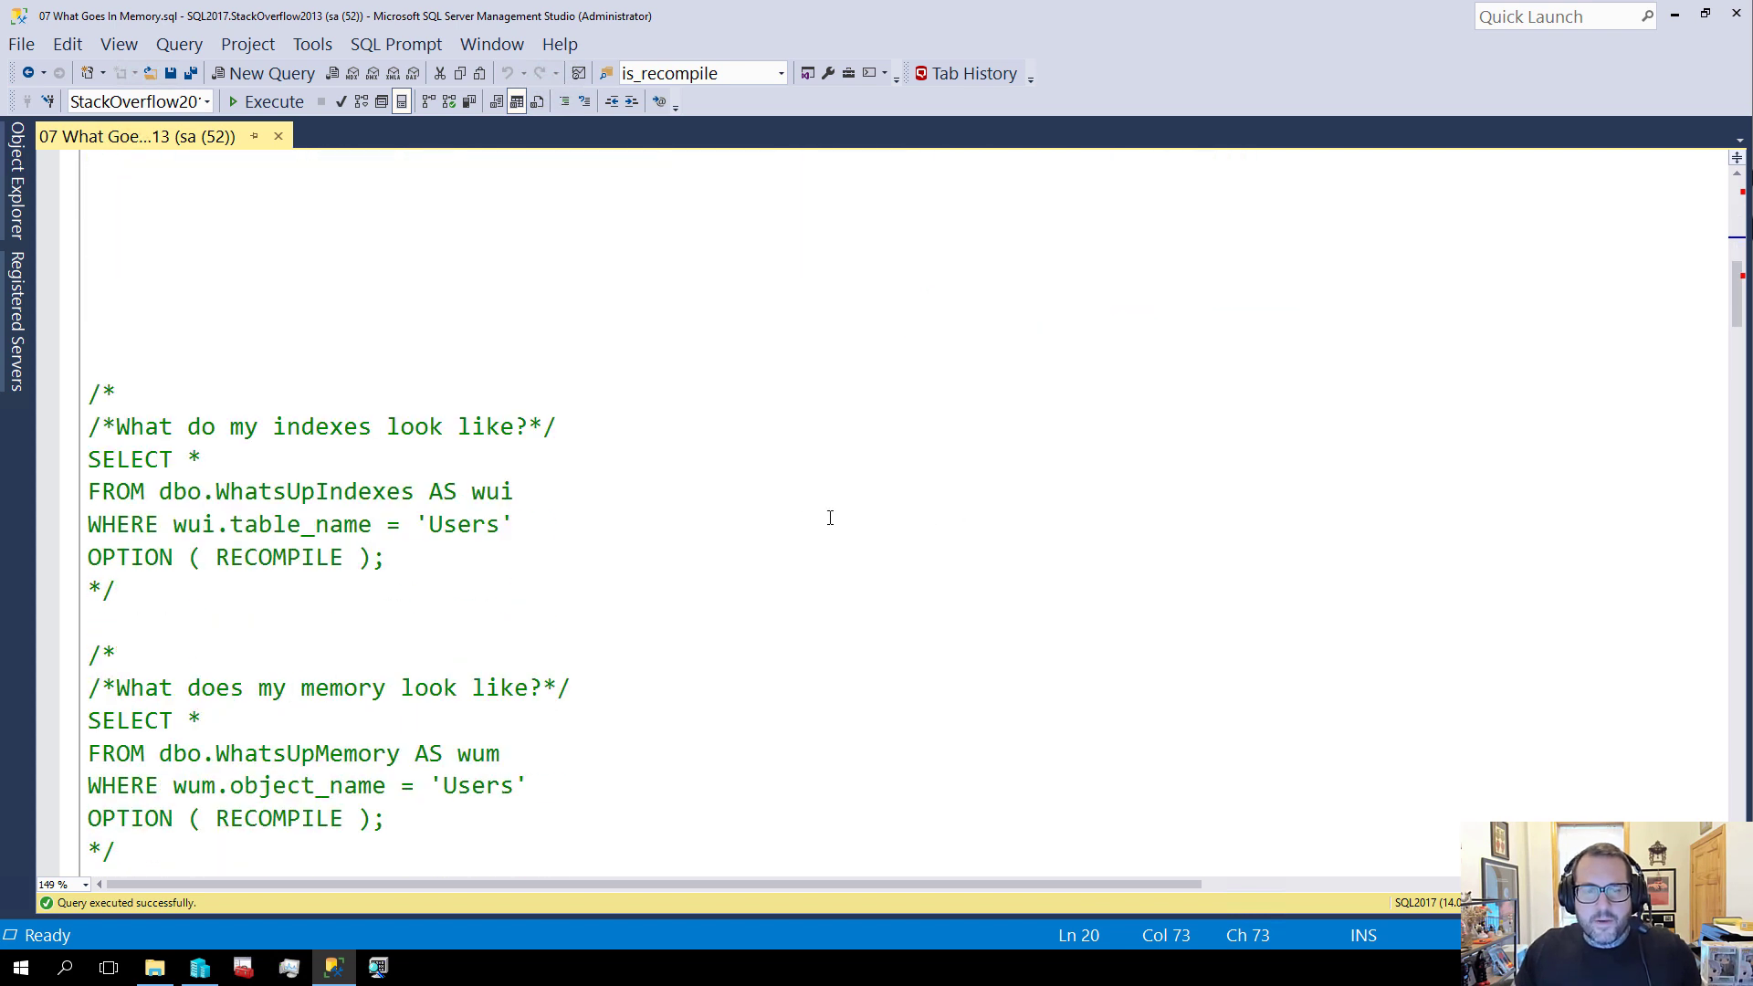
Run WhatsUpIndexes (one PK_Users_Id row, ~348 MB) and WhatsUpMemory (no rows) for Users
scroll("down", 3)
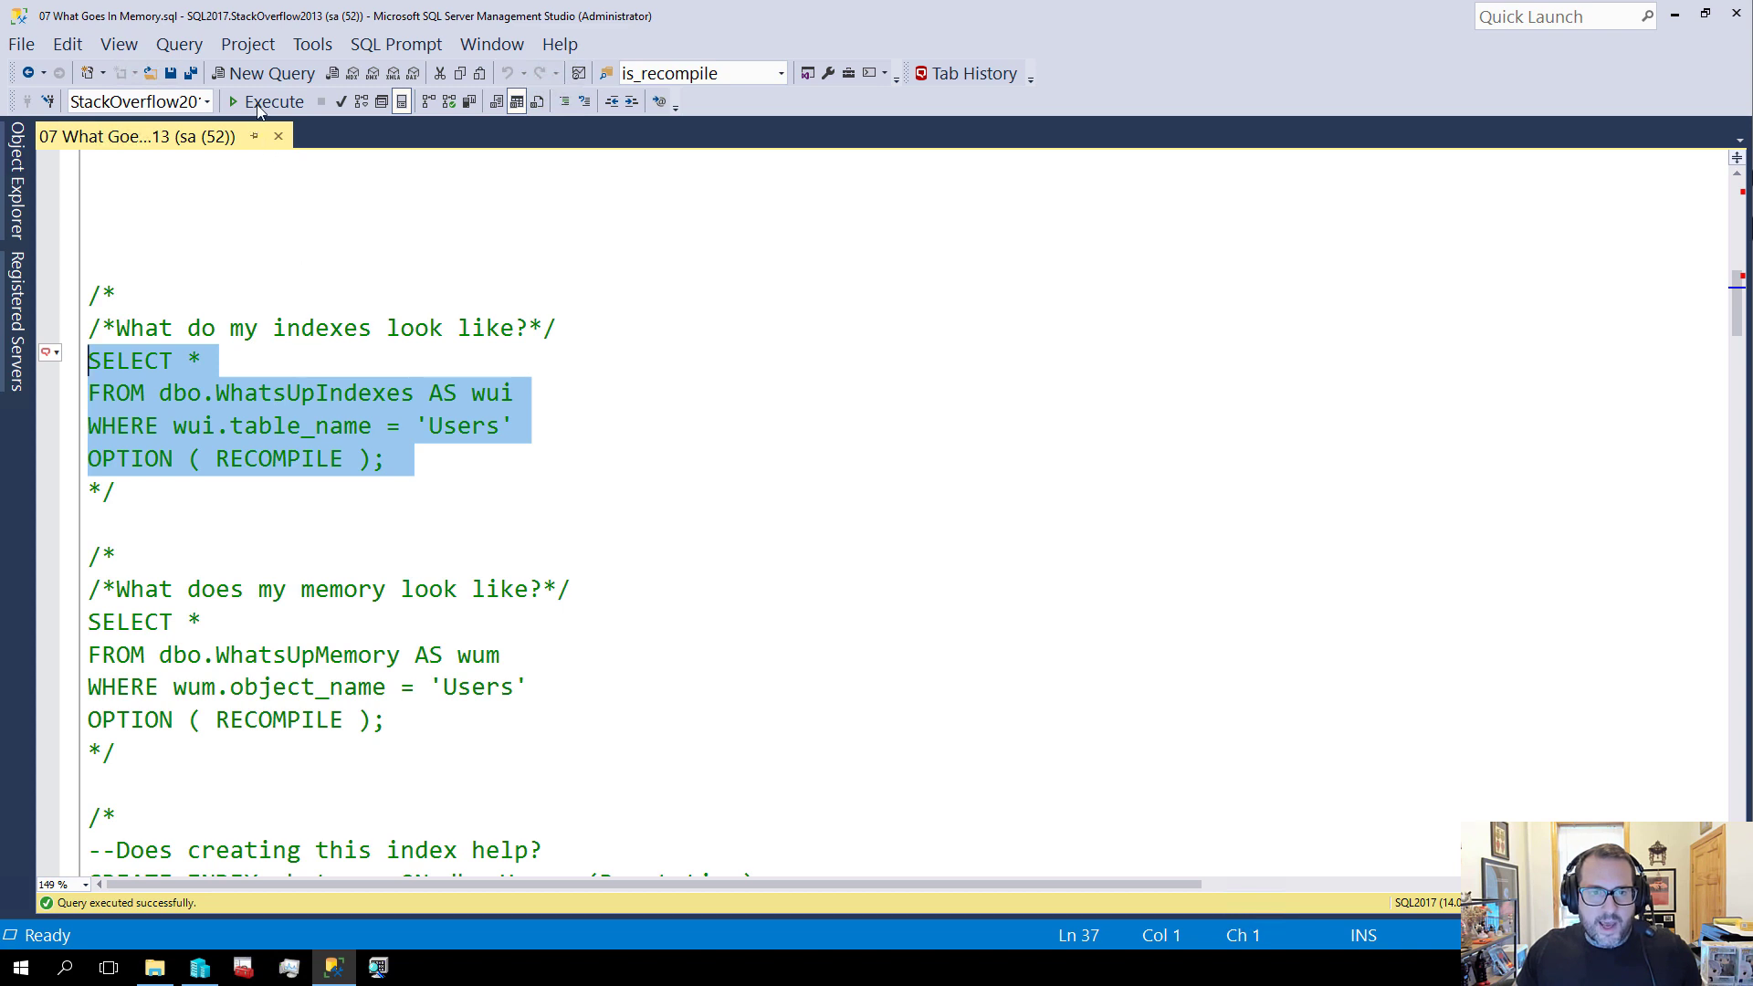
left_click(272, 102)
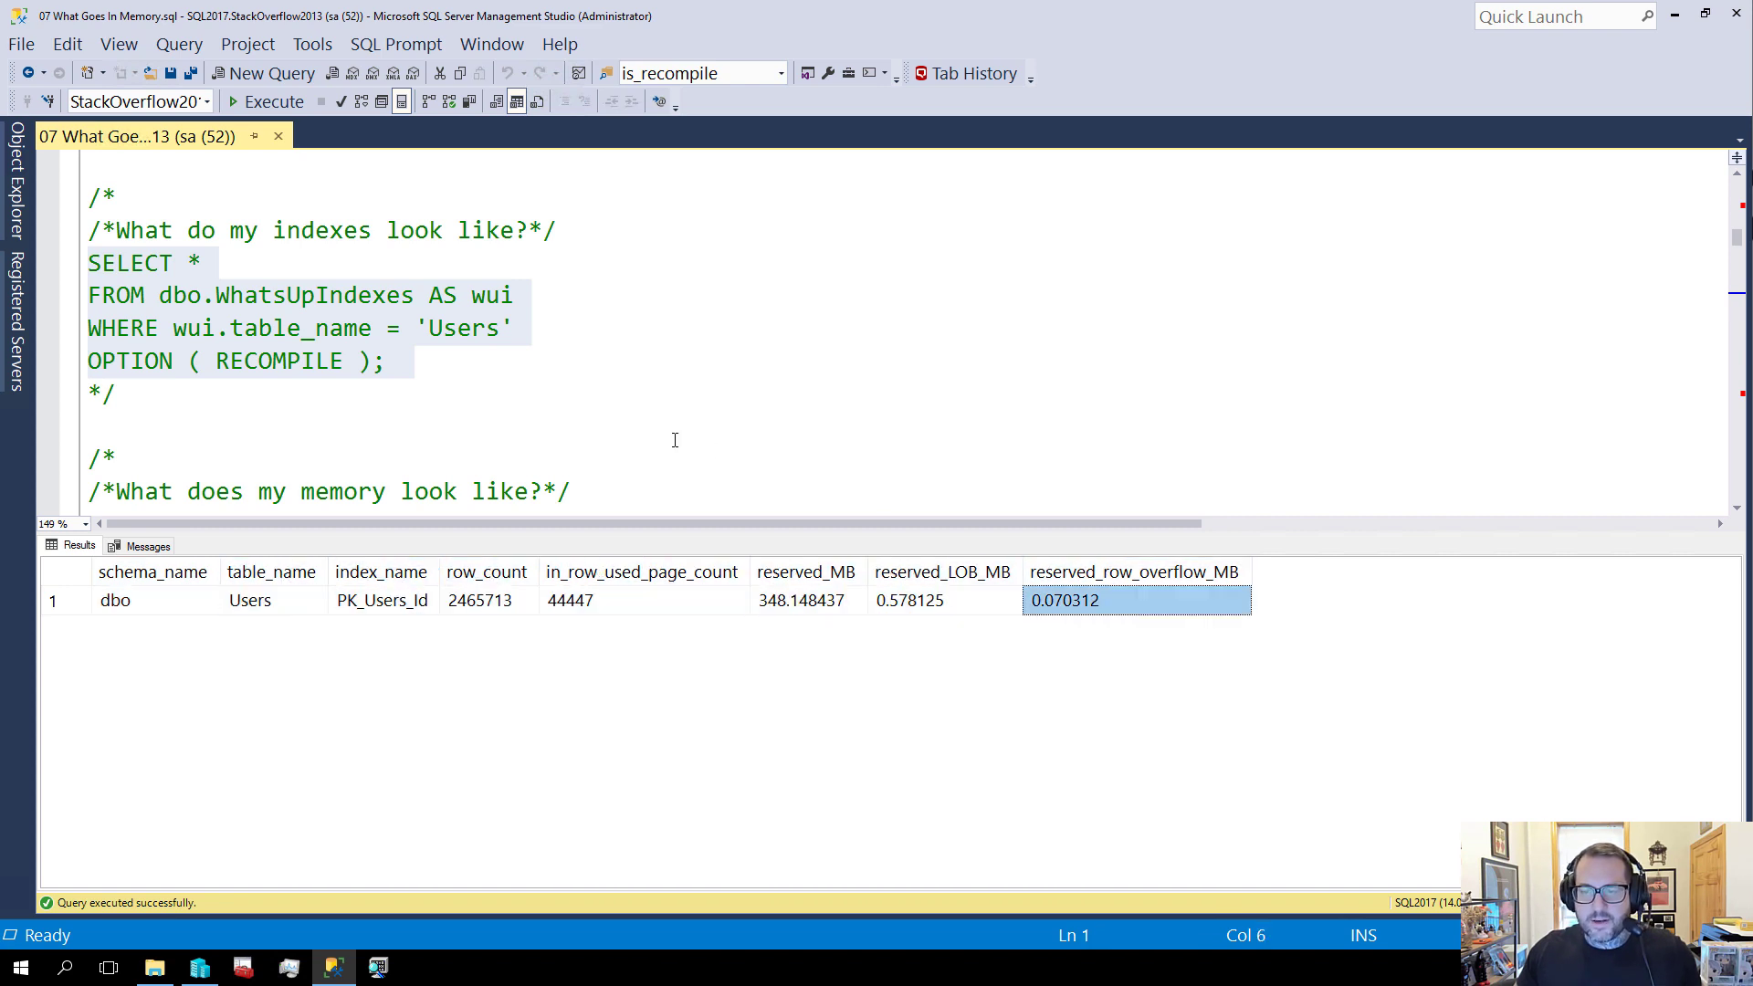
left_click(501, 327)
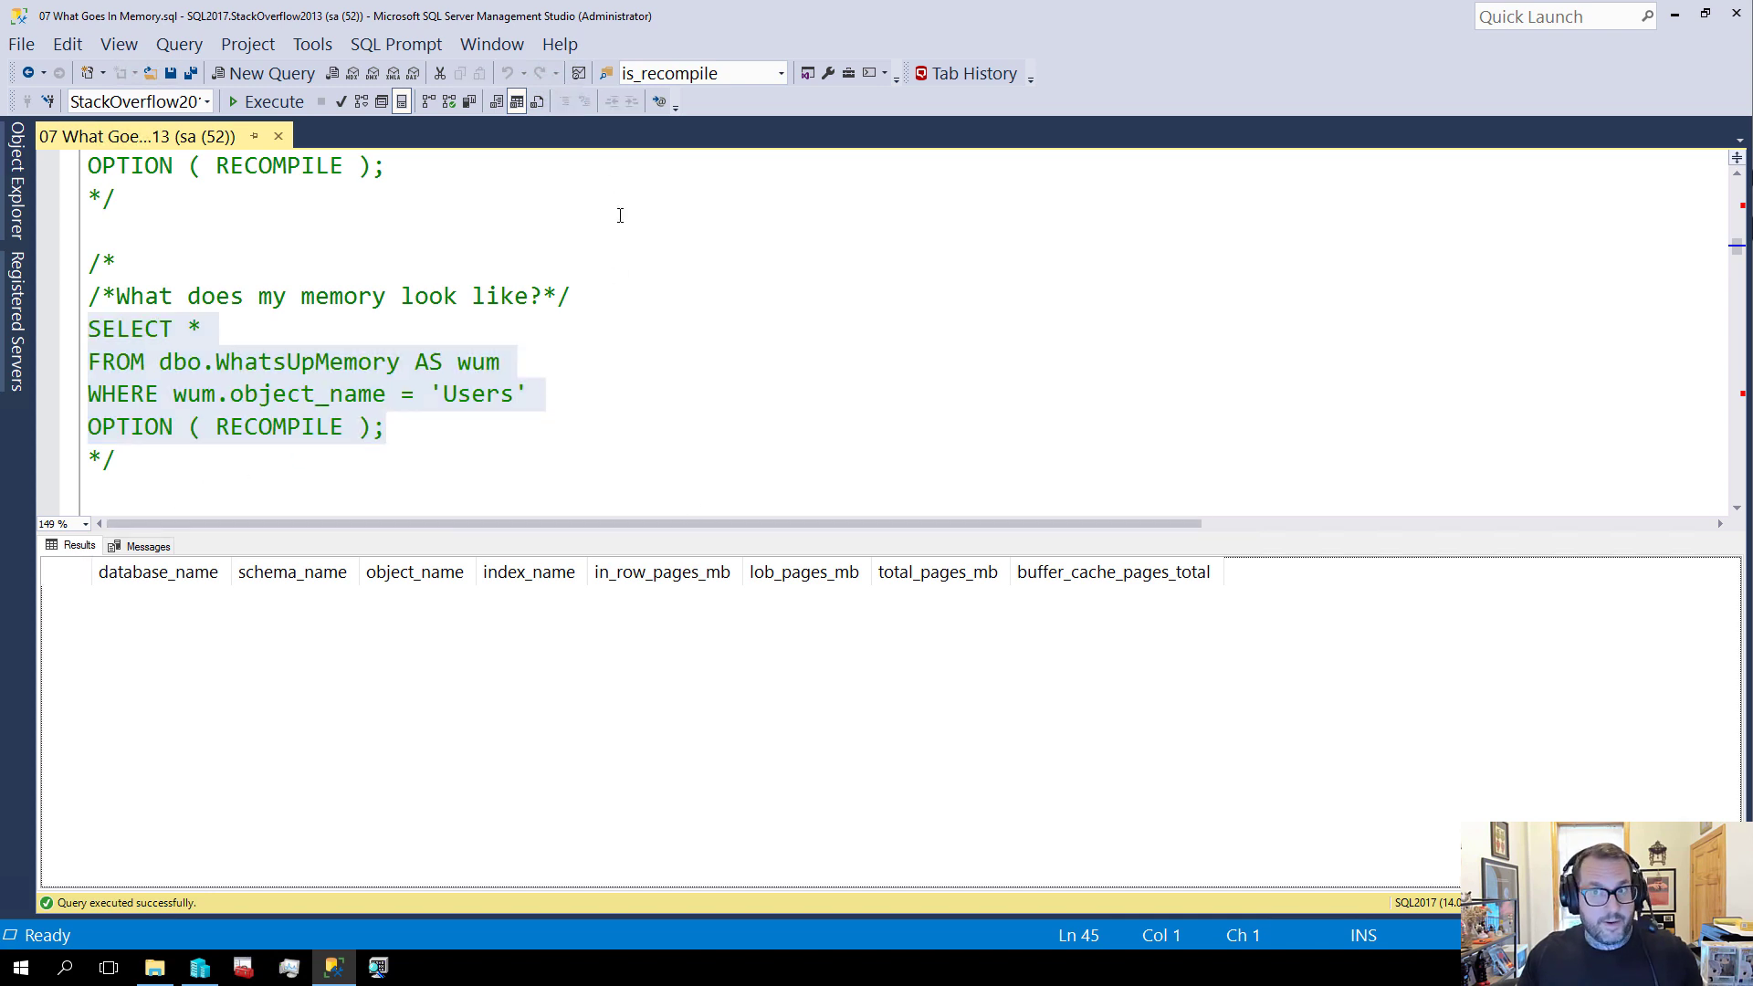
mouse_move(526, 211)
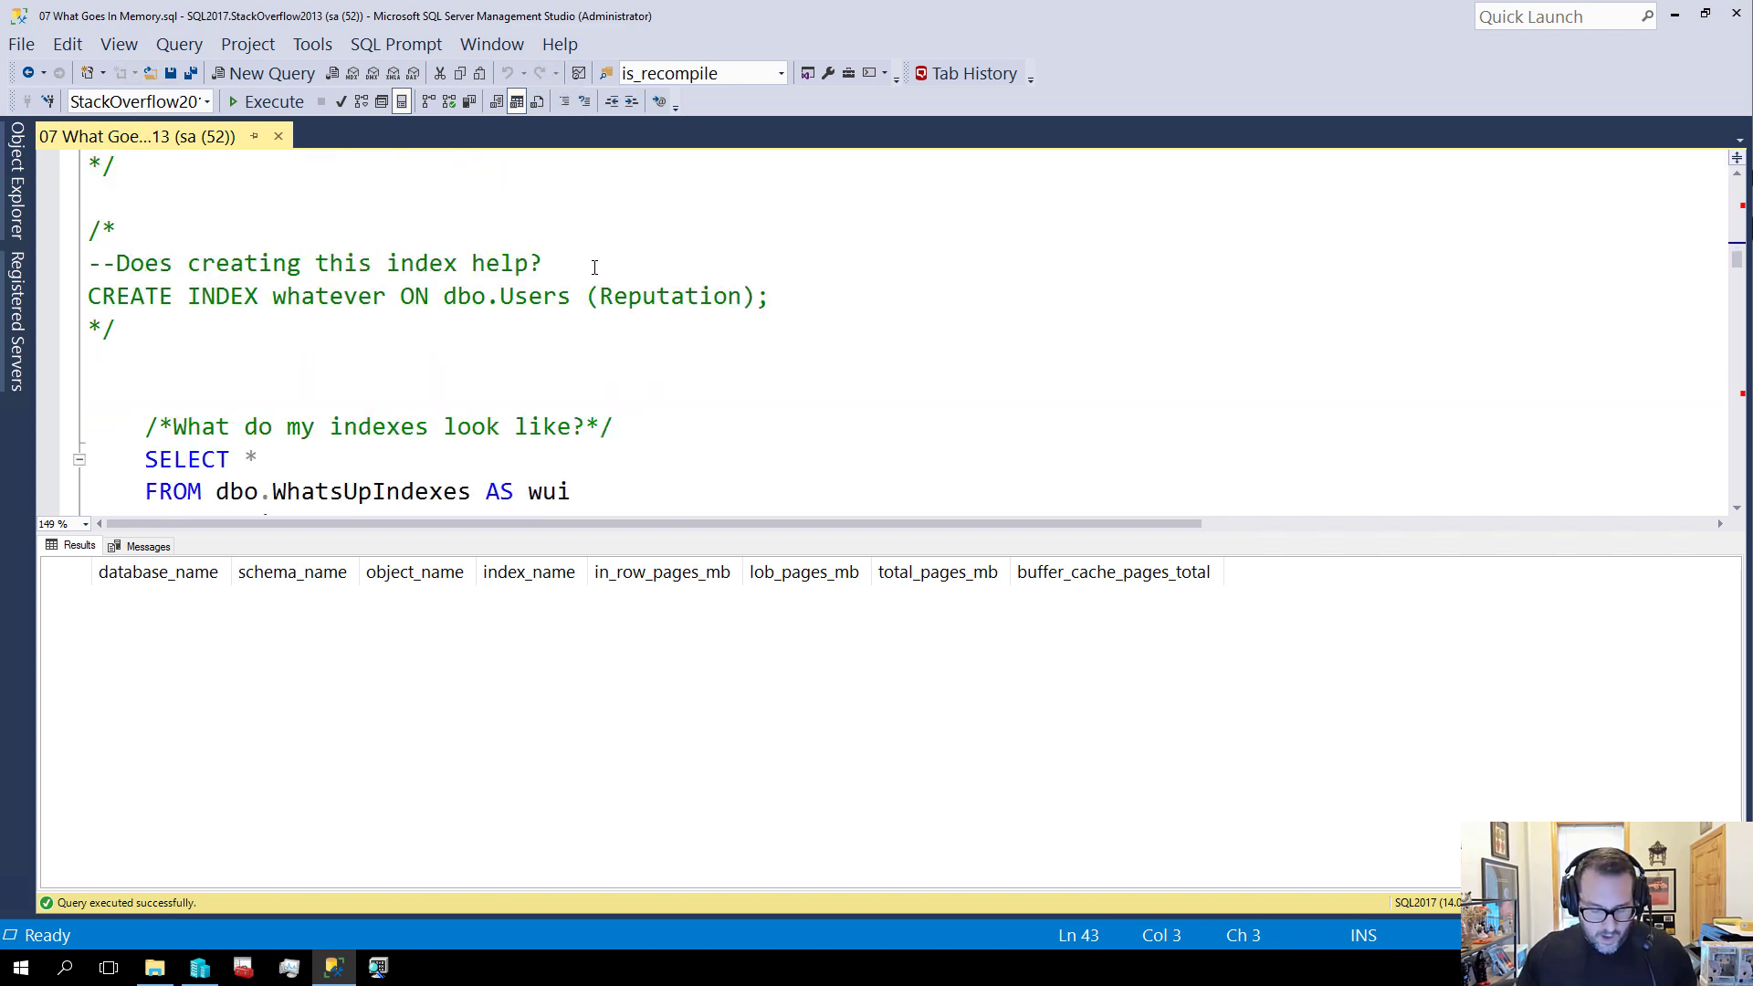
Select the uncommented demo batch from the index query through the final WhatsUpMemory query
scroll("down", 3)
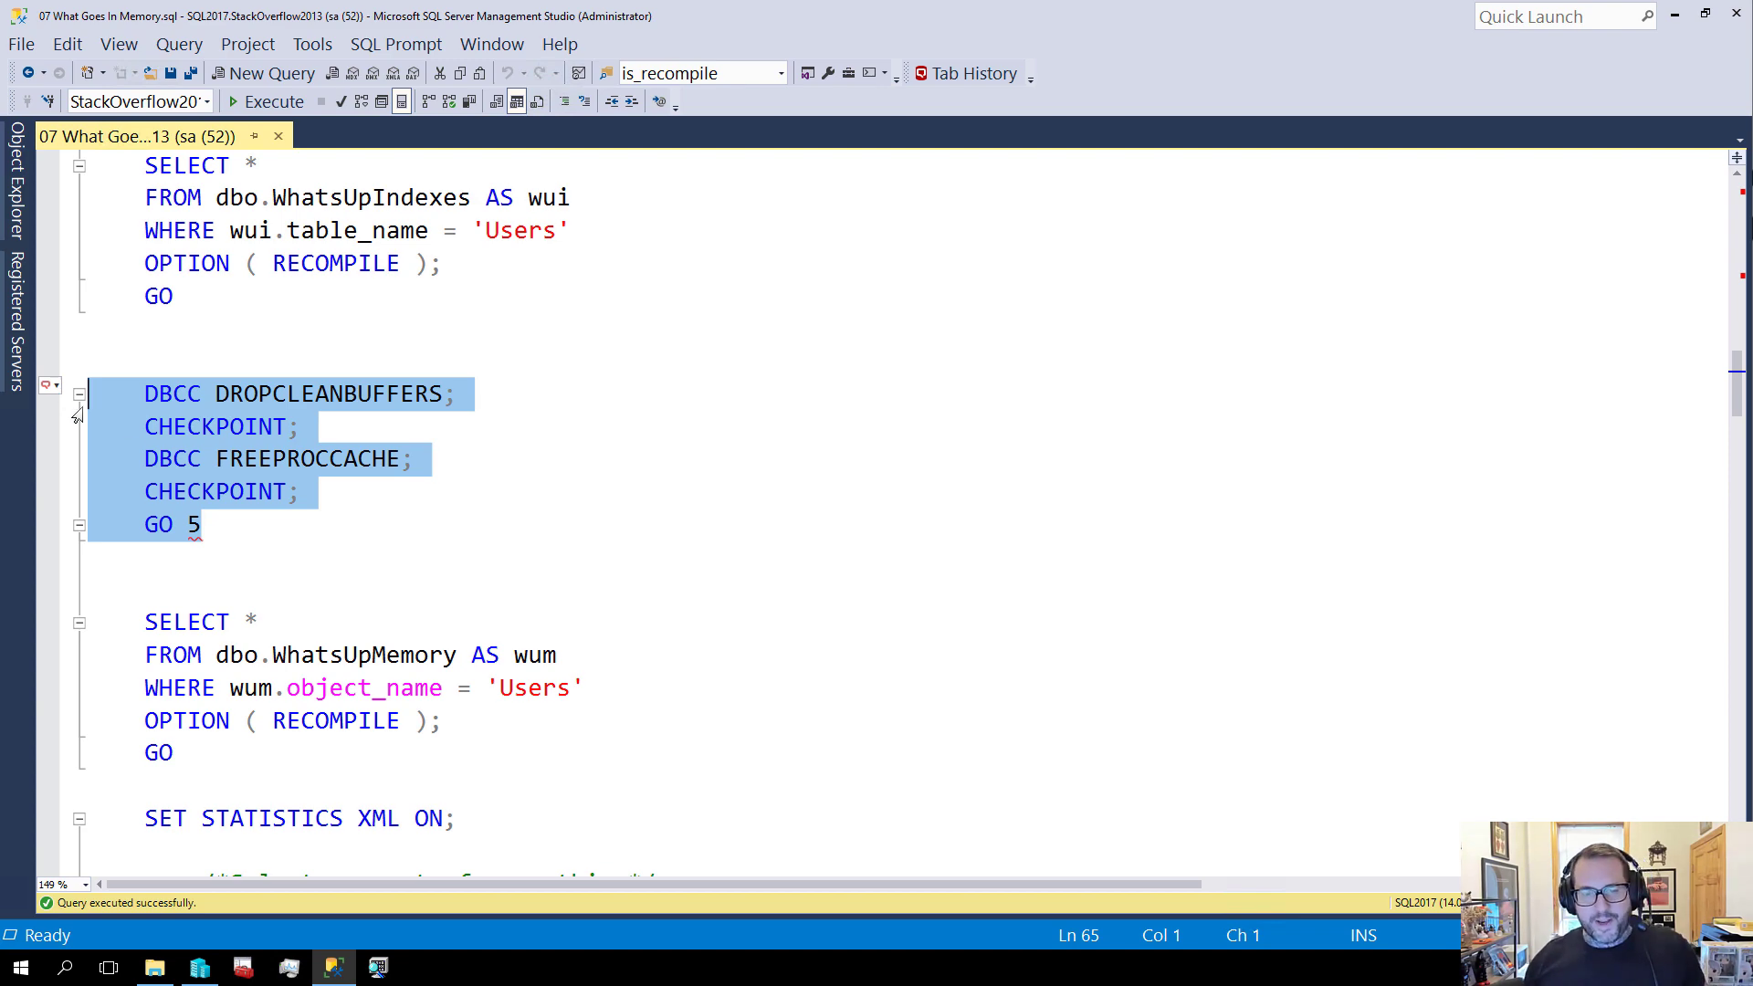
scroll("down", 3)
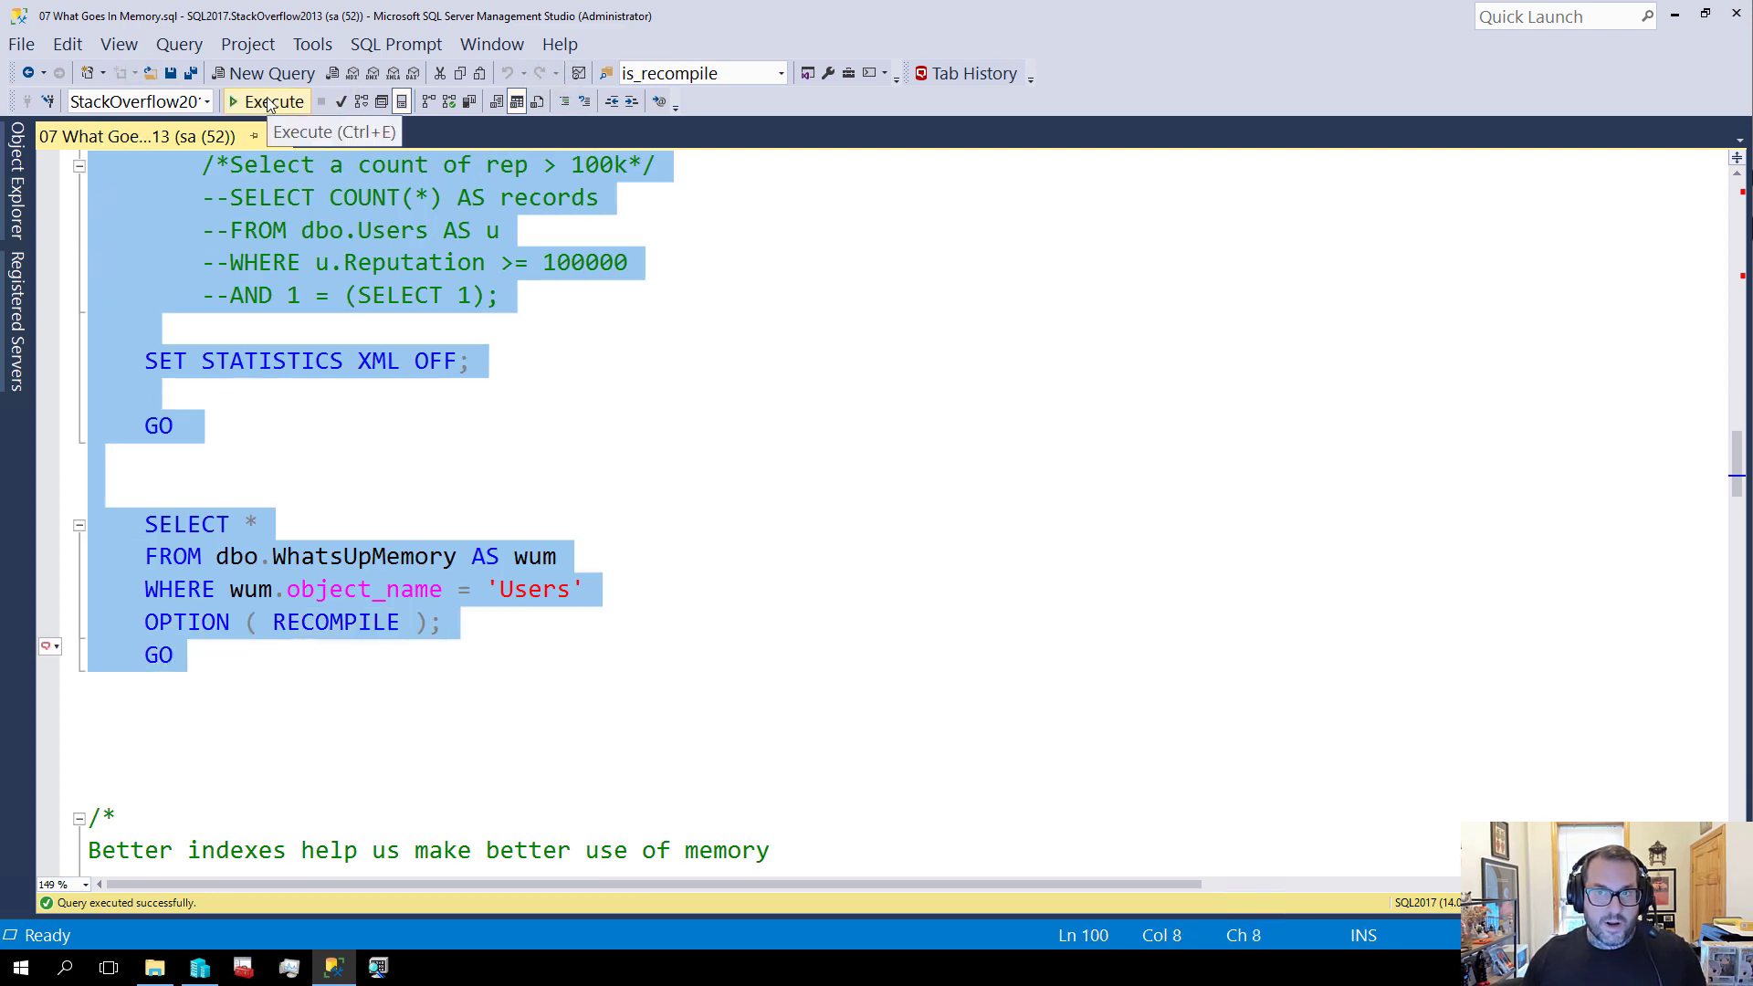
Execute the batch: 2,465,713 users counted and about 347 MB of Users now cached
left_click(274, 102)
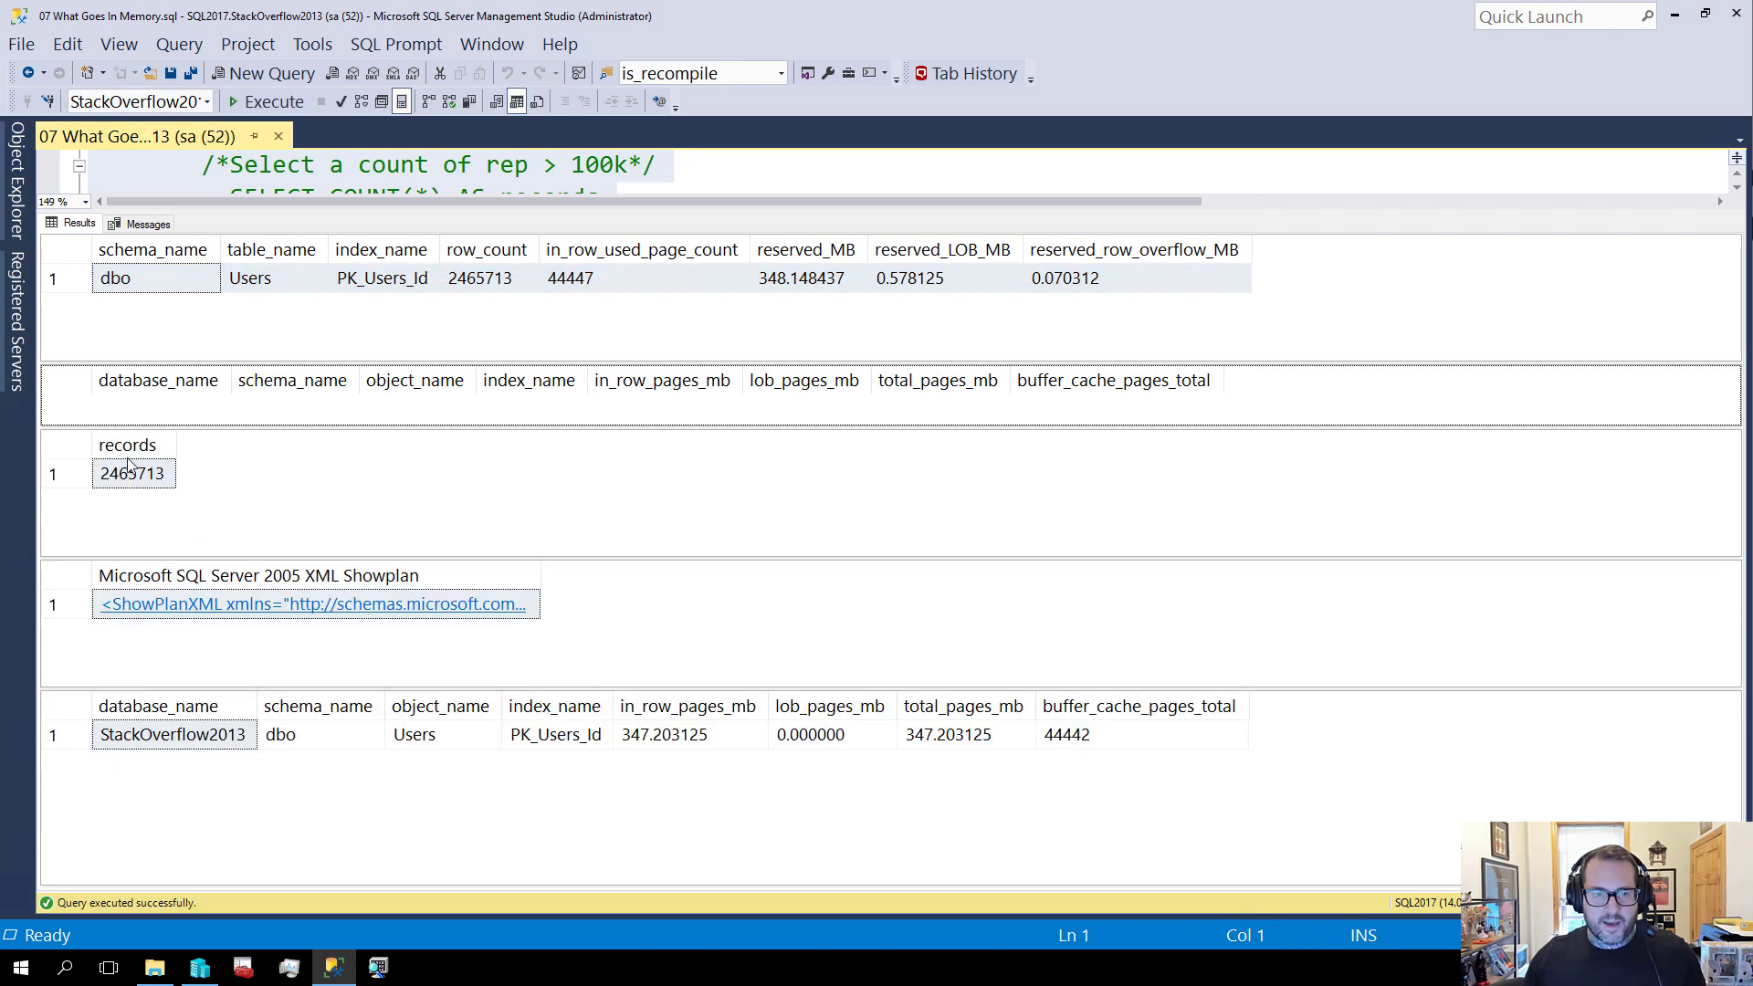
left_click(133, 473)
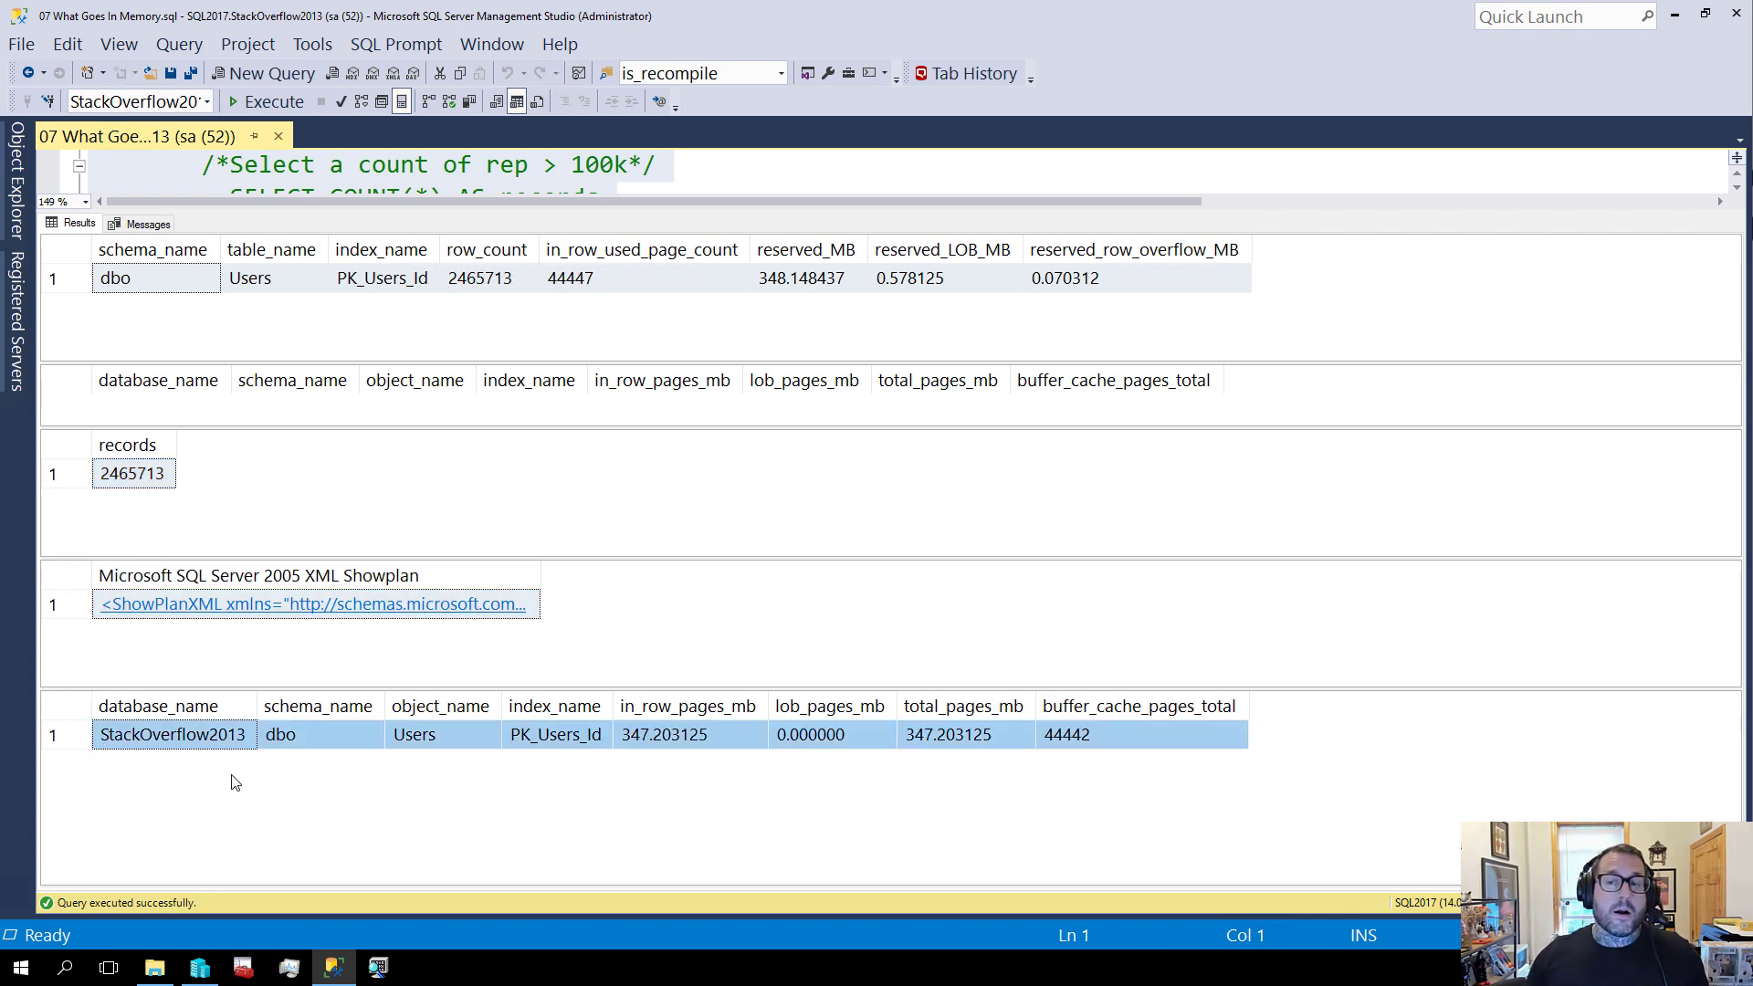
mouse_move(399, 749)
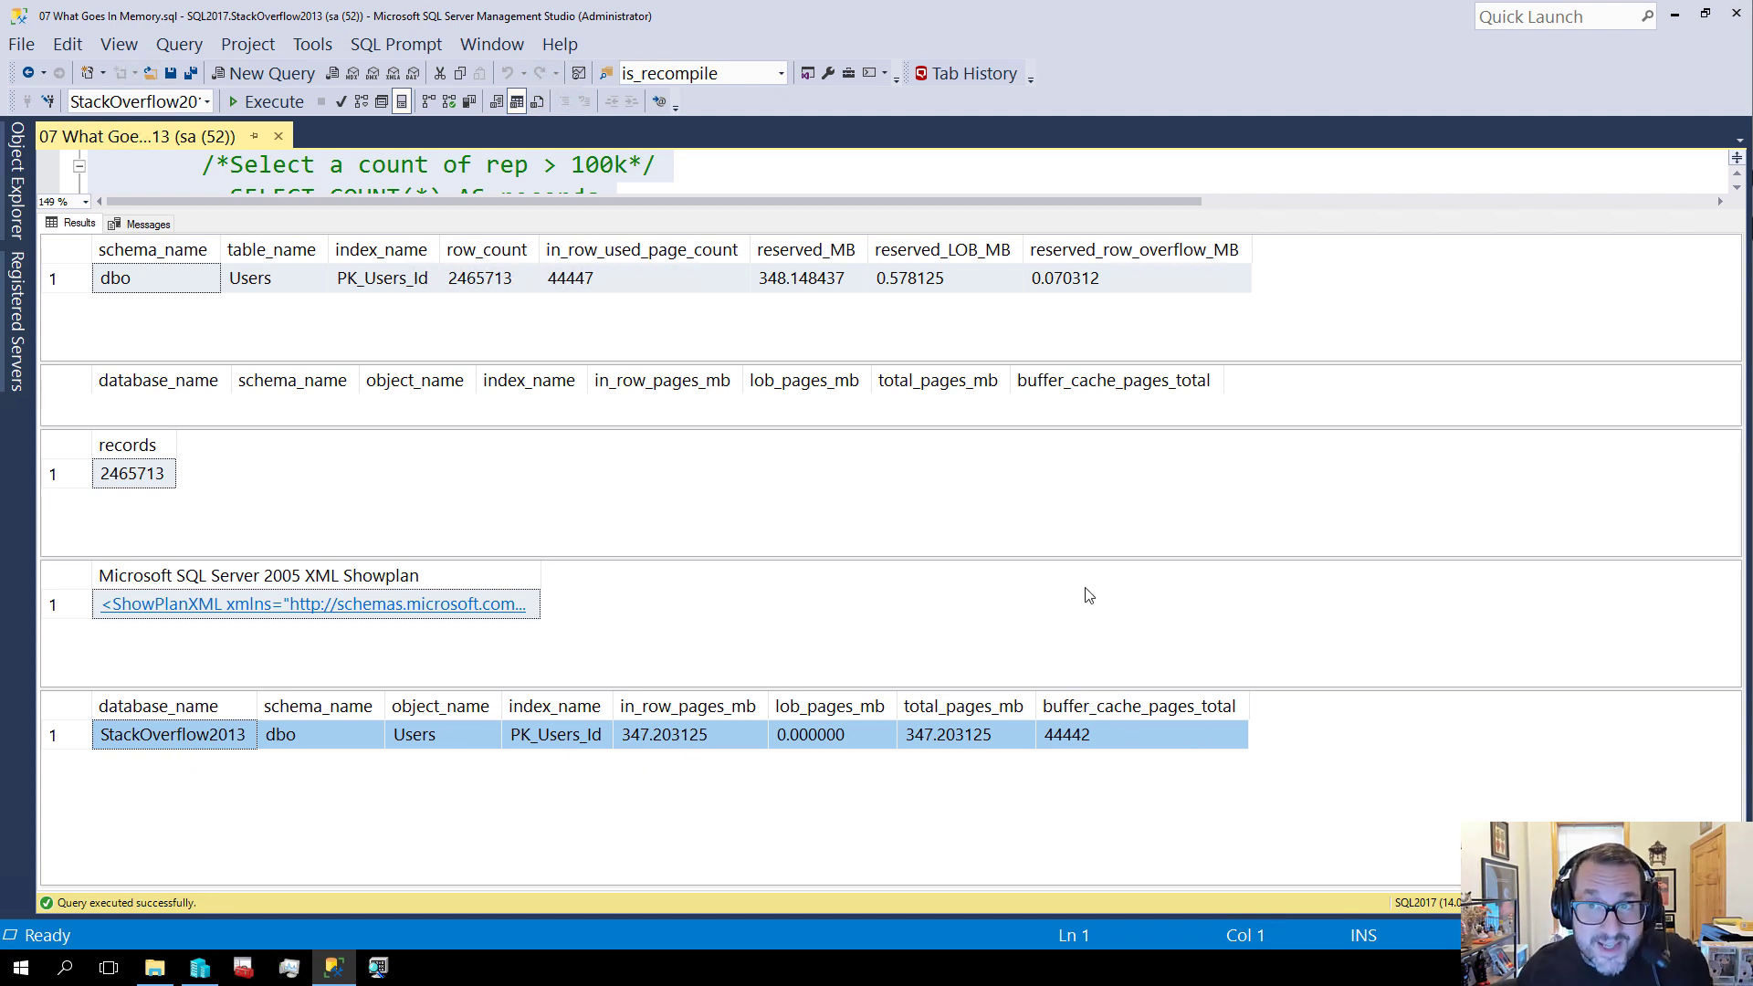
left_click(803, 277)
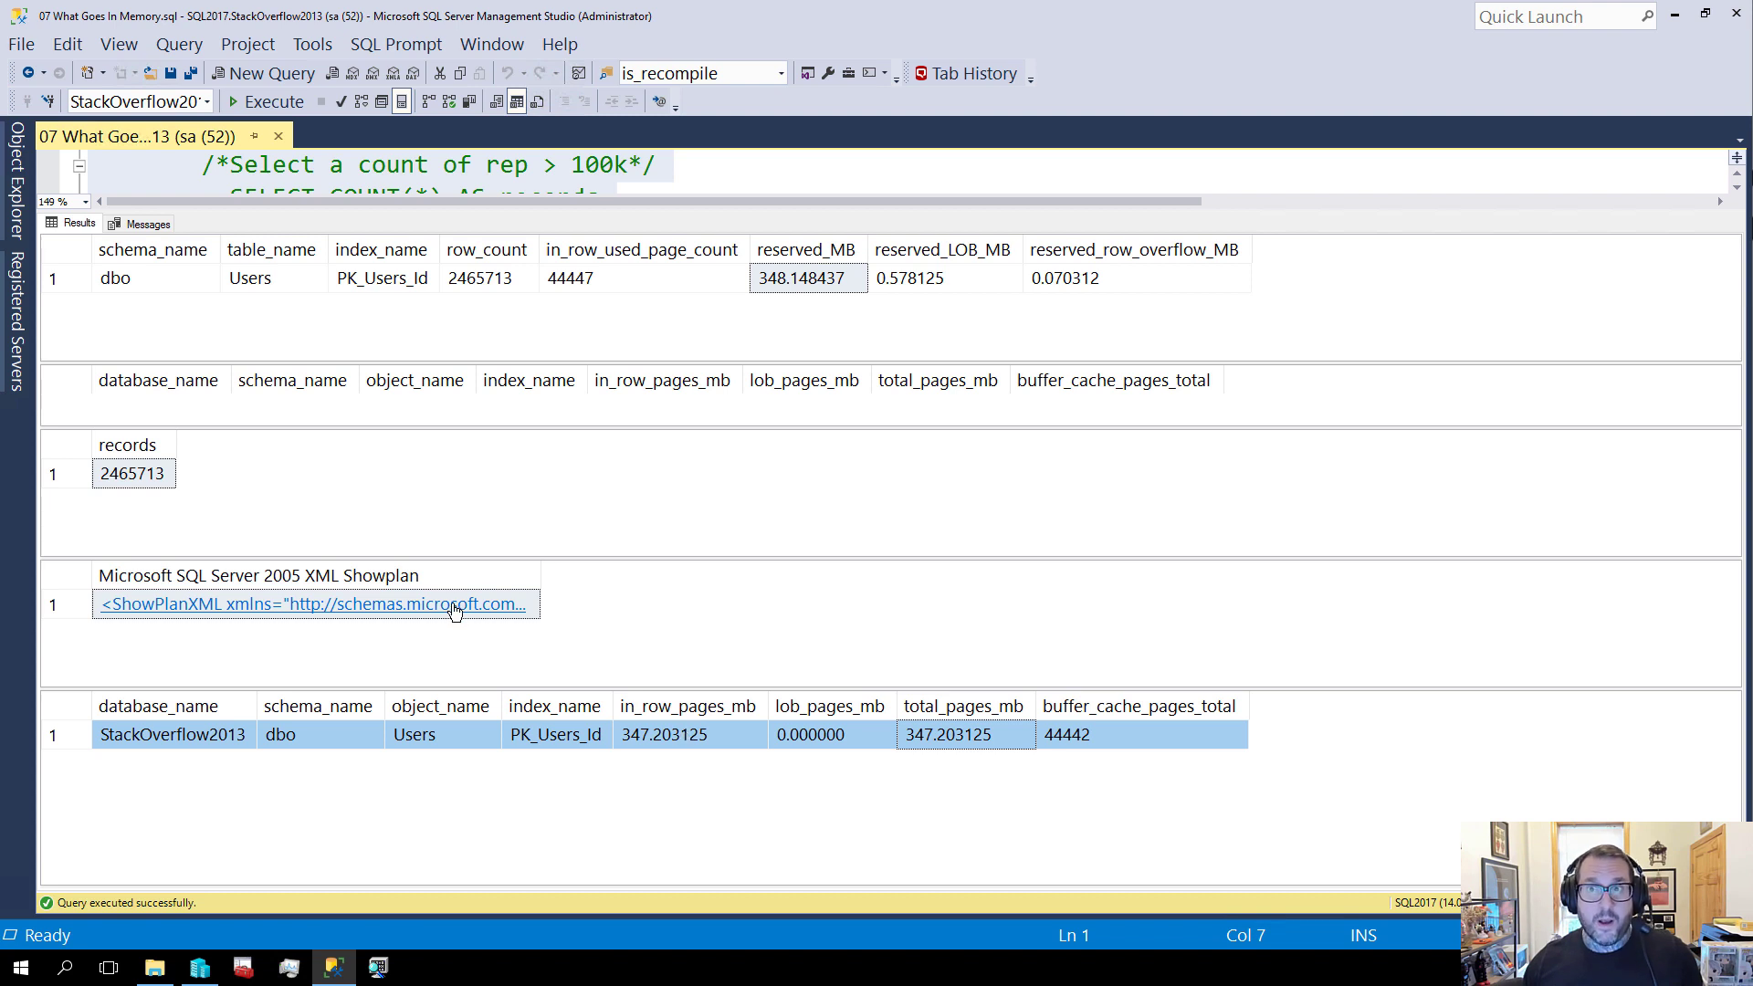
View the count query's plan via ShowPlanXML — a clustered index scan of all Users rows — then begin closing it
left_click(312, 605)
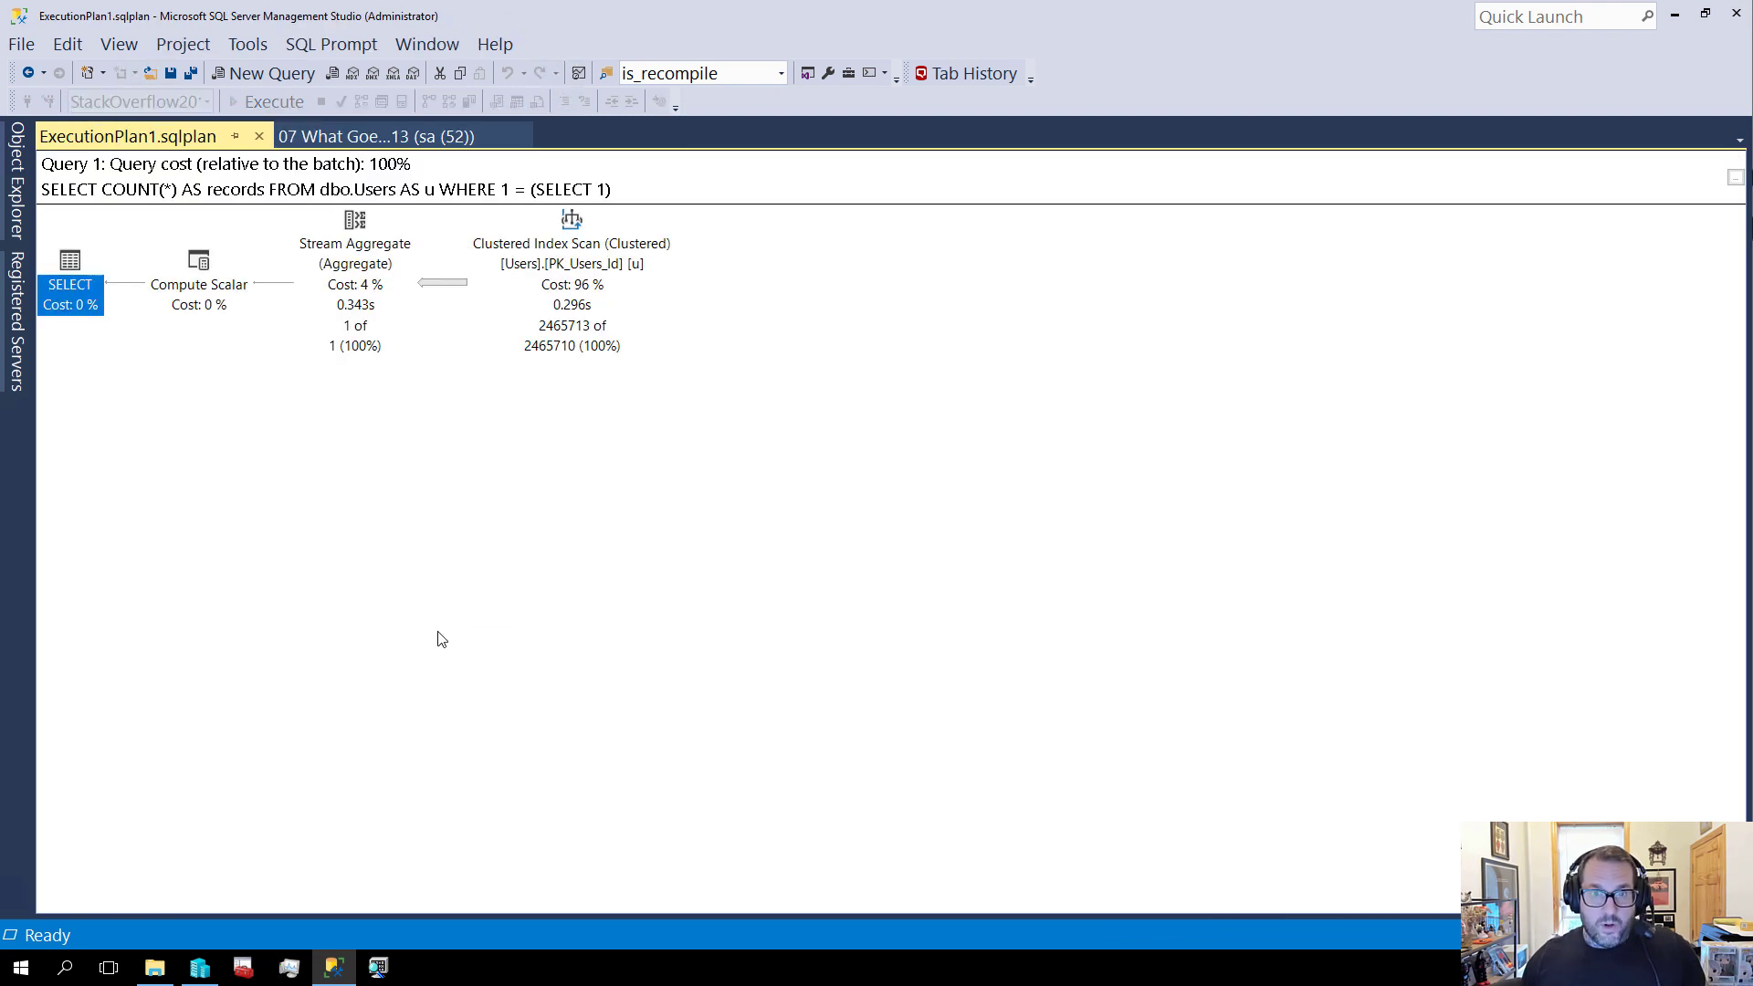
mouse_move(571, 219)
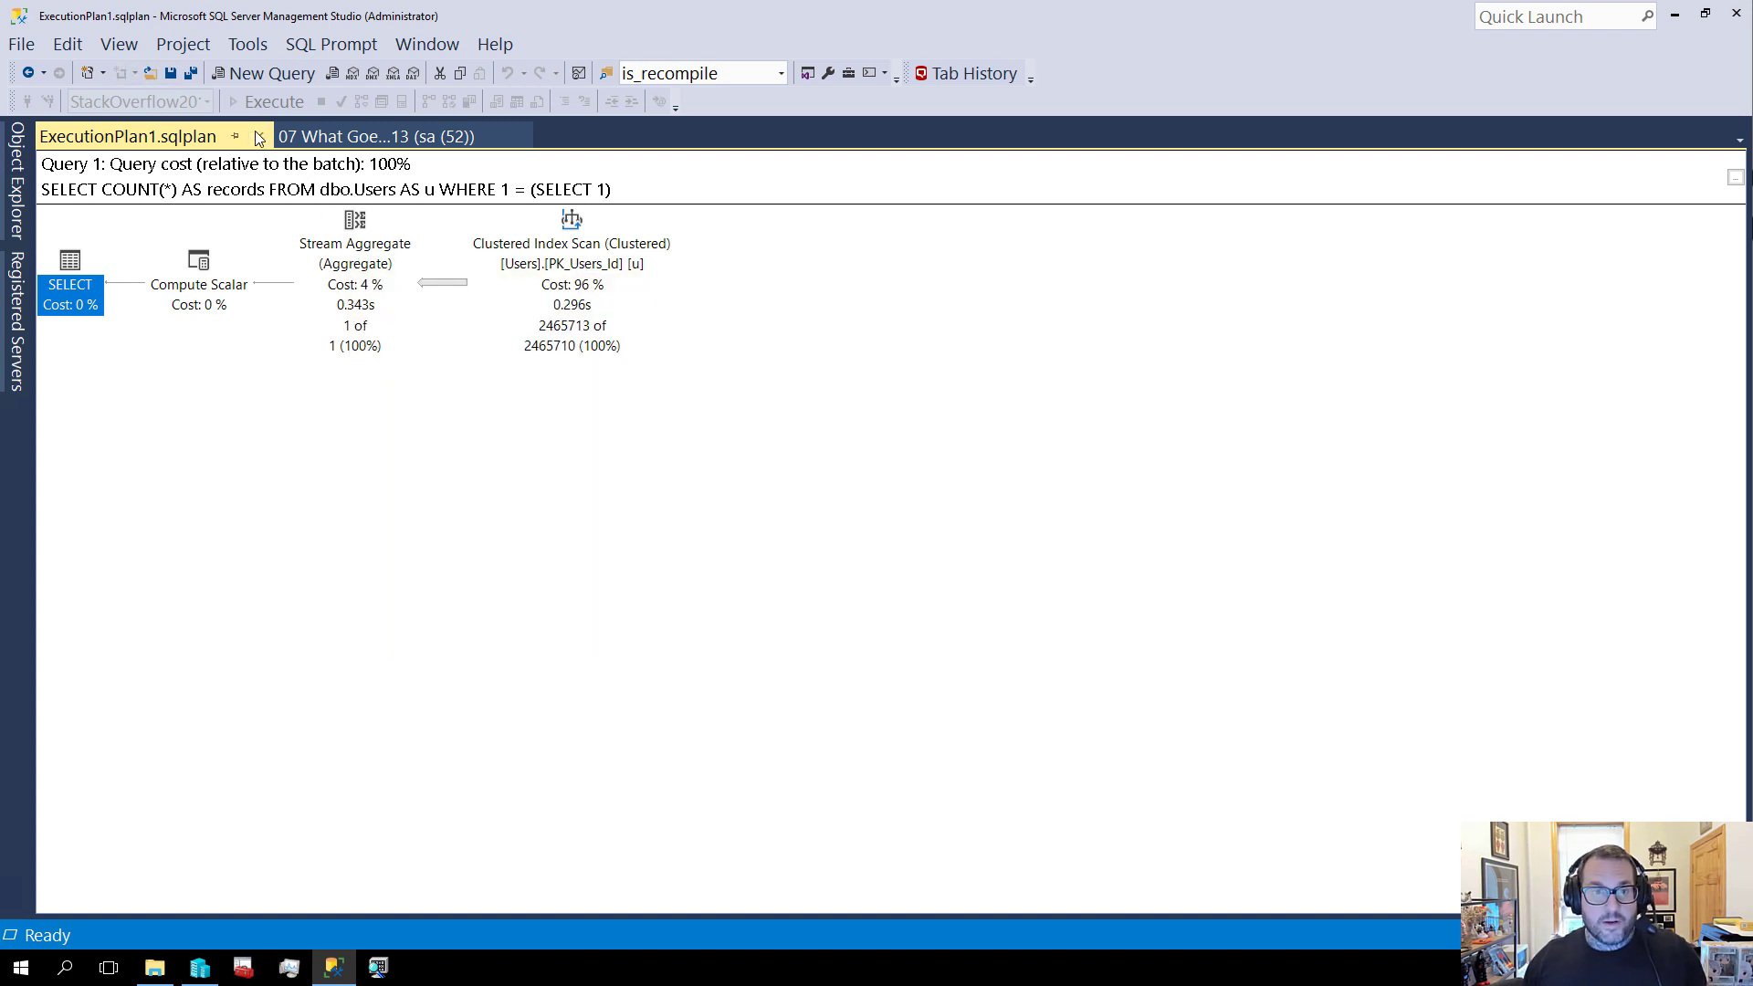
left_click(256, 137)
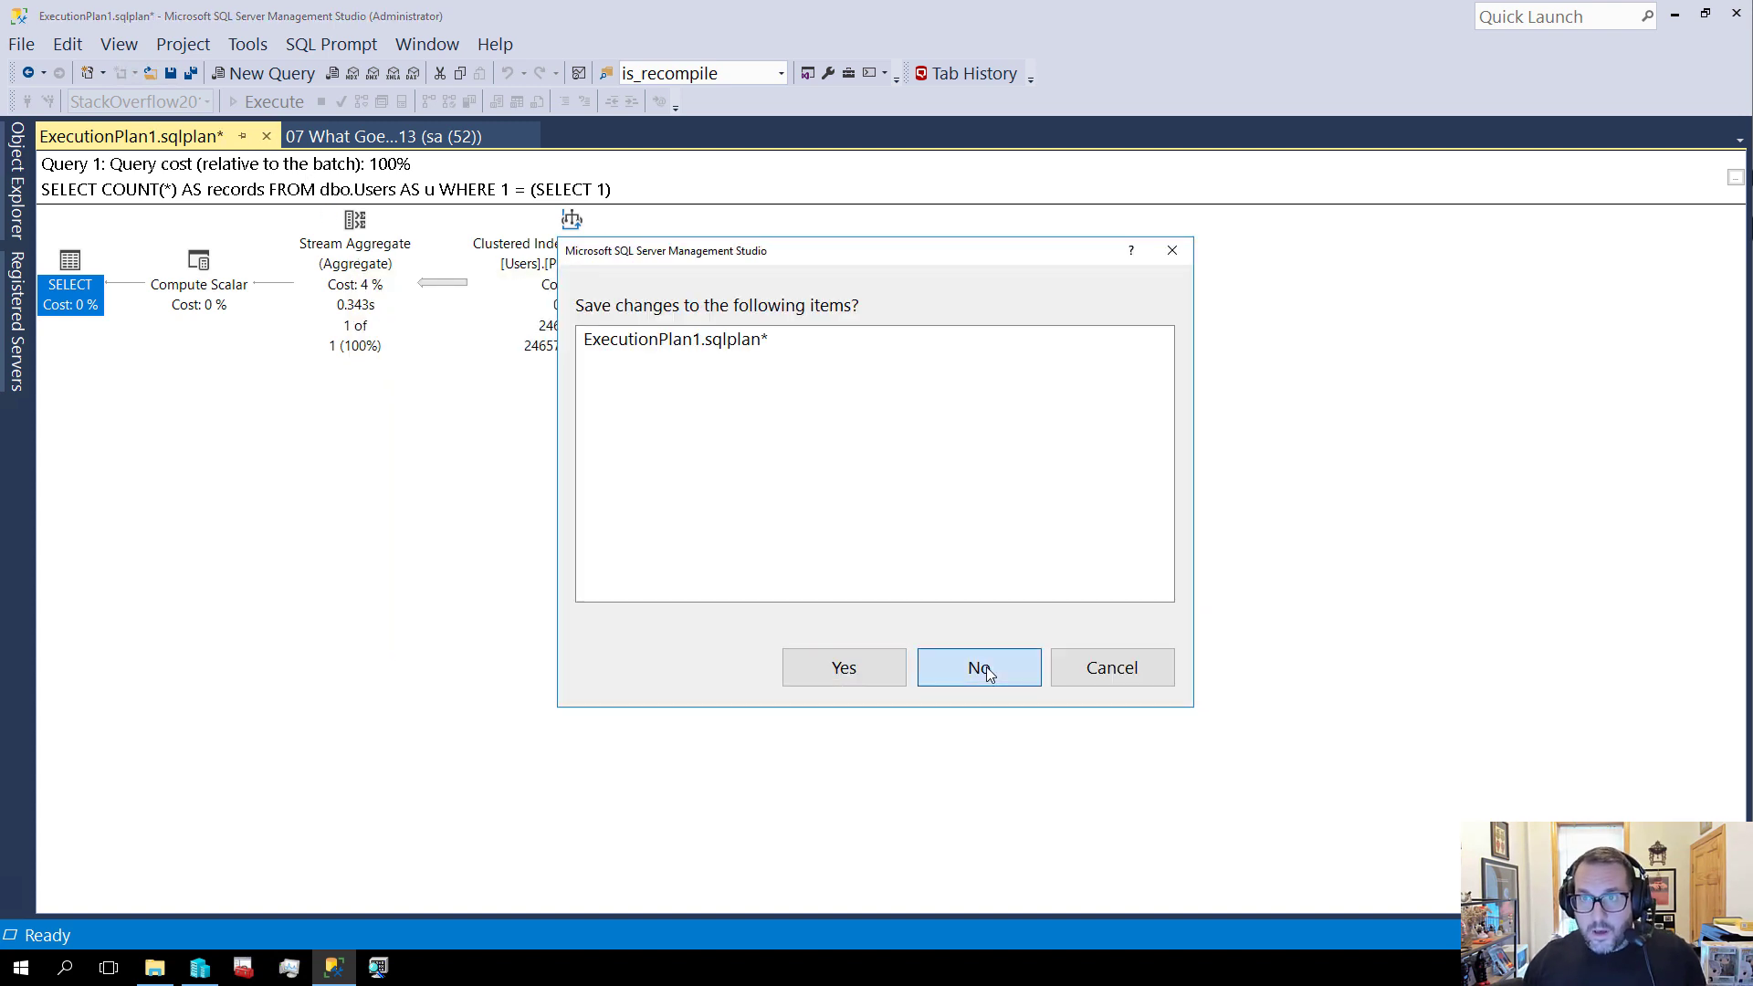
Answer No to saving the execution plan and return to the demo script
left_click(977, 669)
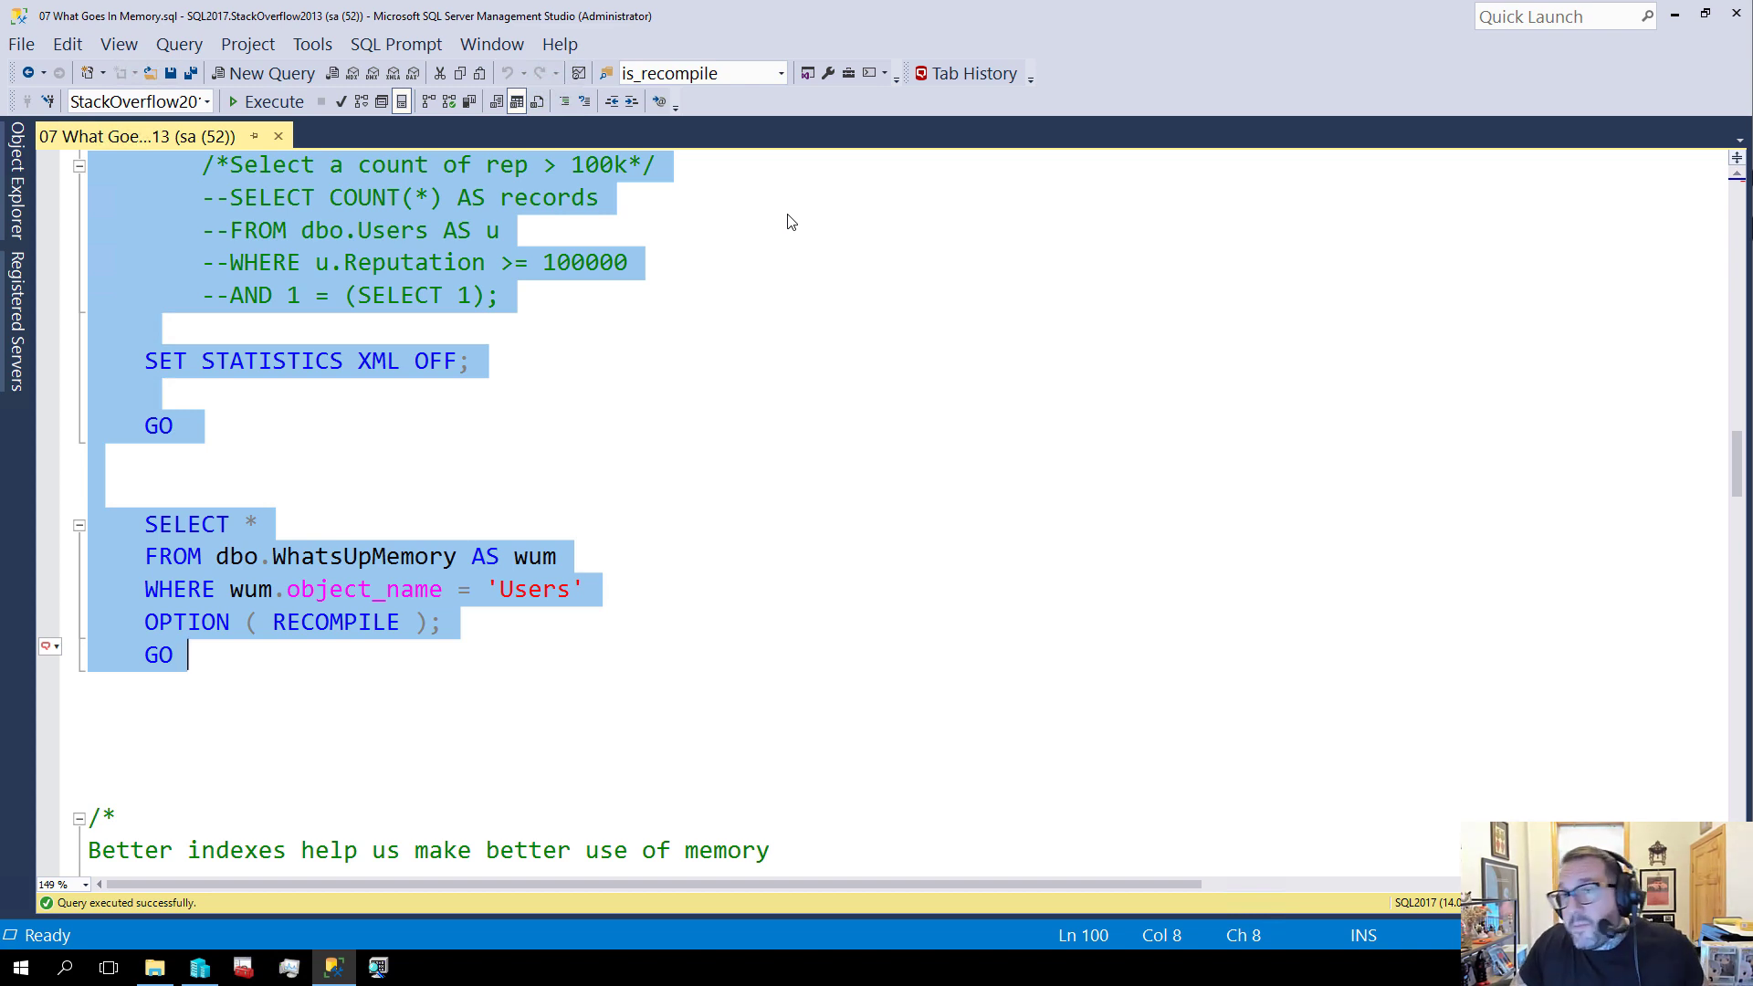
mouse_move(847, 330)
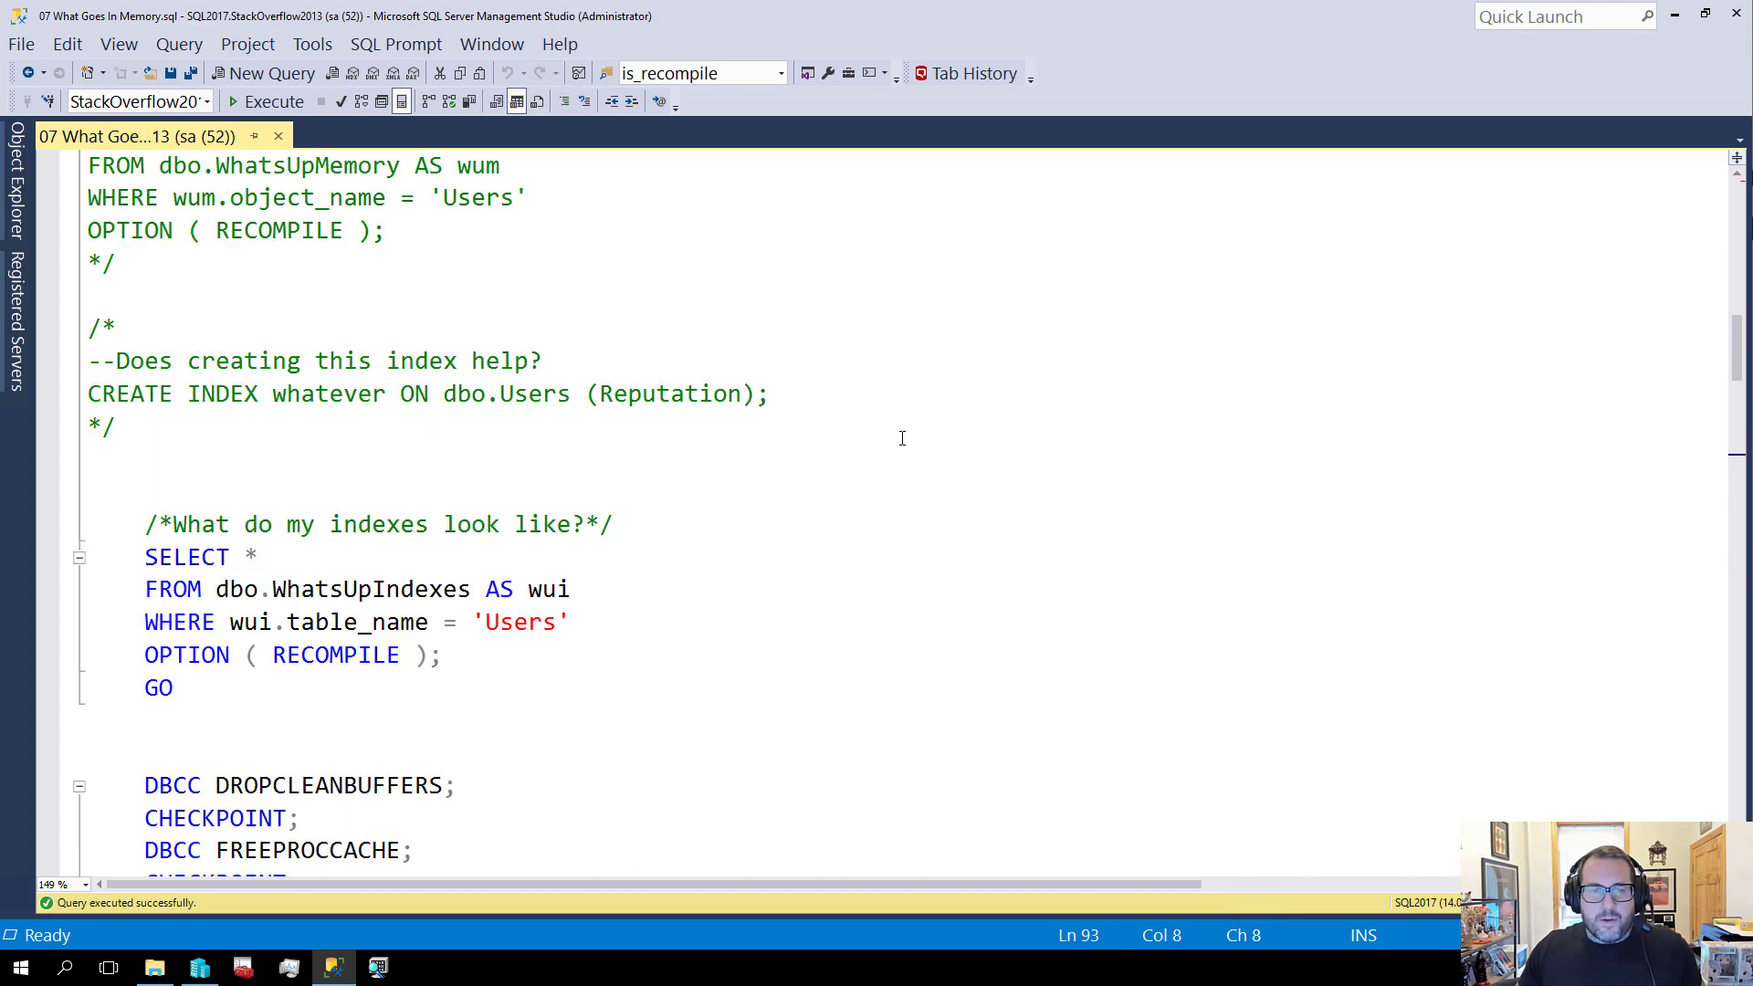
Comment out the count-all query in favour of the Reputation >= 100000 count, leaving the batch selected
scroll("down", 3)
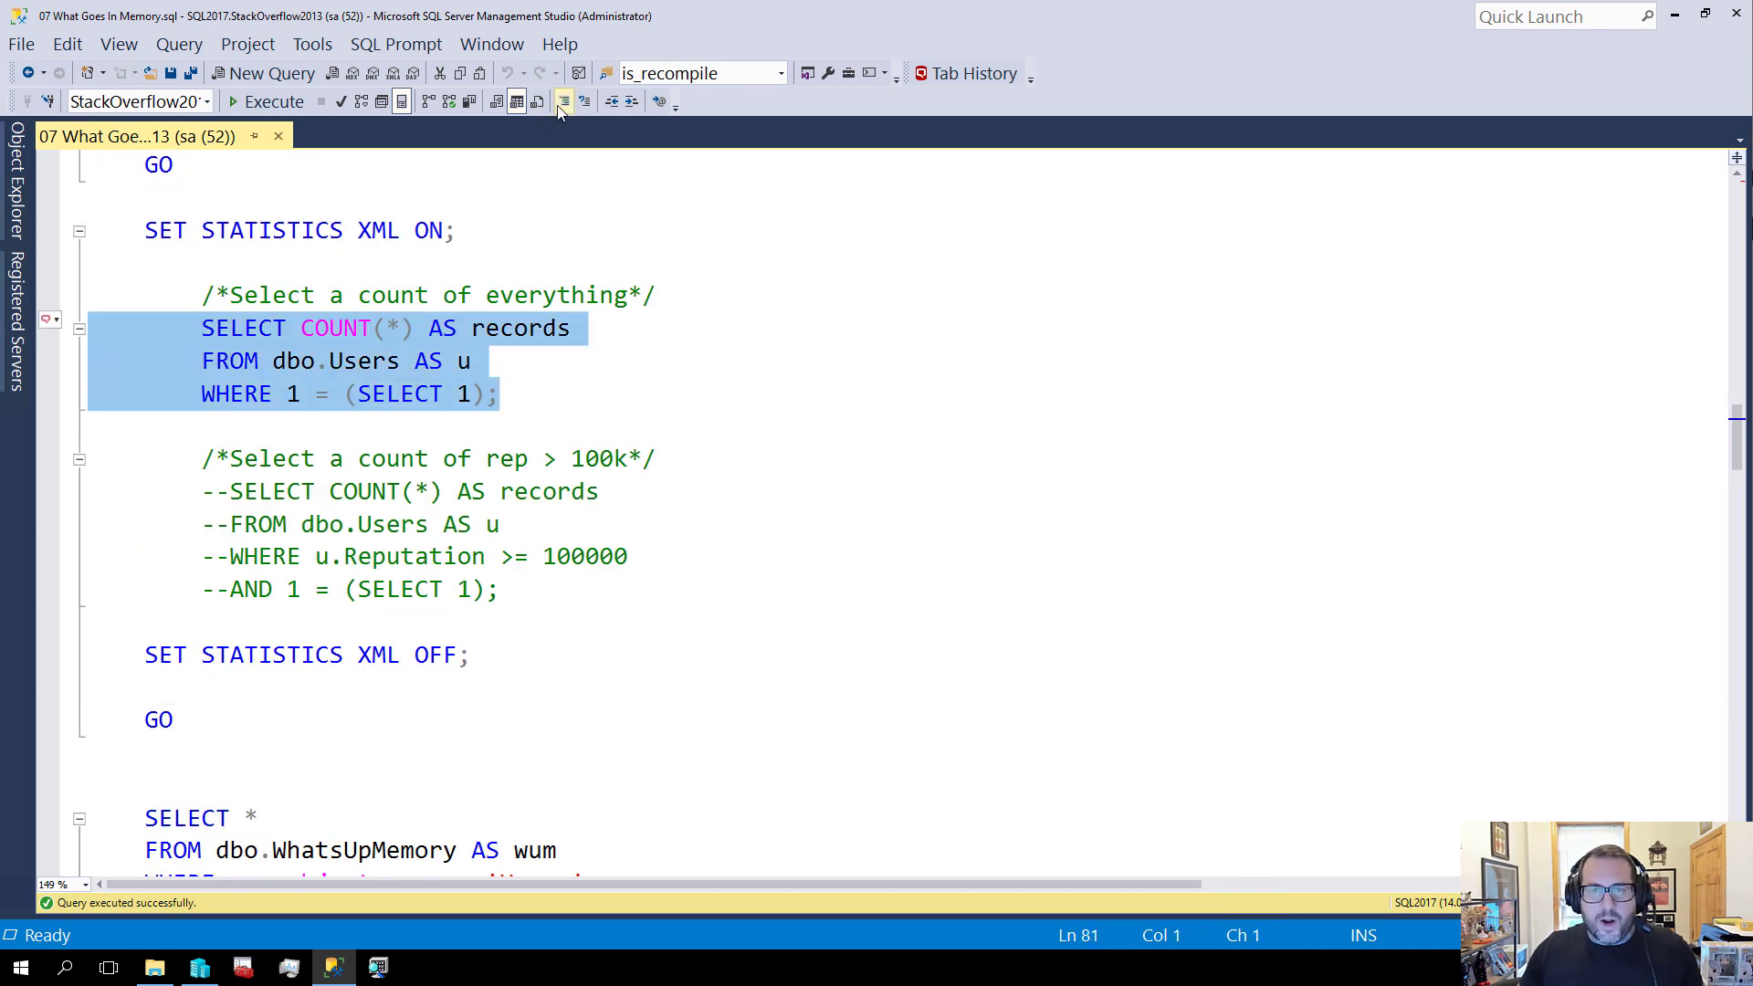
left_click(565, 102)
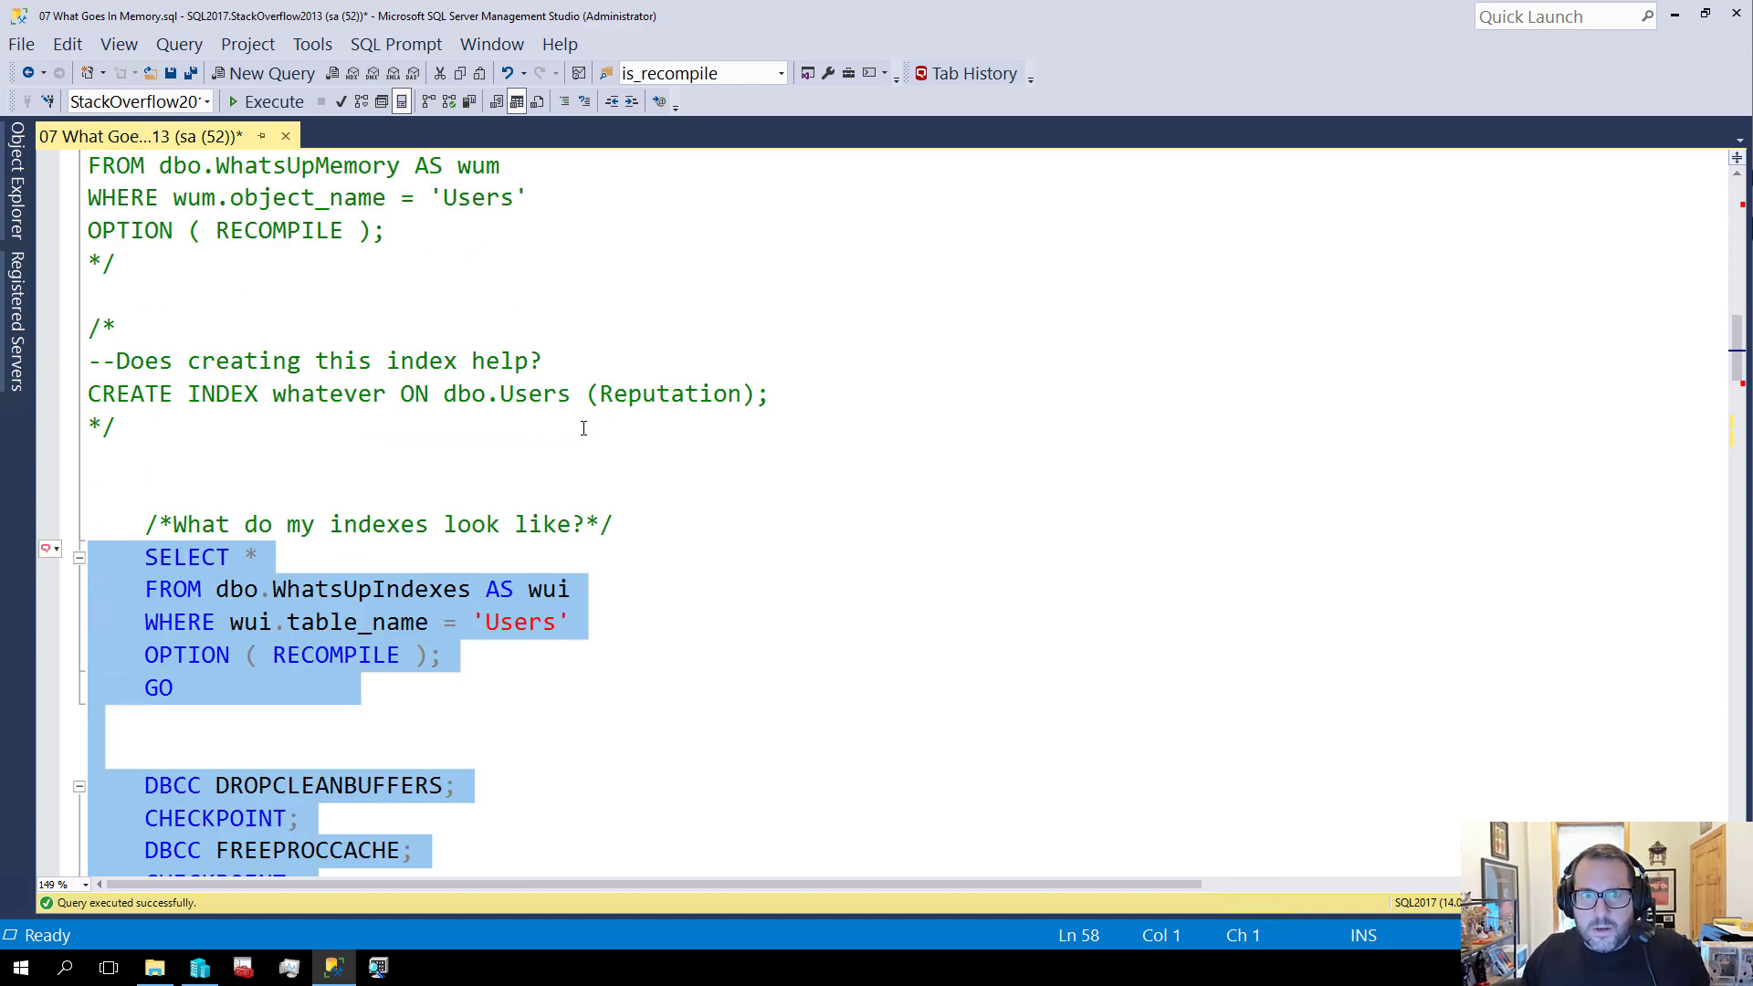
Rerun the filtered batch: 613 users, 347 MB still cached, plan suggesting a Reputation index; discard the plan unsaved
left_click(272, 103)
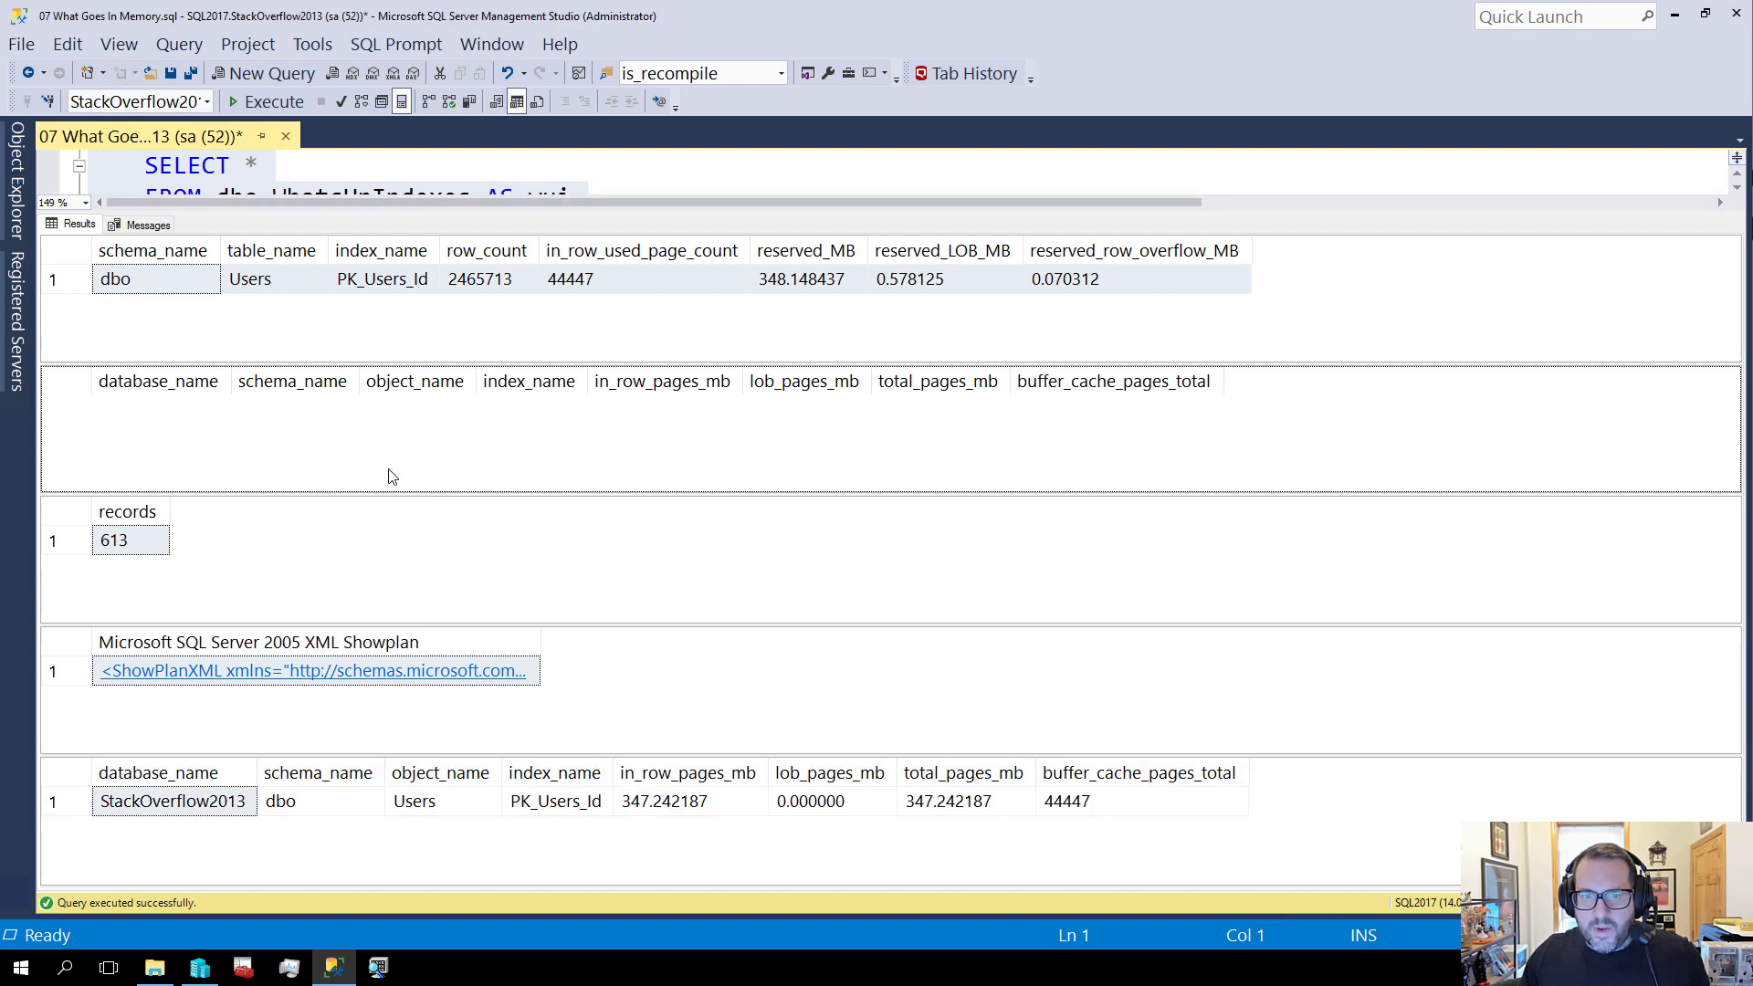
left_click(113, 541)
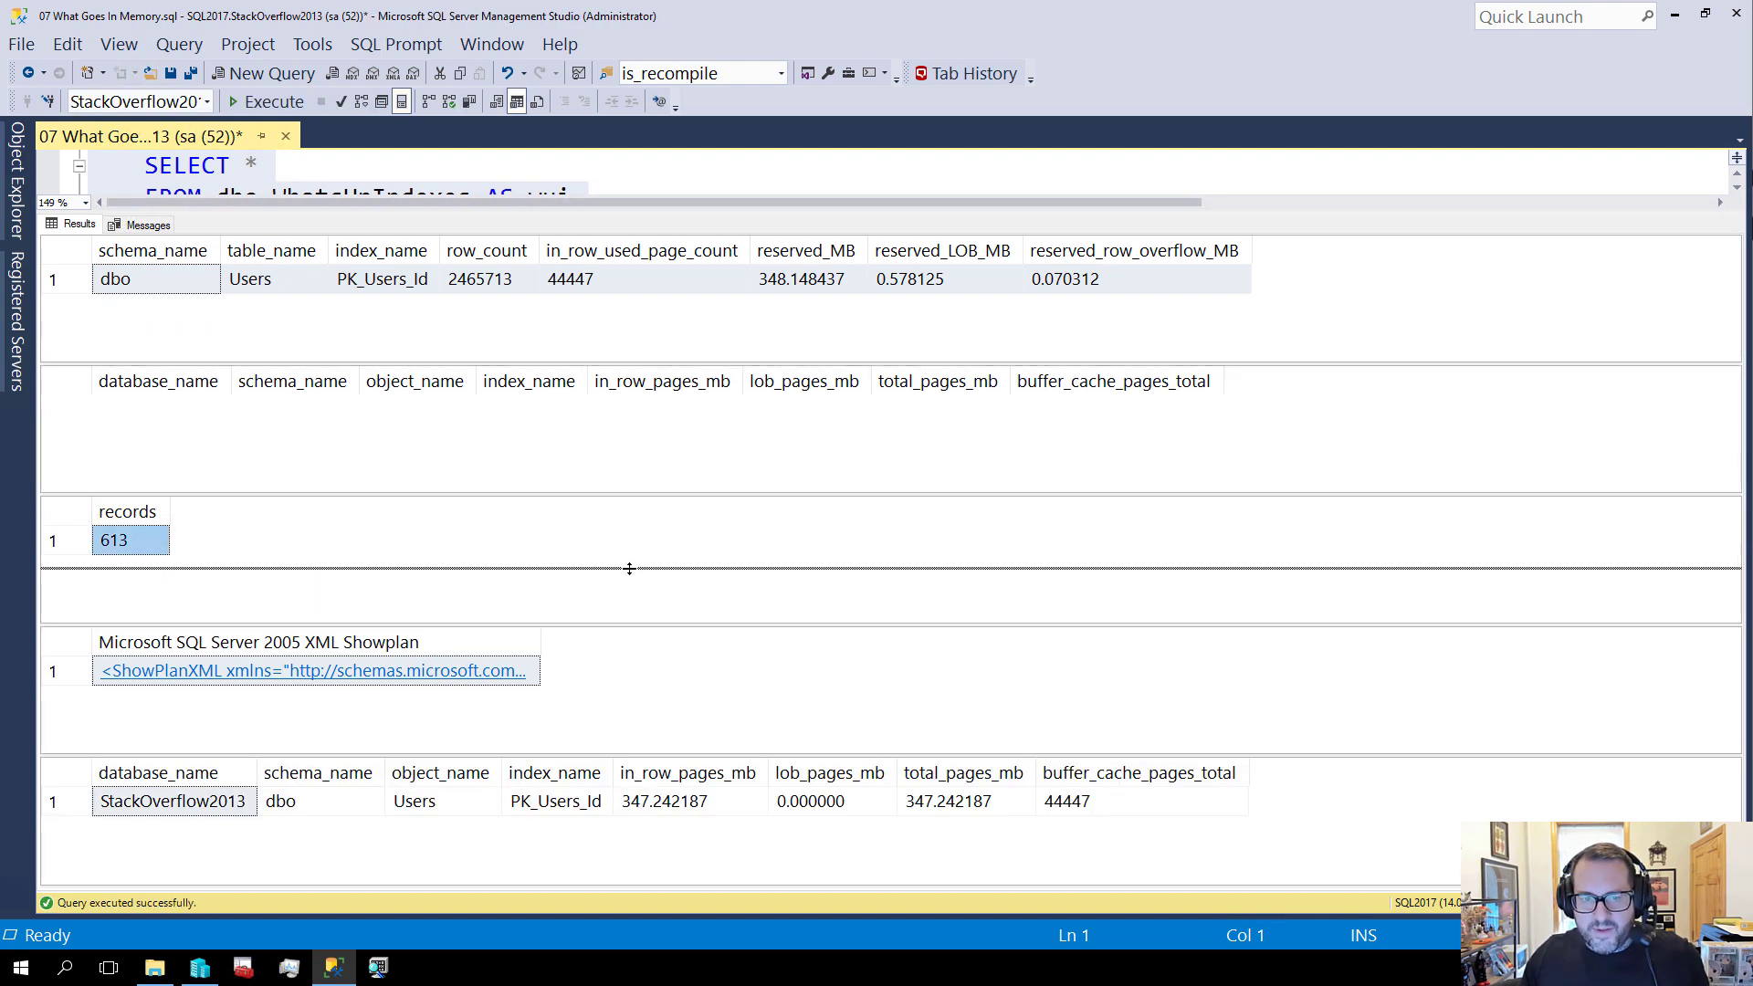
left_click(312, 671)
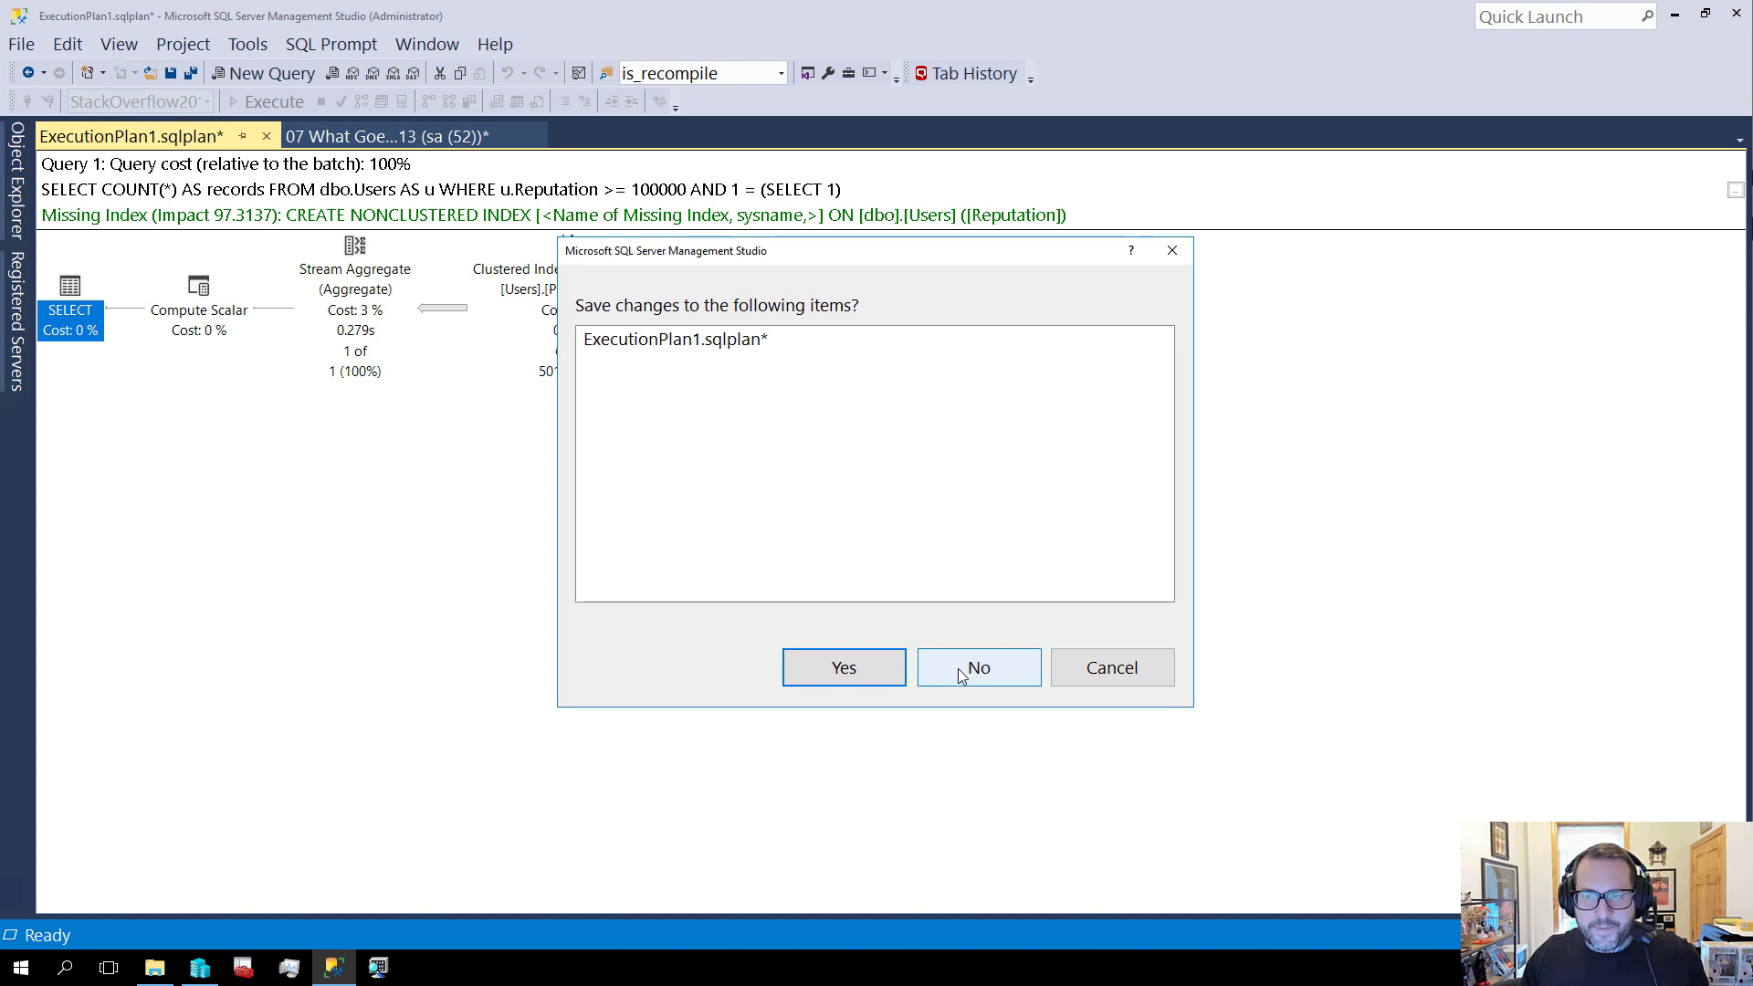
left_click(977, 668)
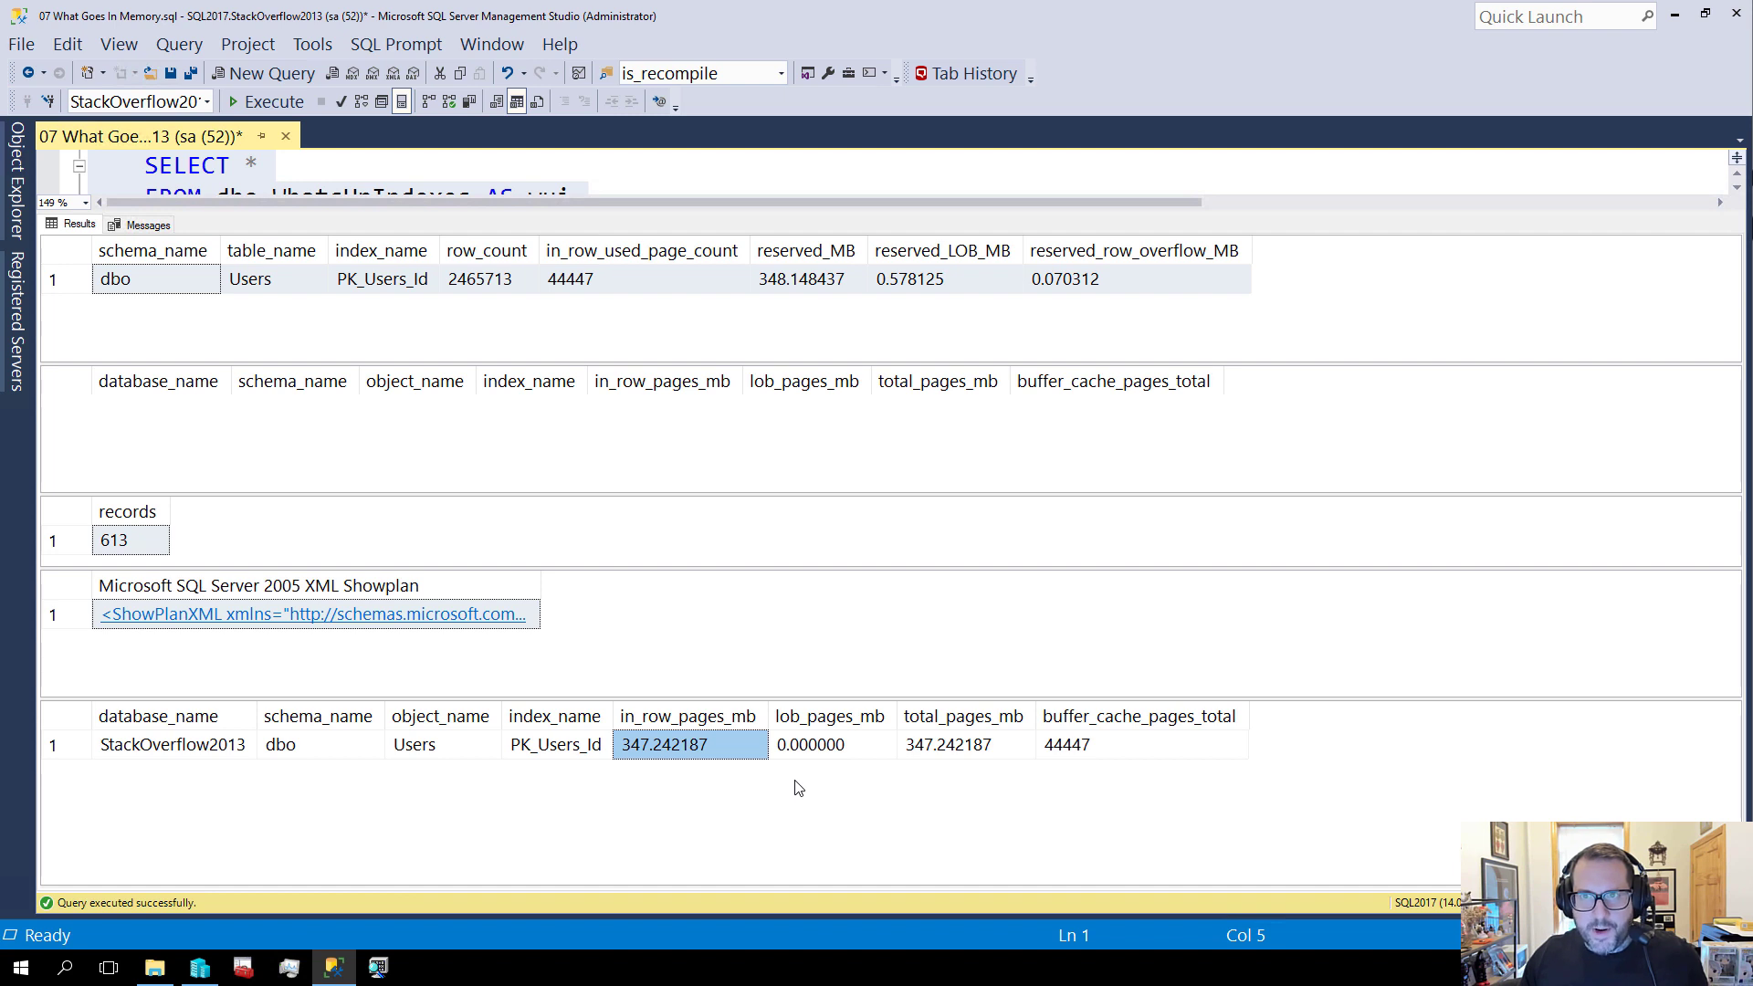
mouse_move(444, 223)
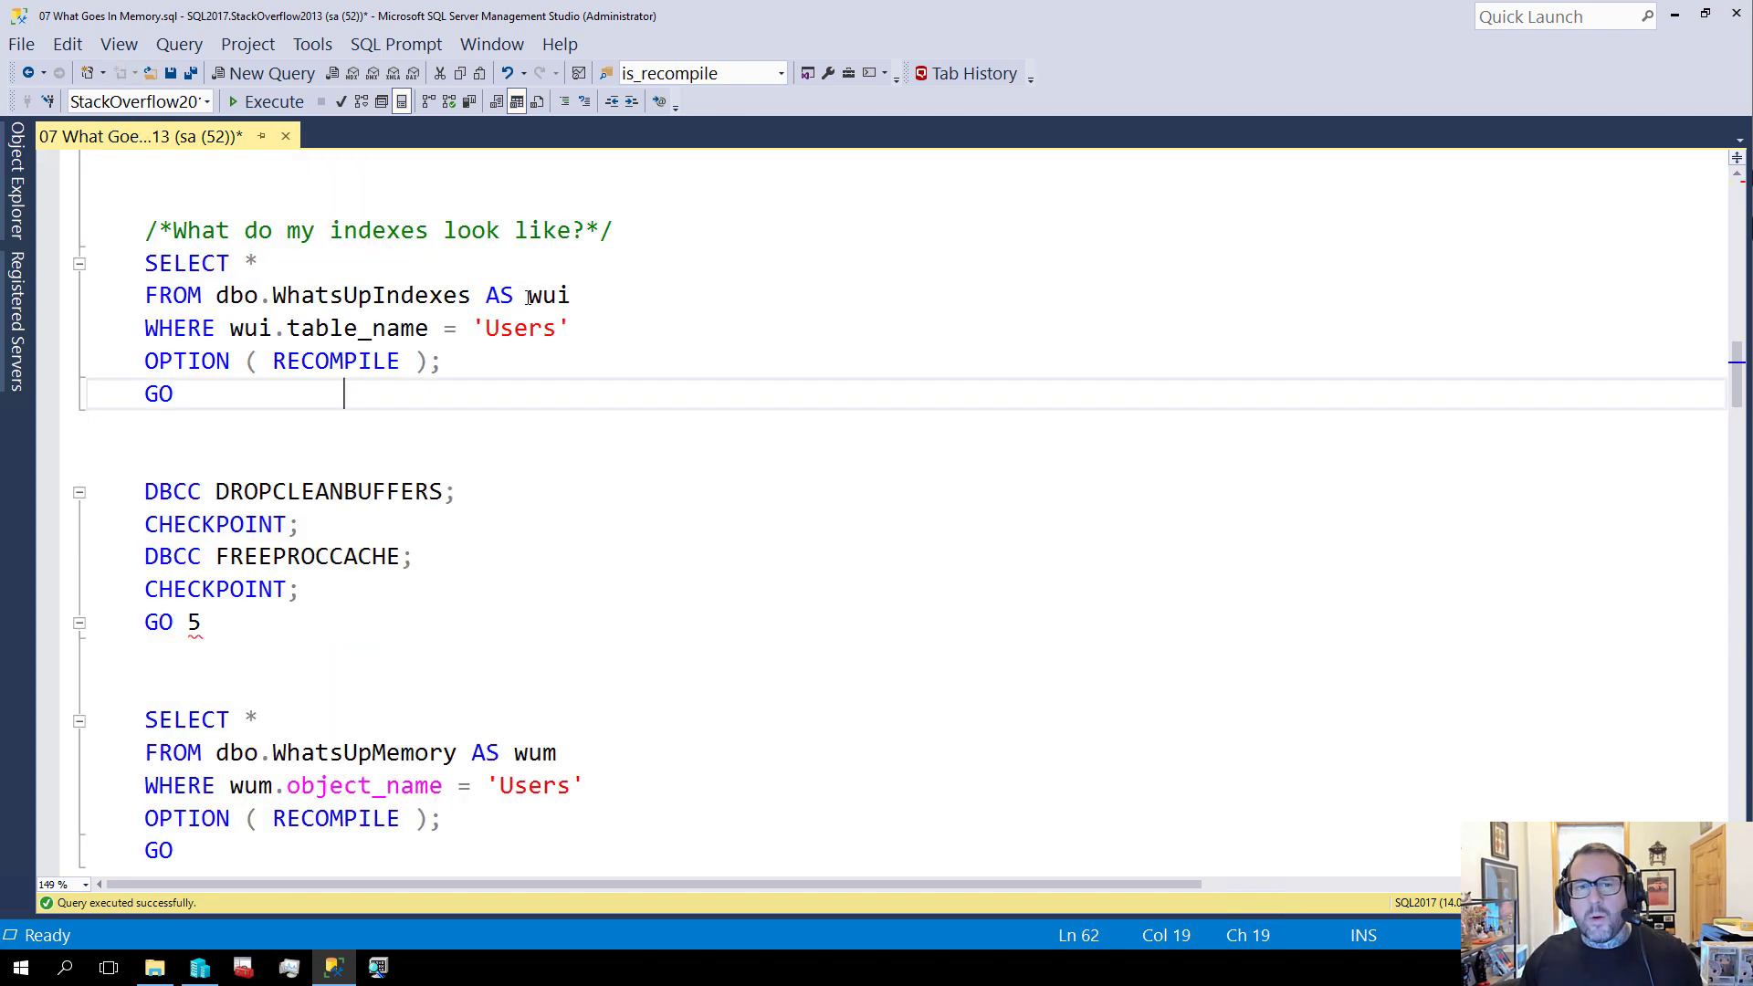
Execute CREATE INDEX whatever ON dbo.Users (Reputation), then select the check queries below it
scroll("down", 3)
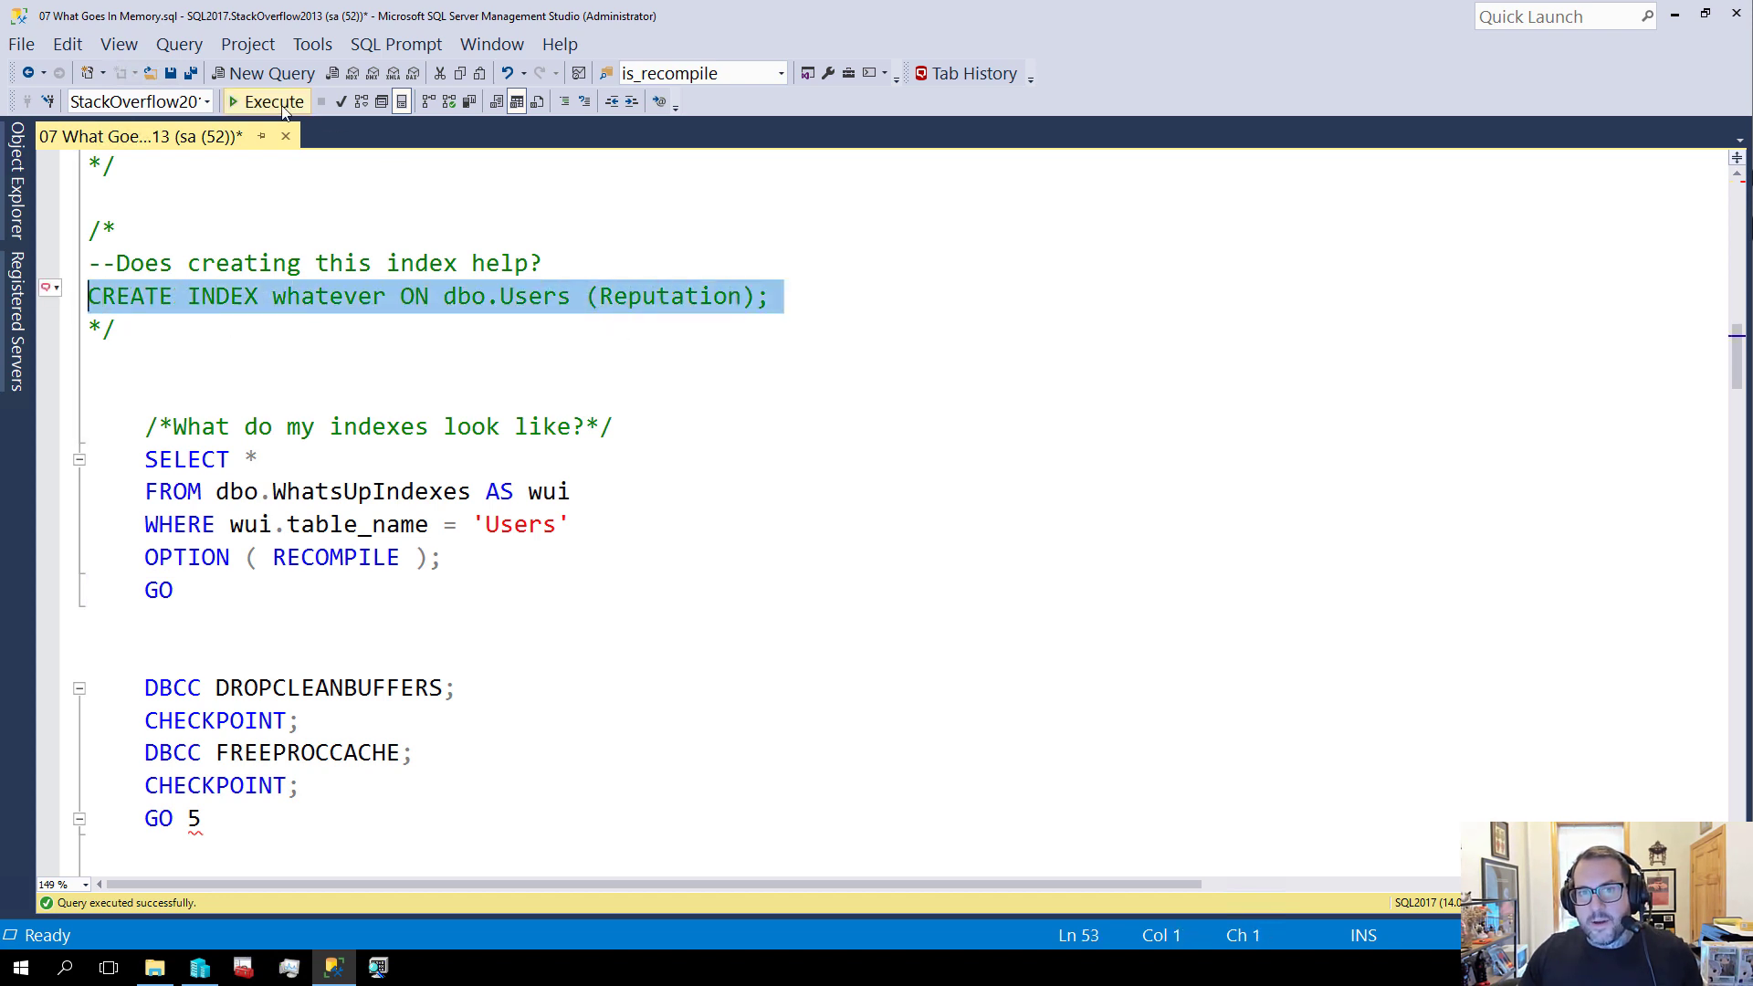
left_click(265, 100)
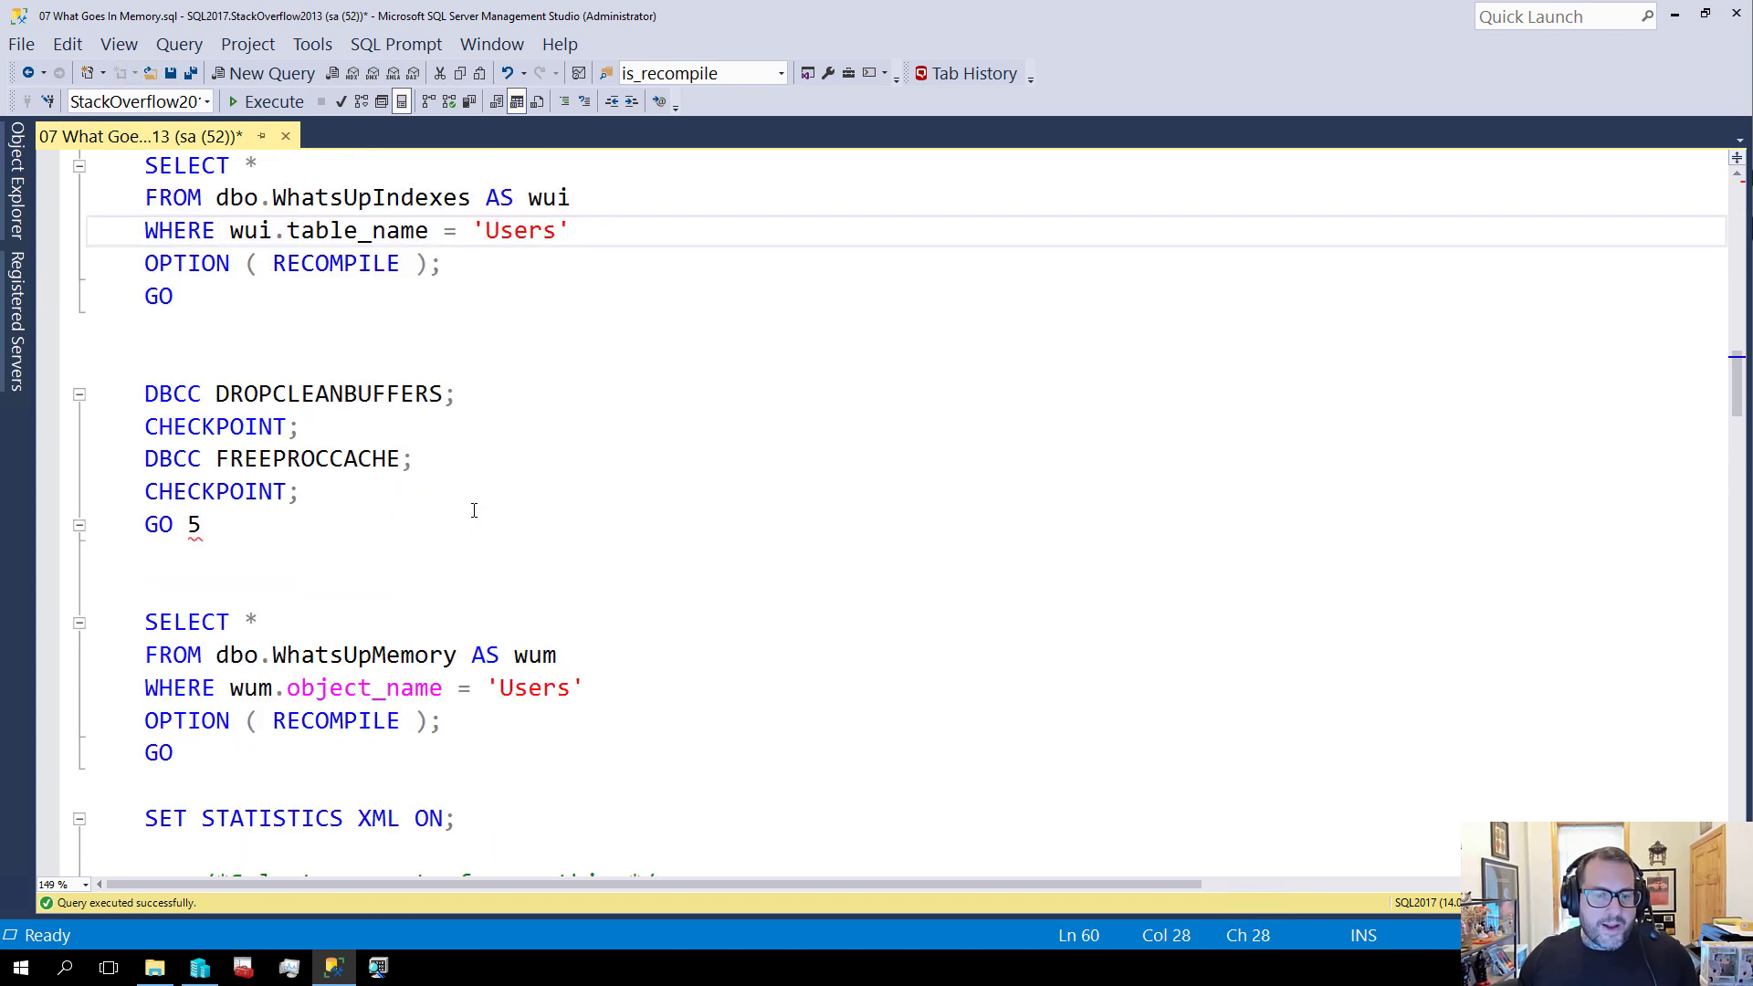
scroll("down", 3)
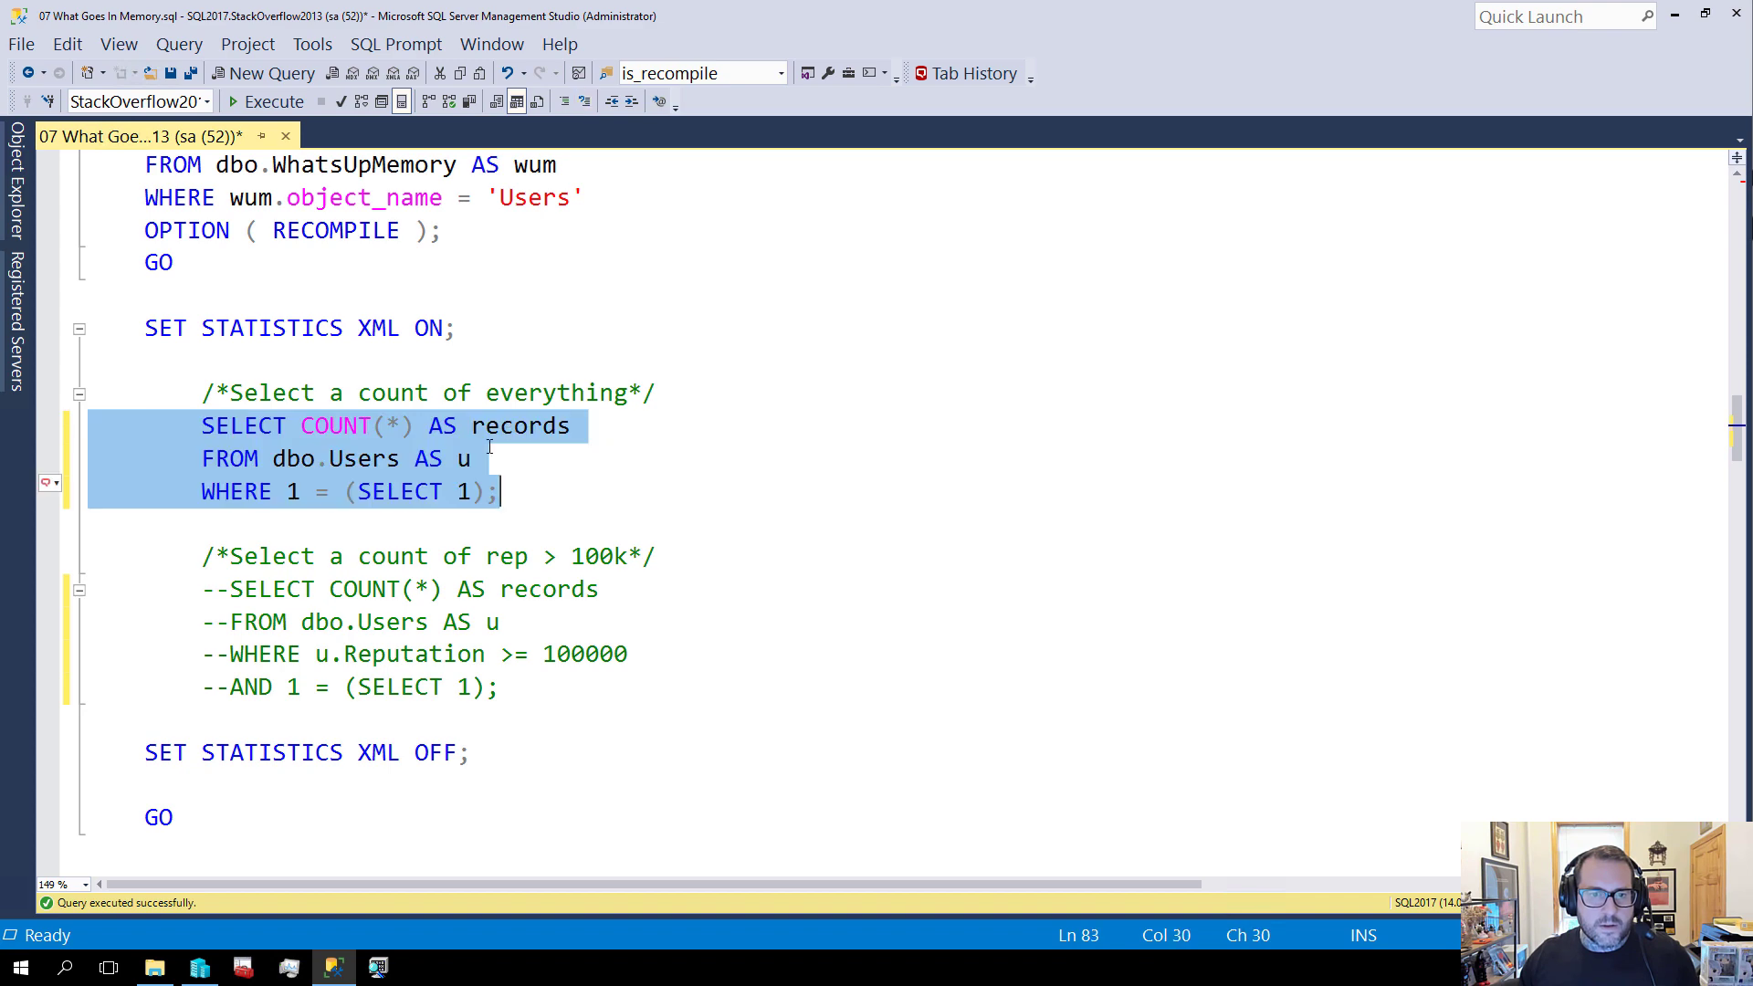
scroll("down", 3)
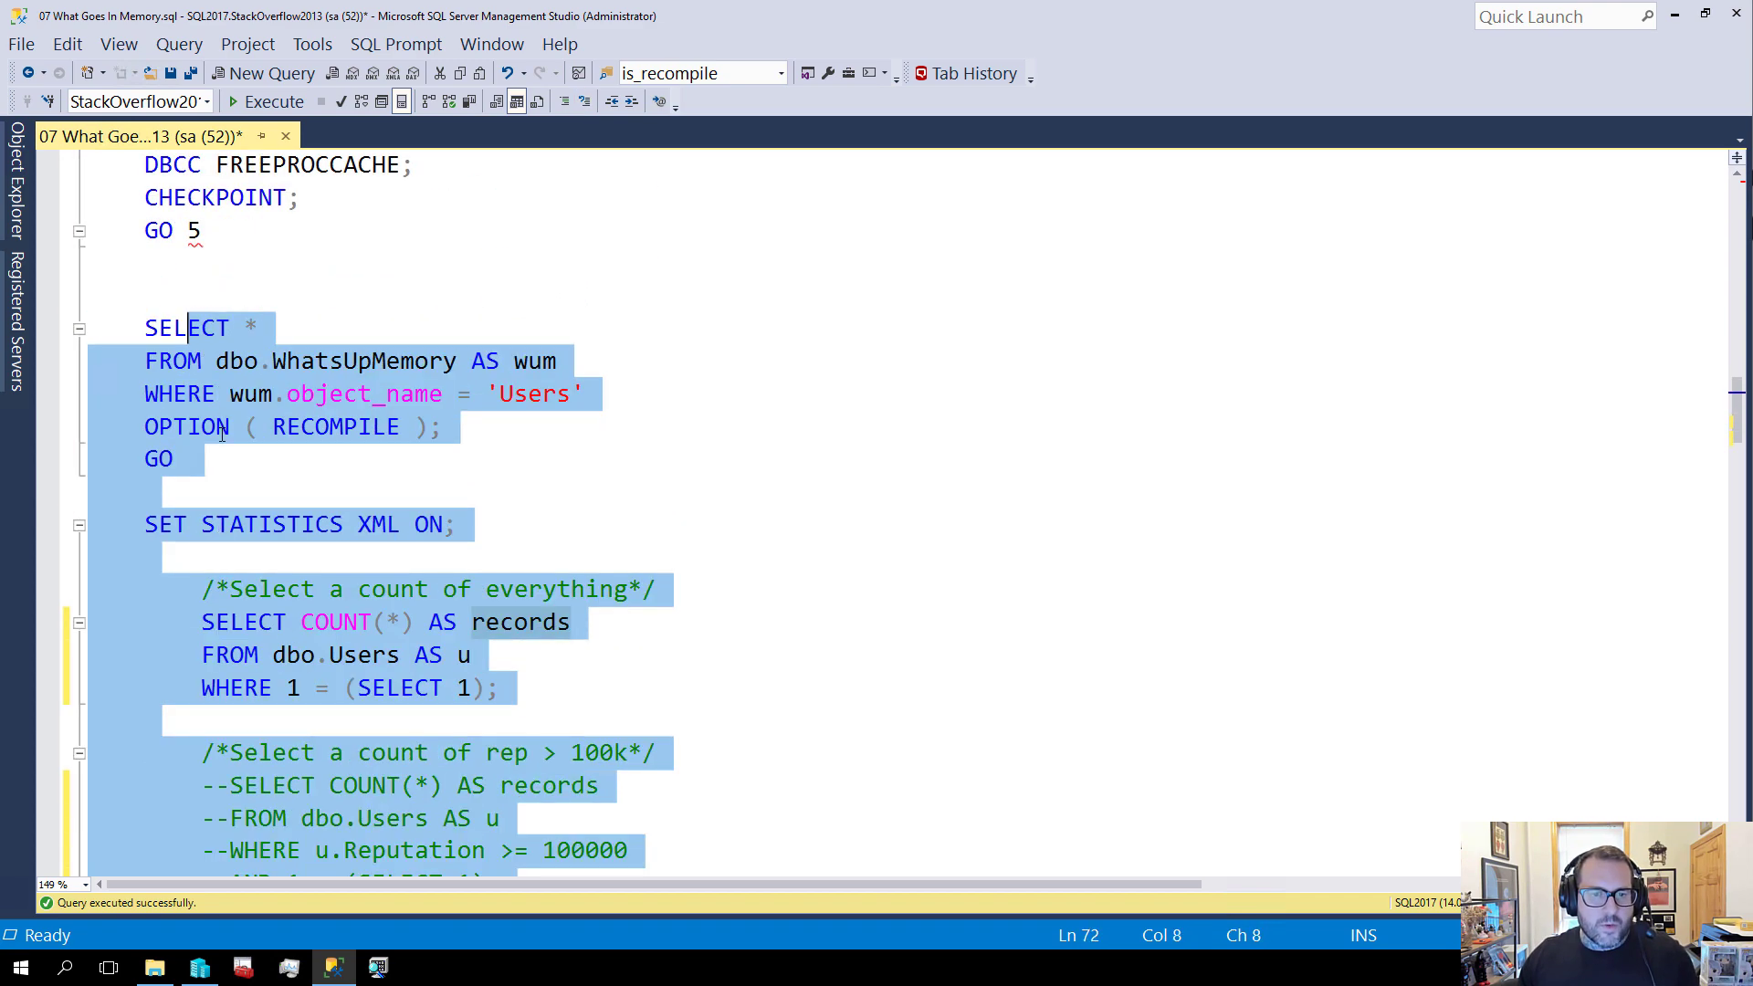
scroll("down", 3)
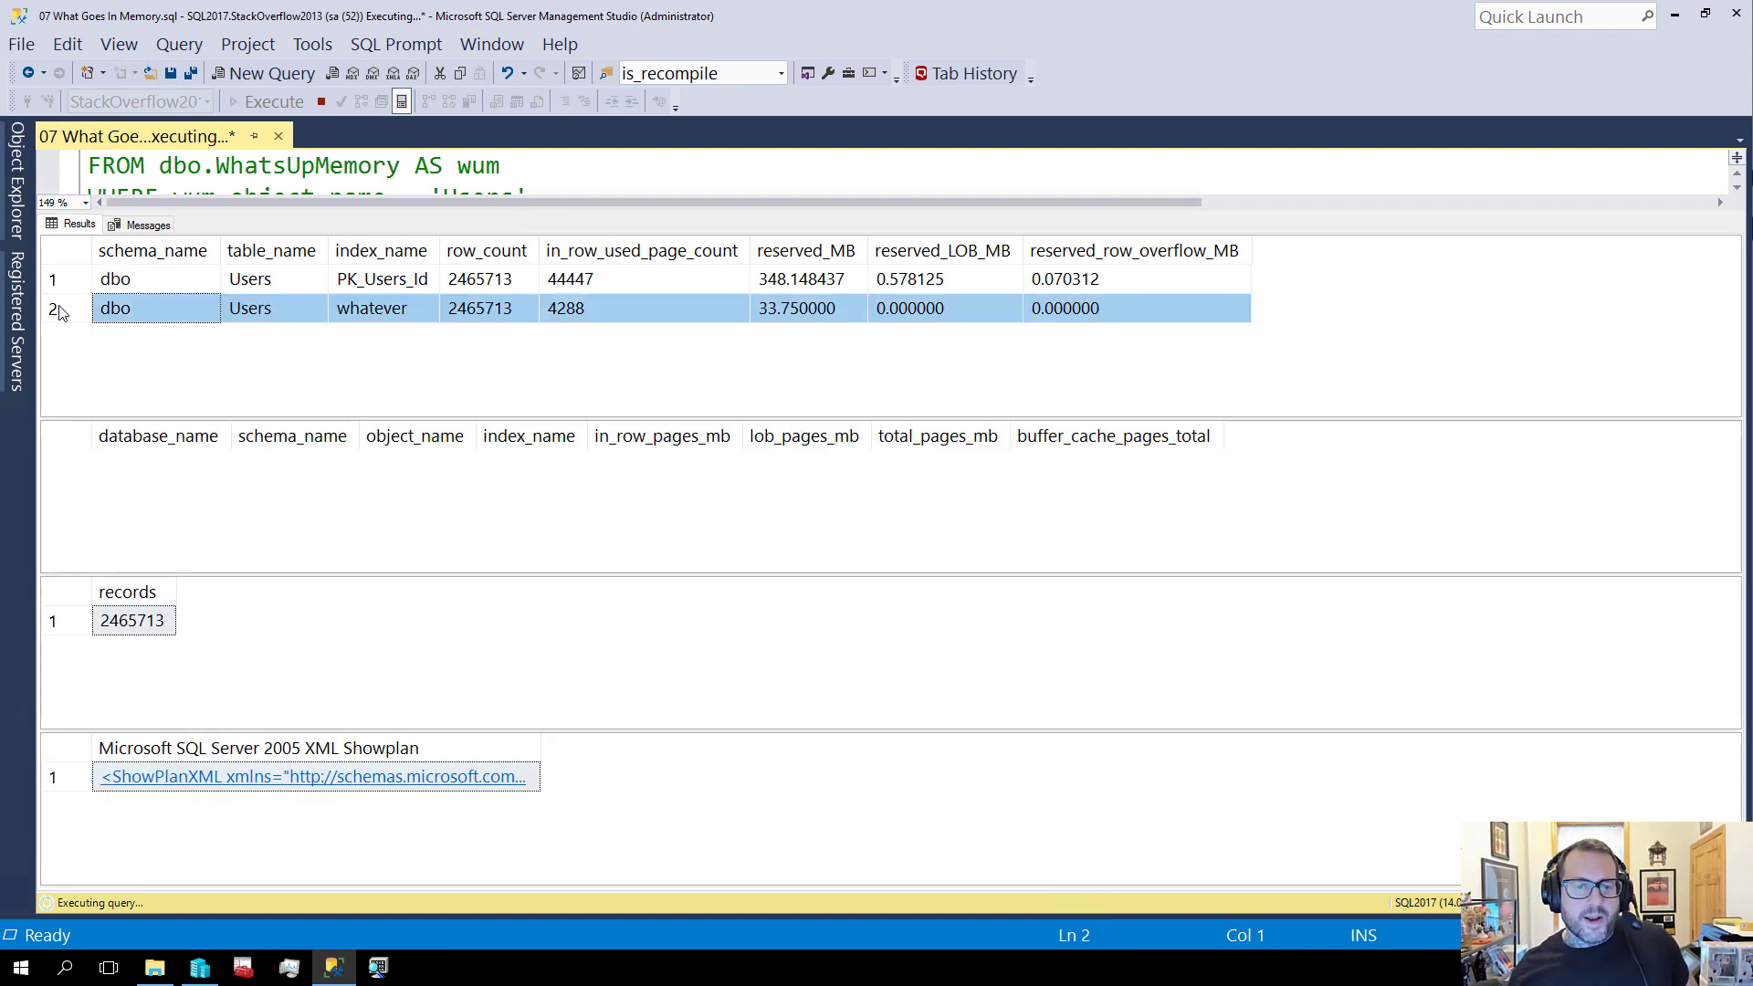
Rerun the checks and compare results: whatever index ~33.75 MB with far fewer pages, about 33 MB cached
left_click(272, 102)
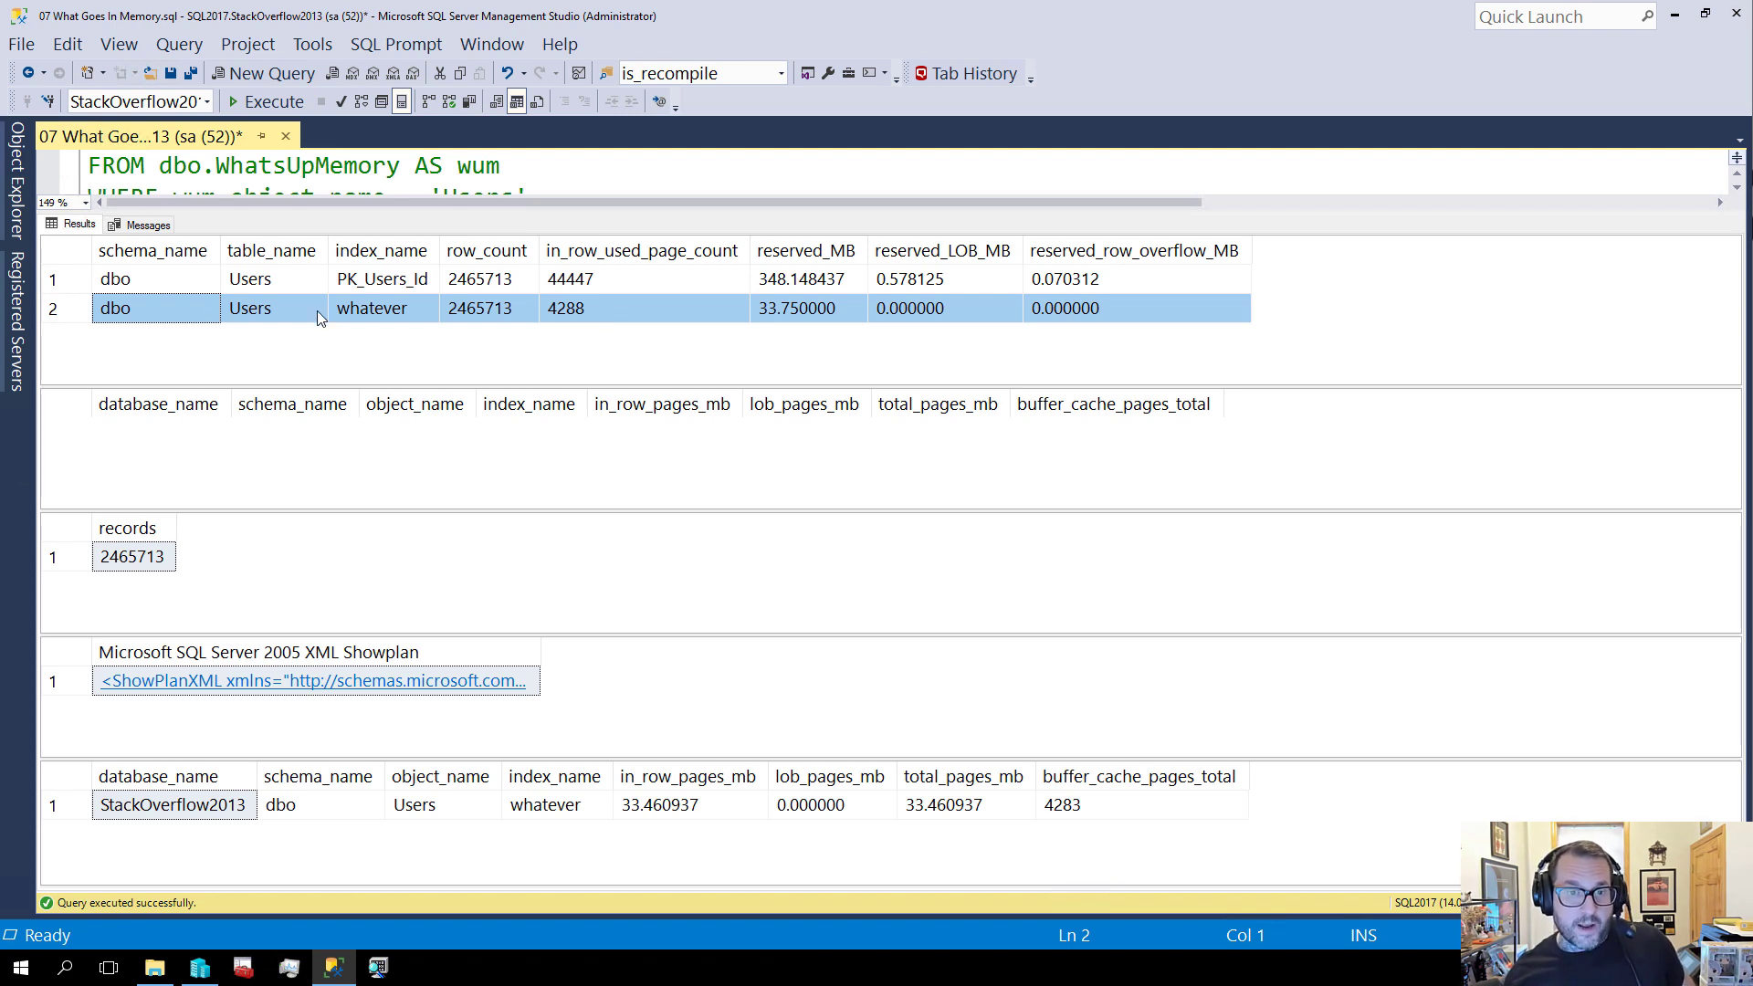
mouse_move(376, 310)
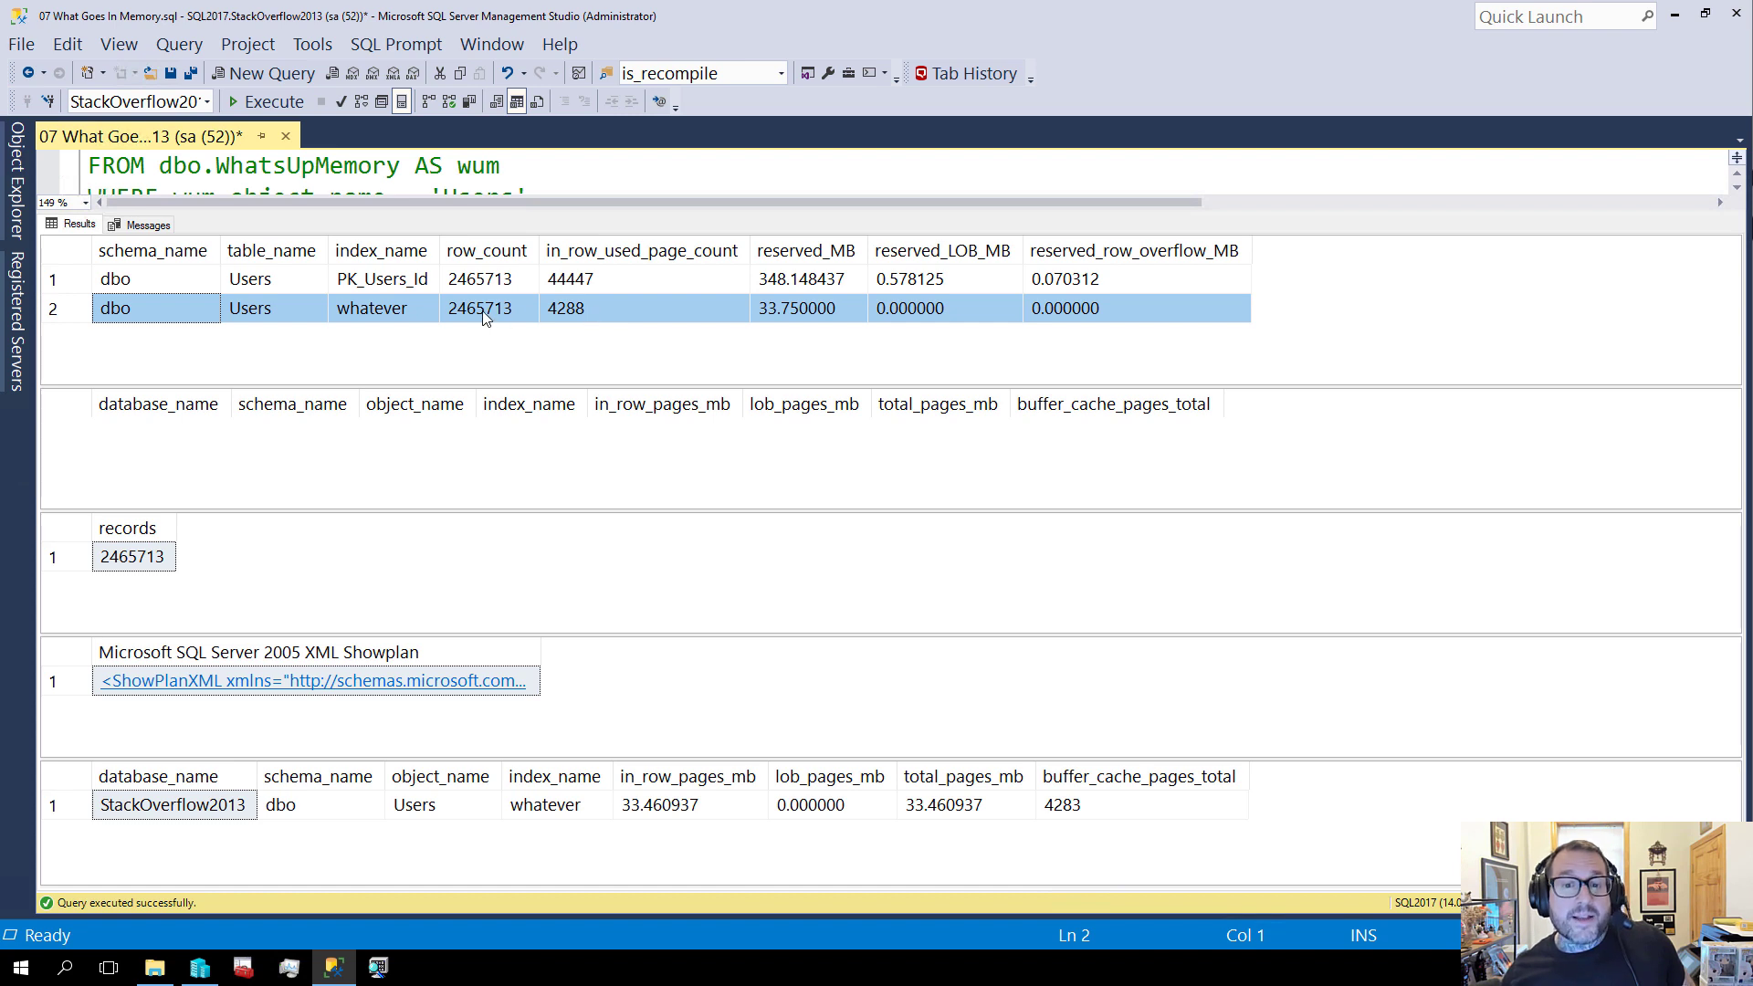
left_click(480, 307)
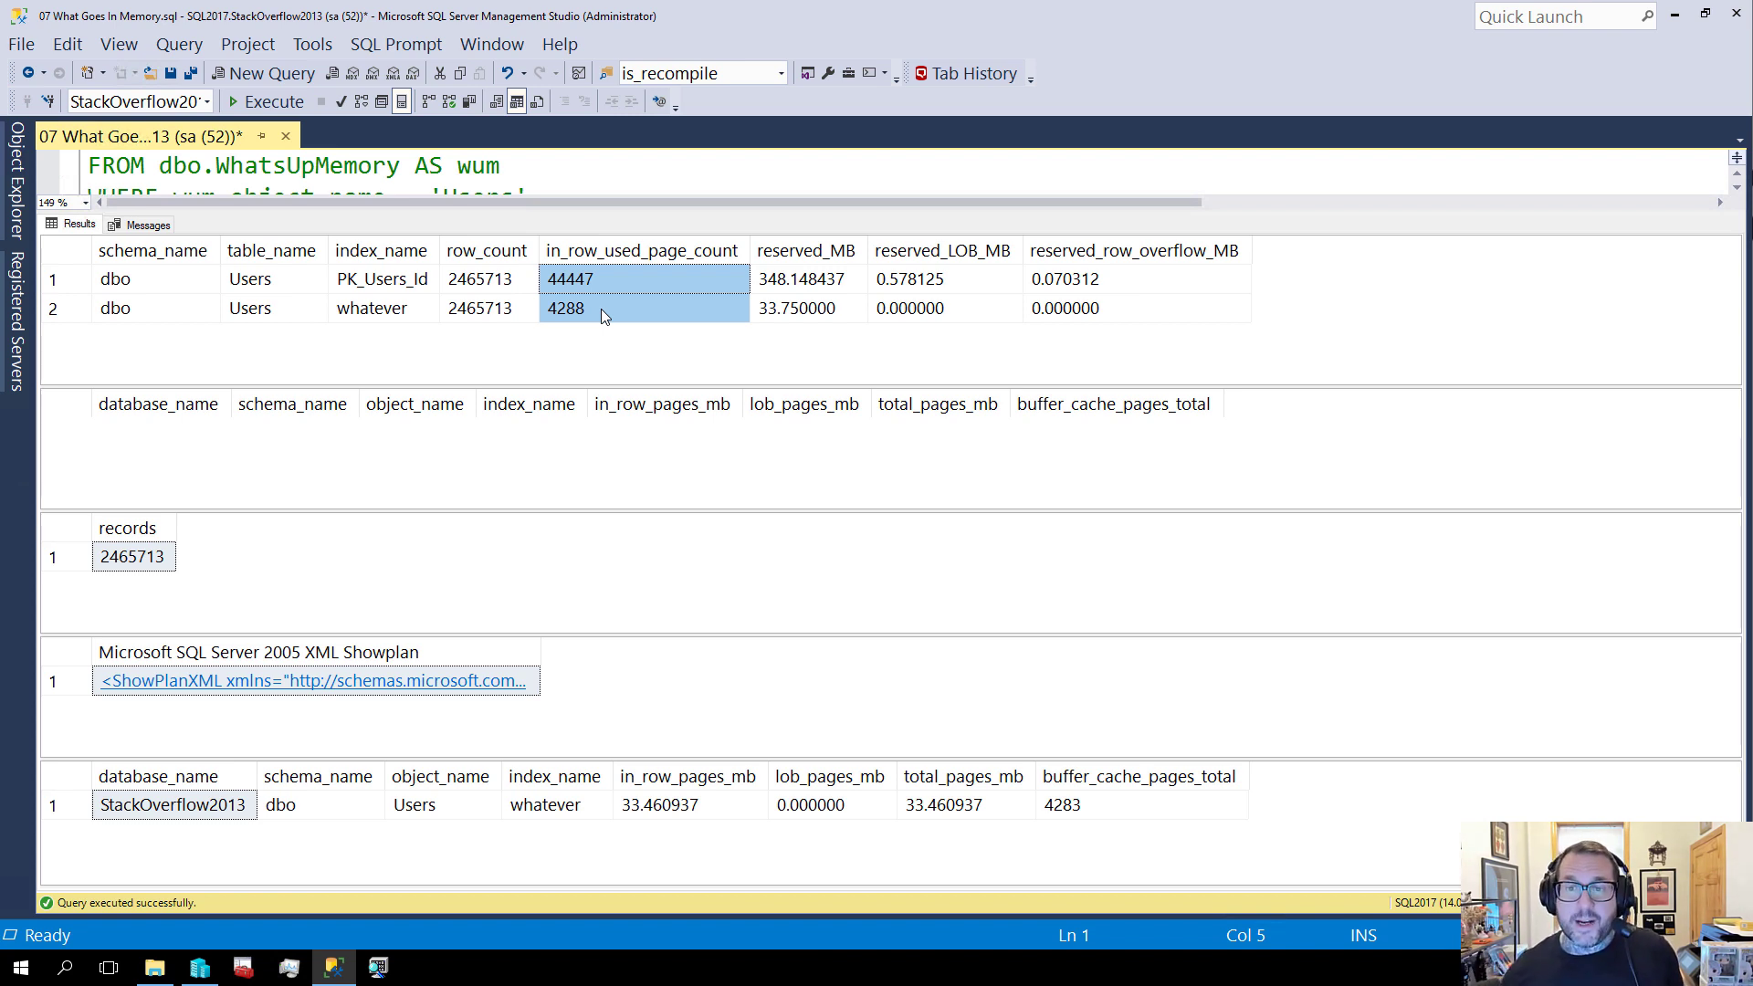
left_click(605, 307)
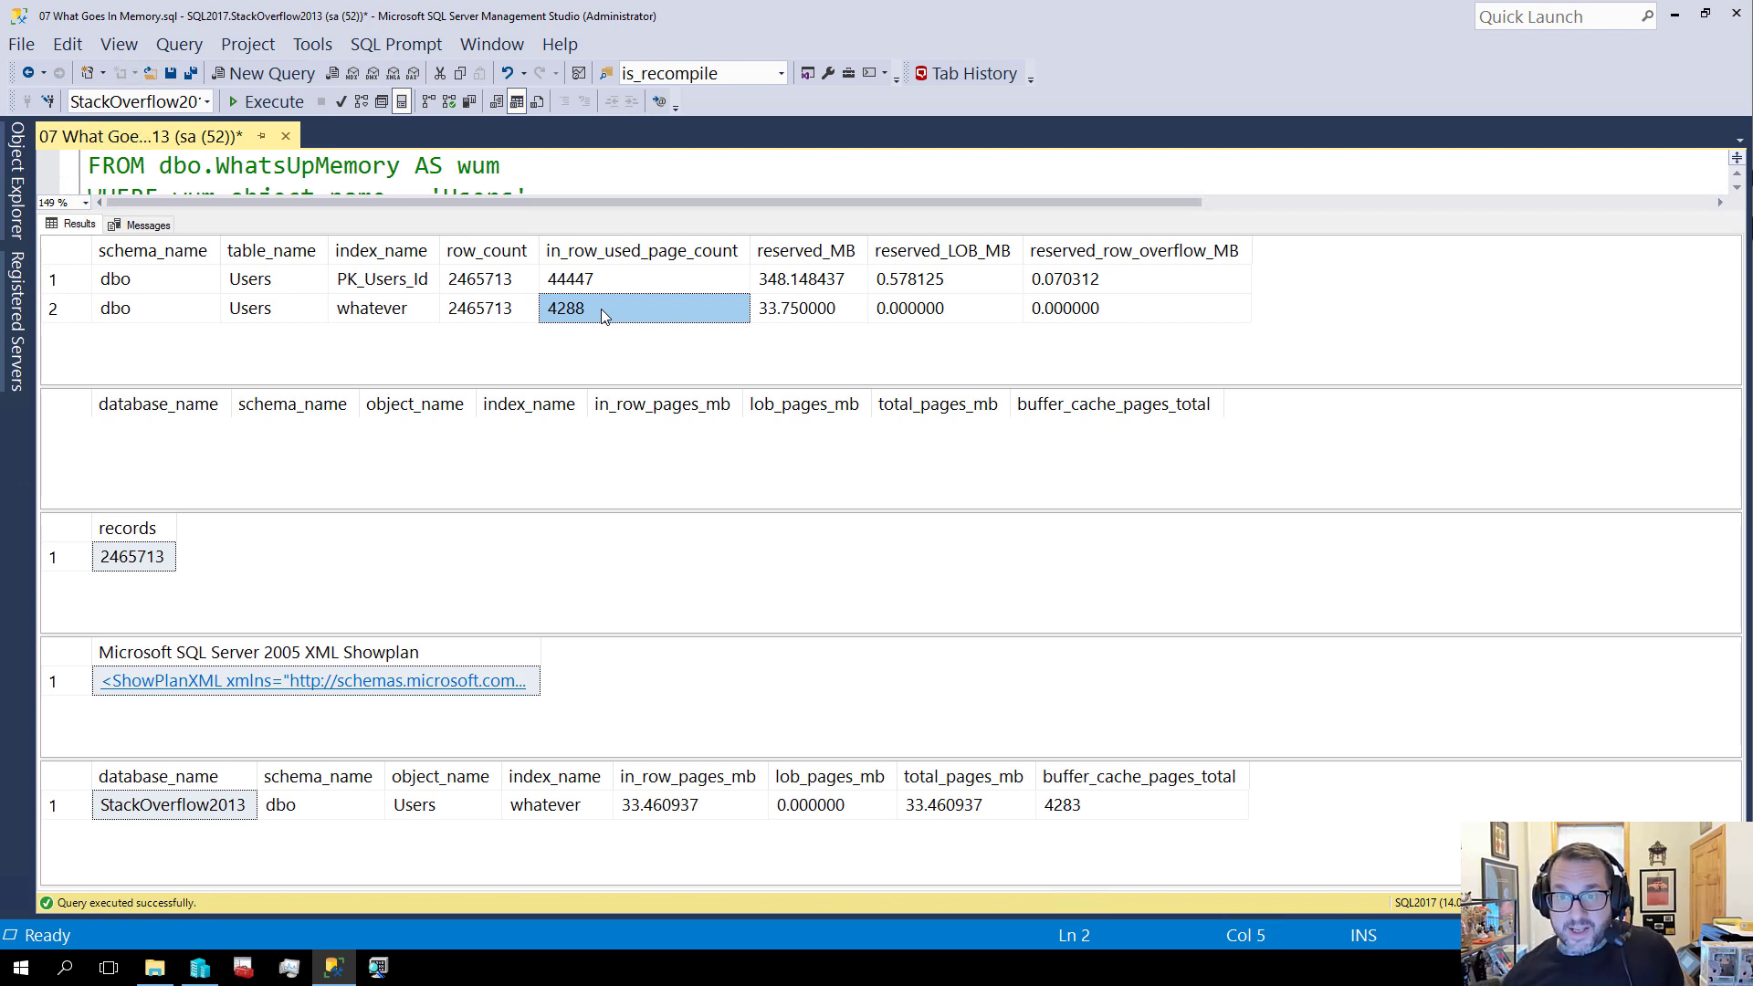
mouse_move(627, 310)
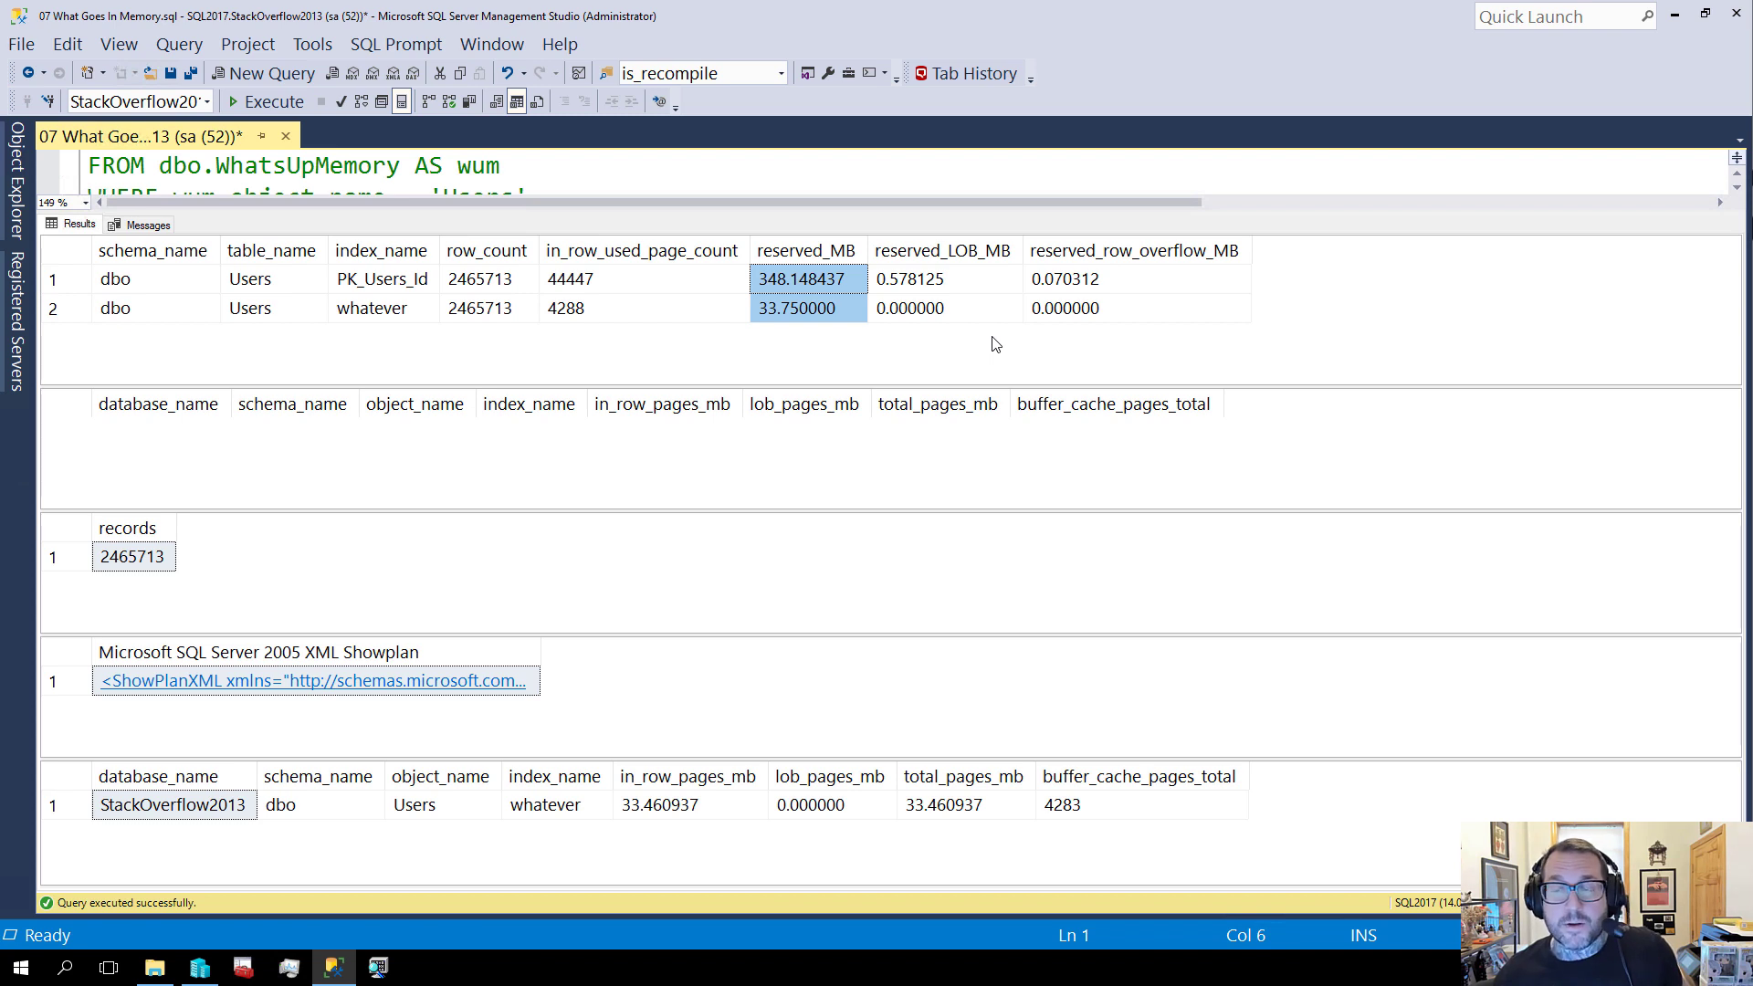
mouse_move(821, 305)
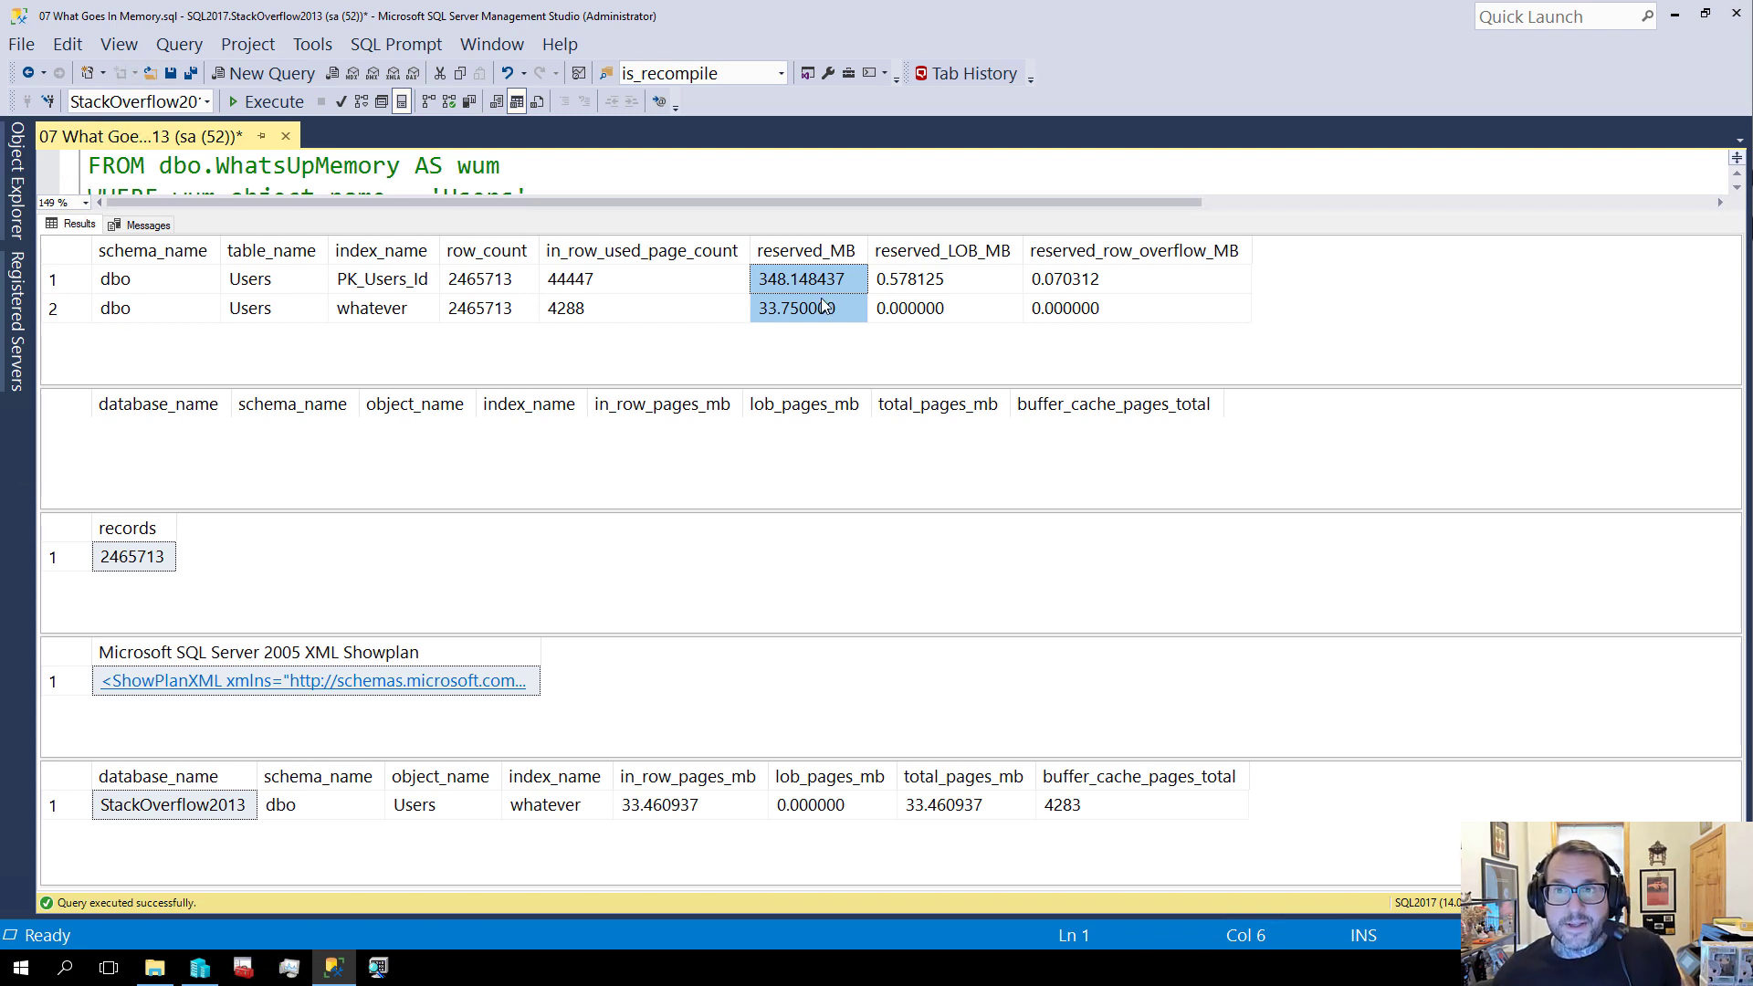
mouse_move(928, 322)
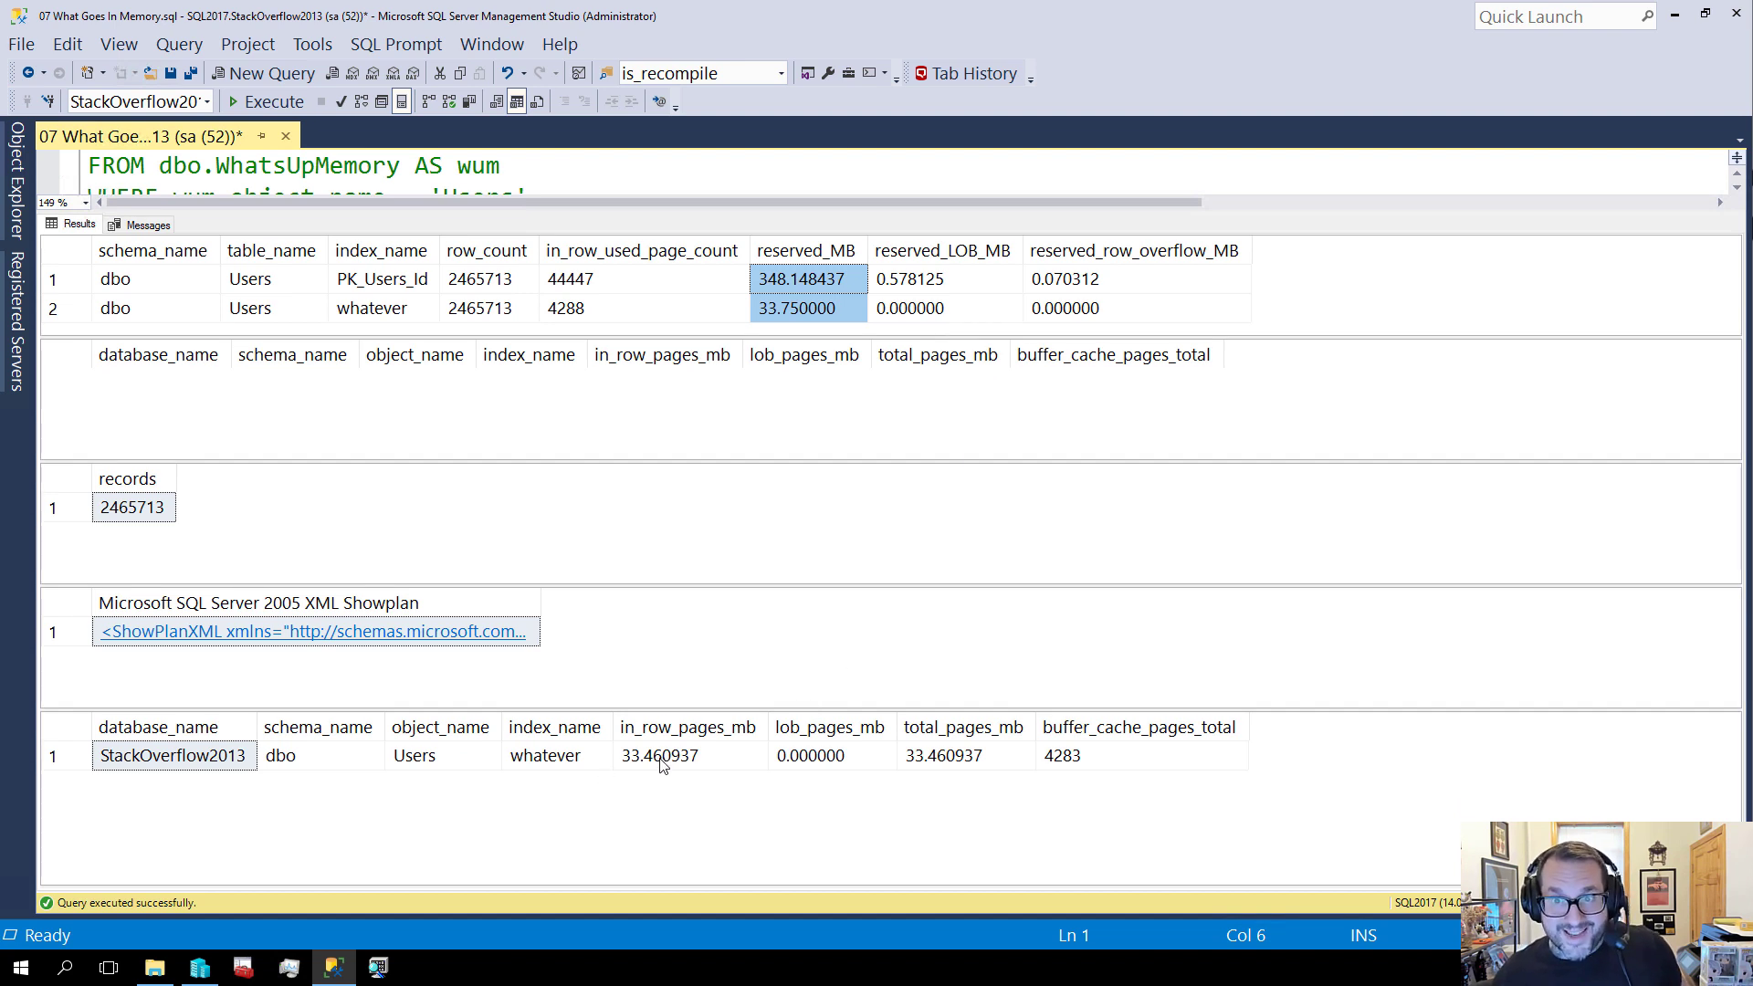
mouse_move(148, 760)
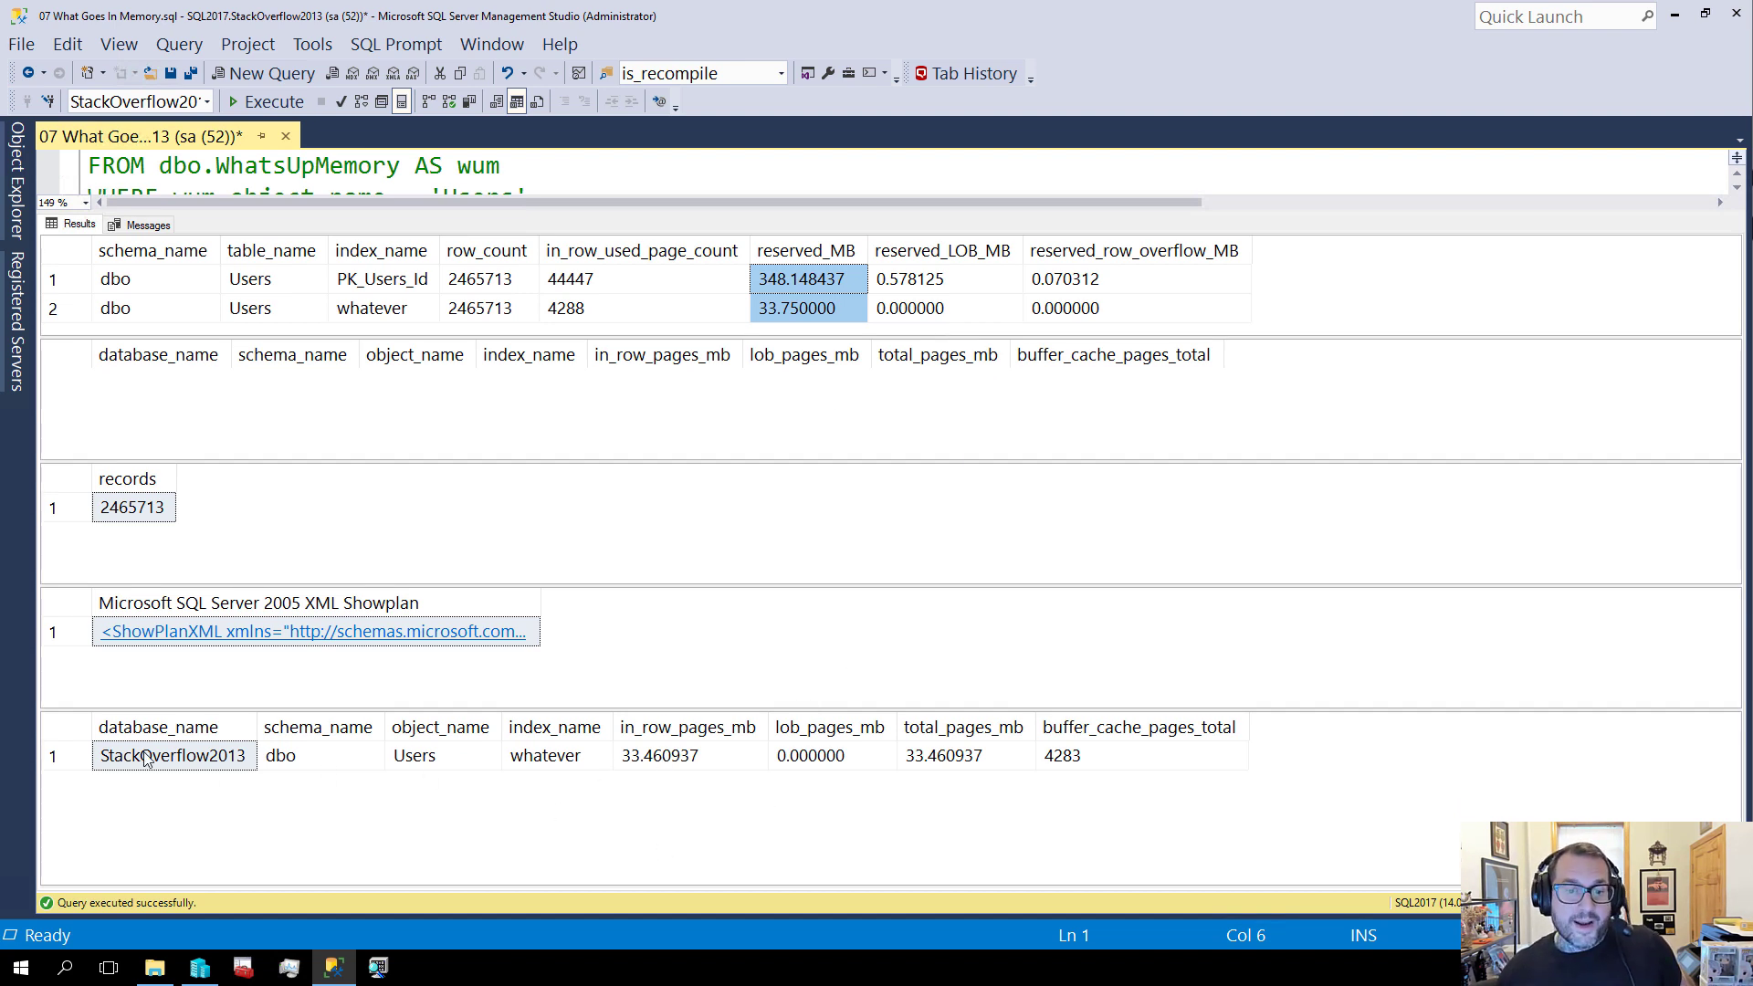
left_click(660, 755)
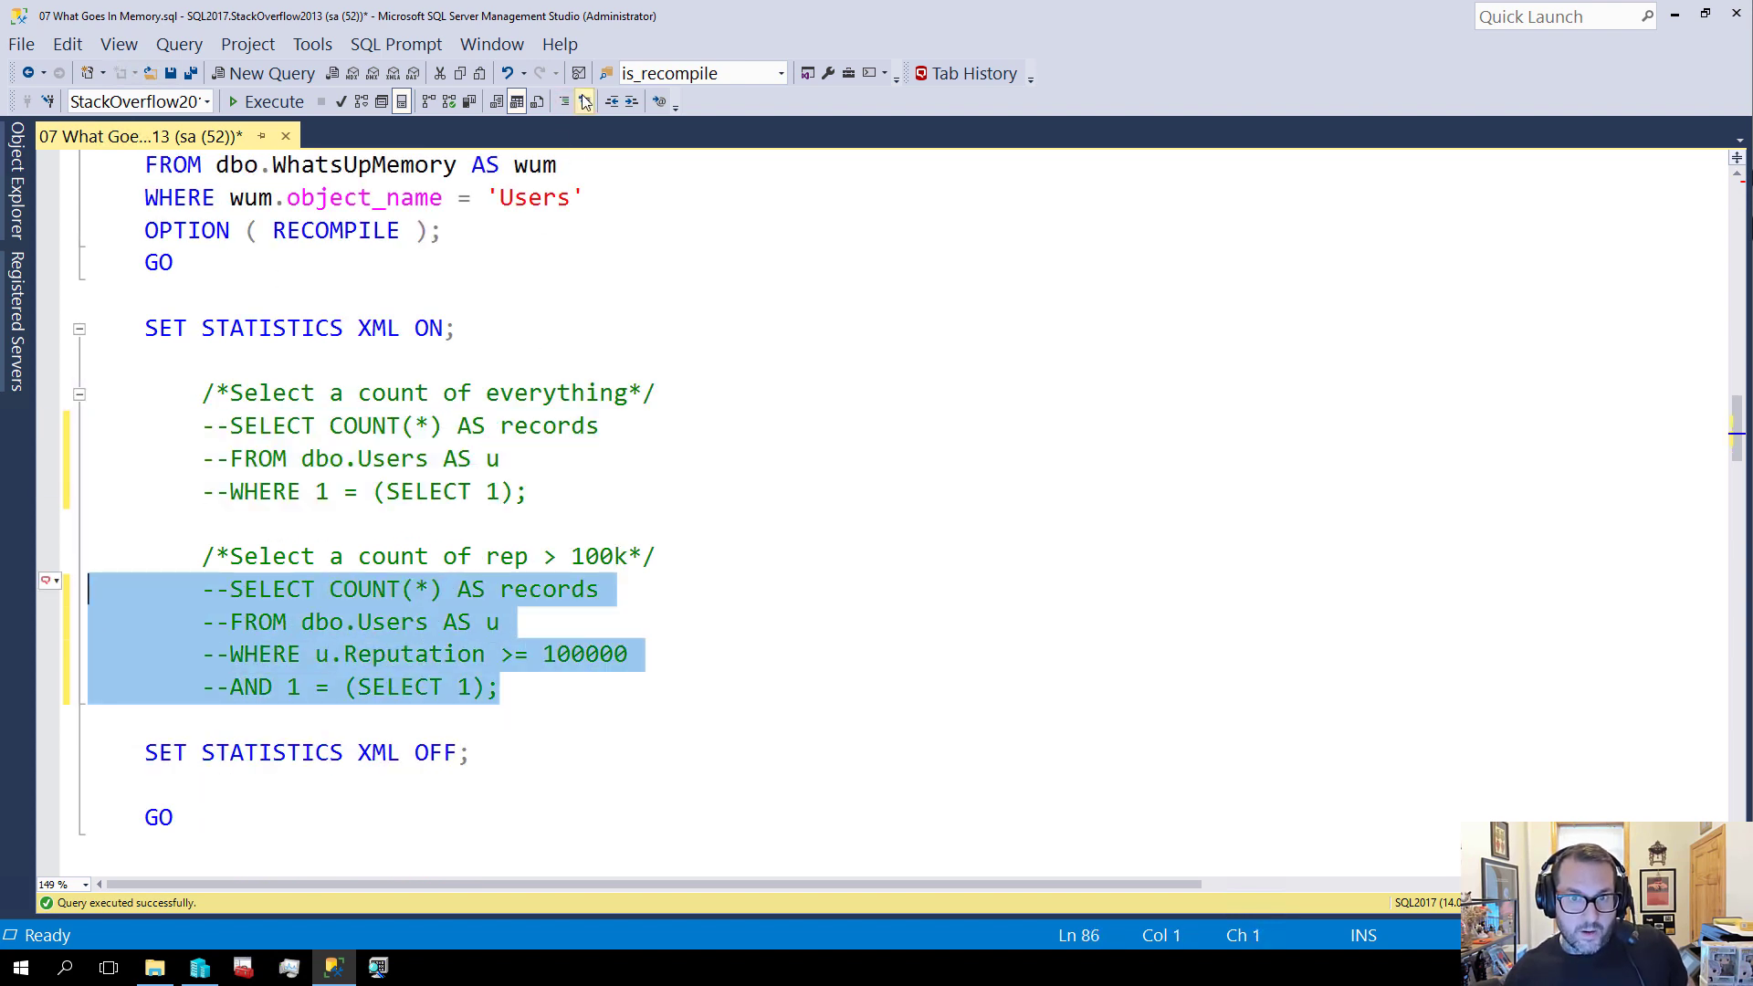
Uncomment the count of users with Reputation >= 100000 and select the check queries to rerun
left_click(584, 101)
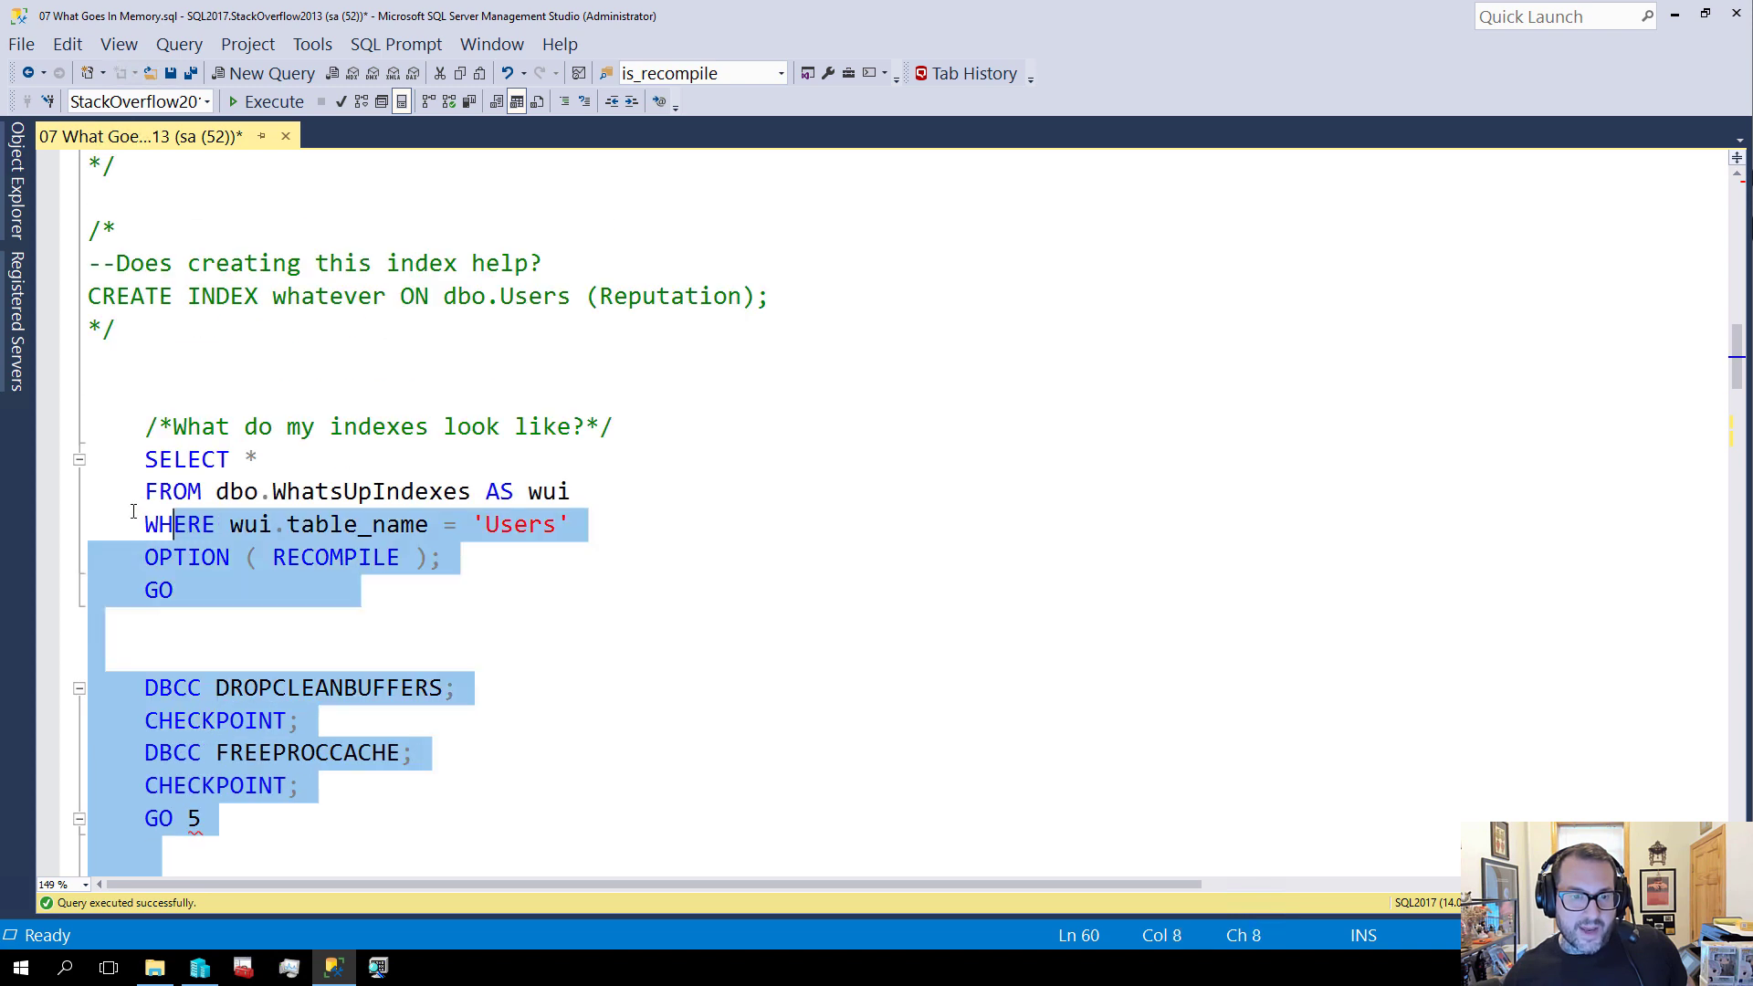
left_click(272, 100)
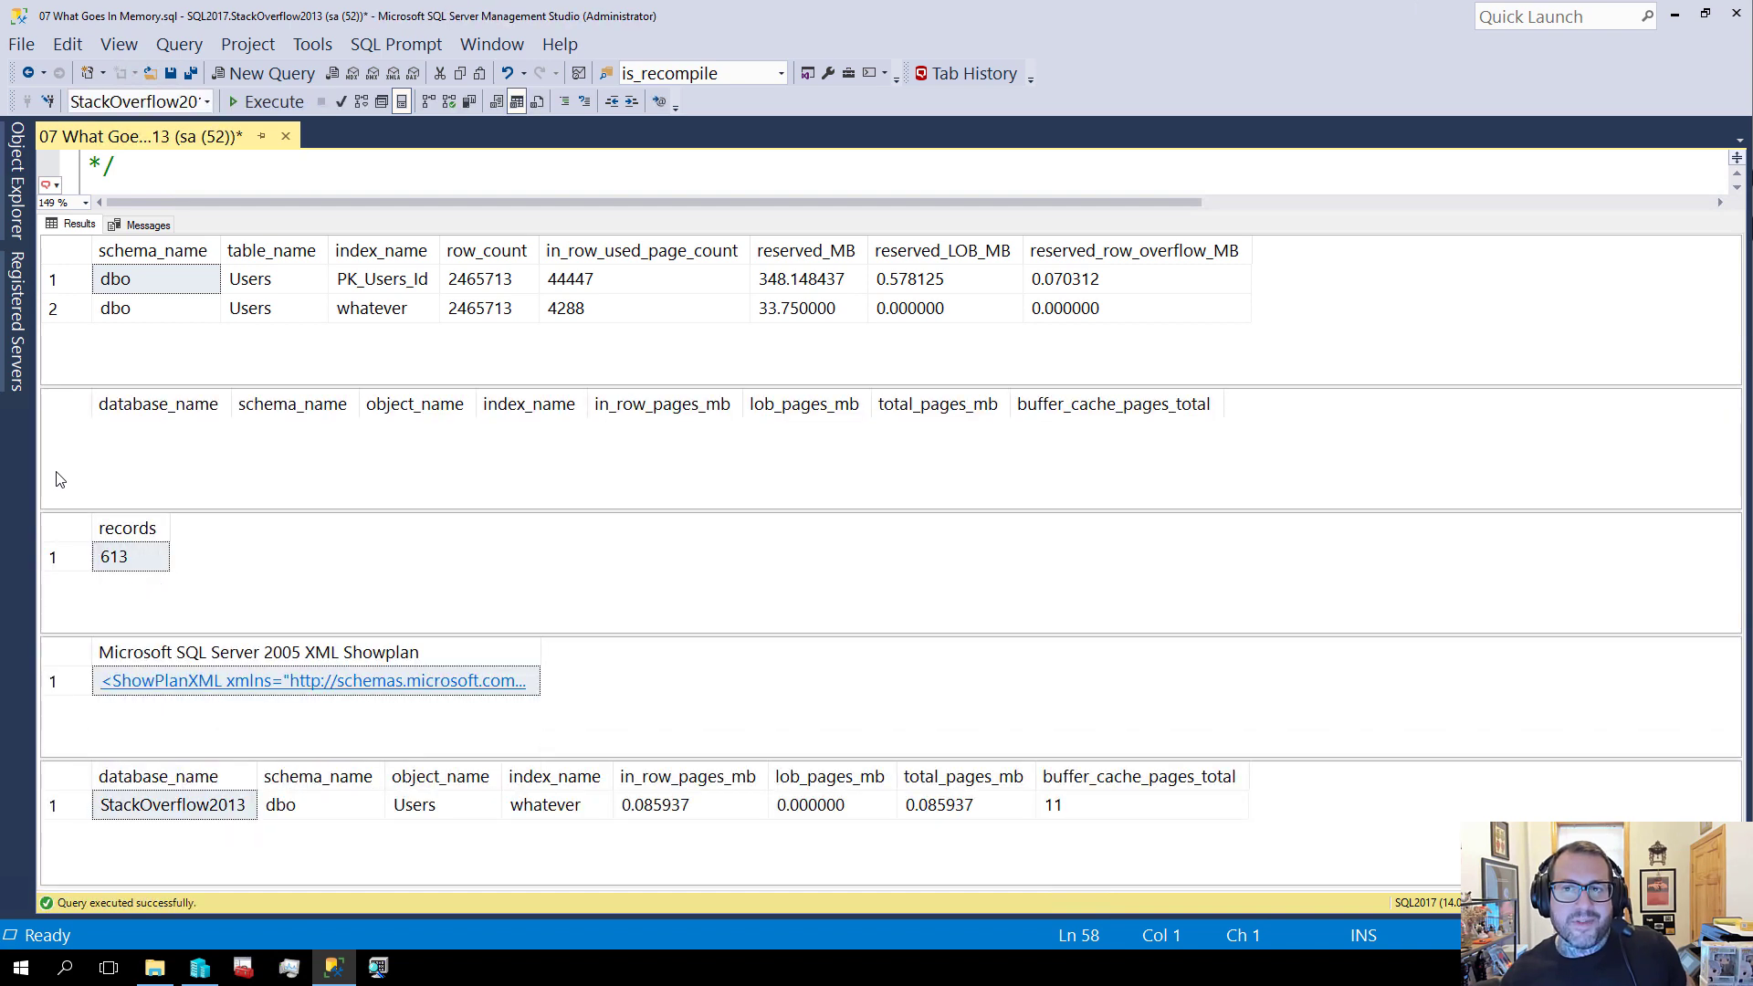
mouse_move(1094, 373)
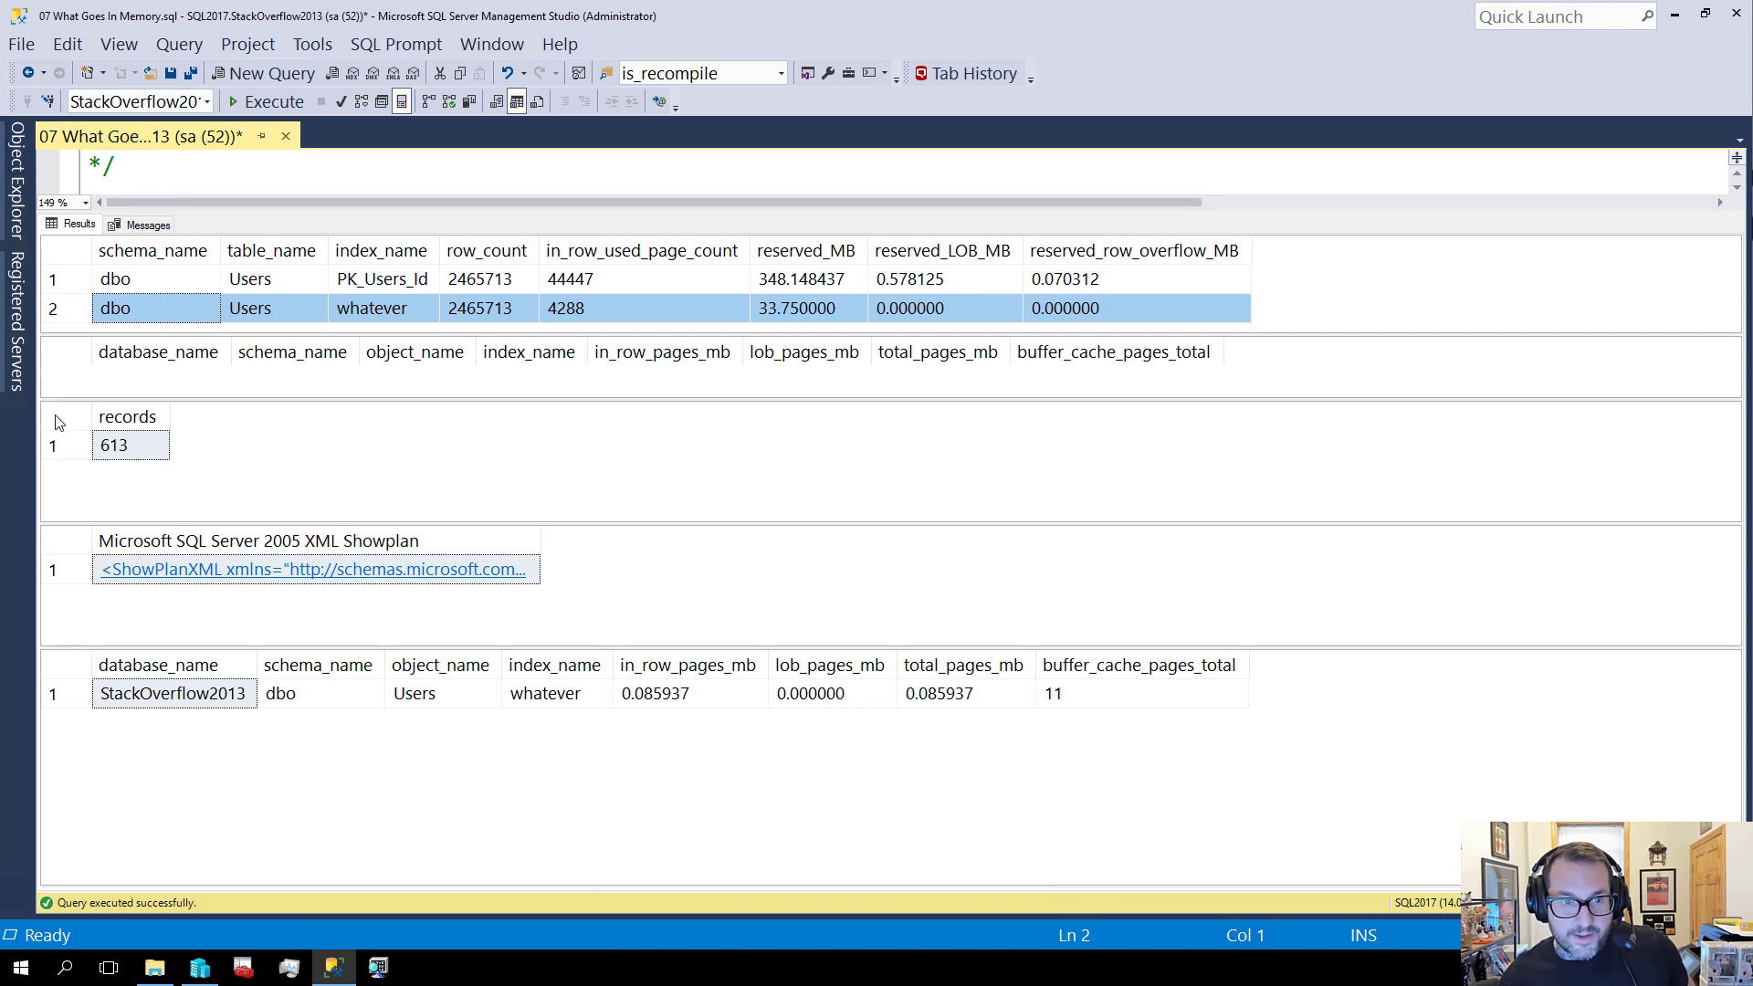
Compare the 613-user count against the 33.75 MB index with only 0.086 MB (11 pages) cached
left_click(114, 444)
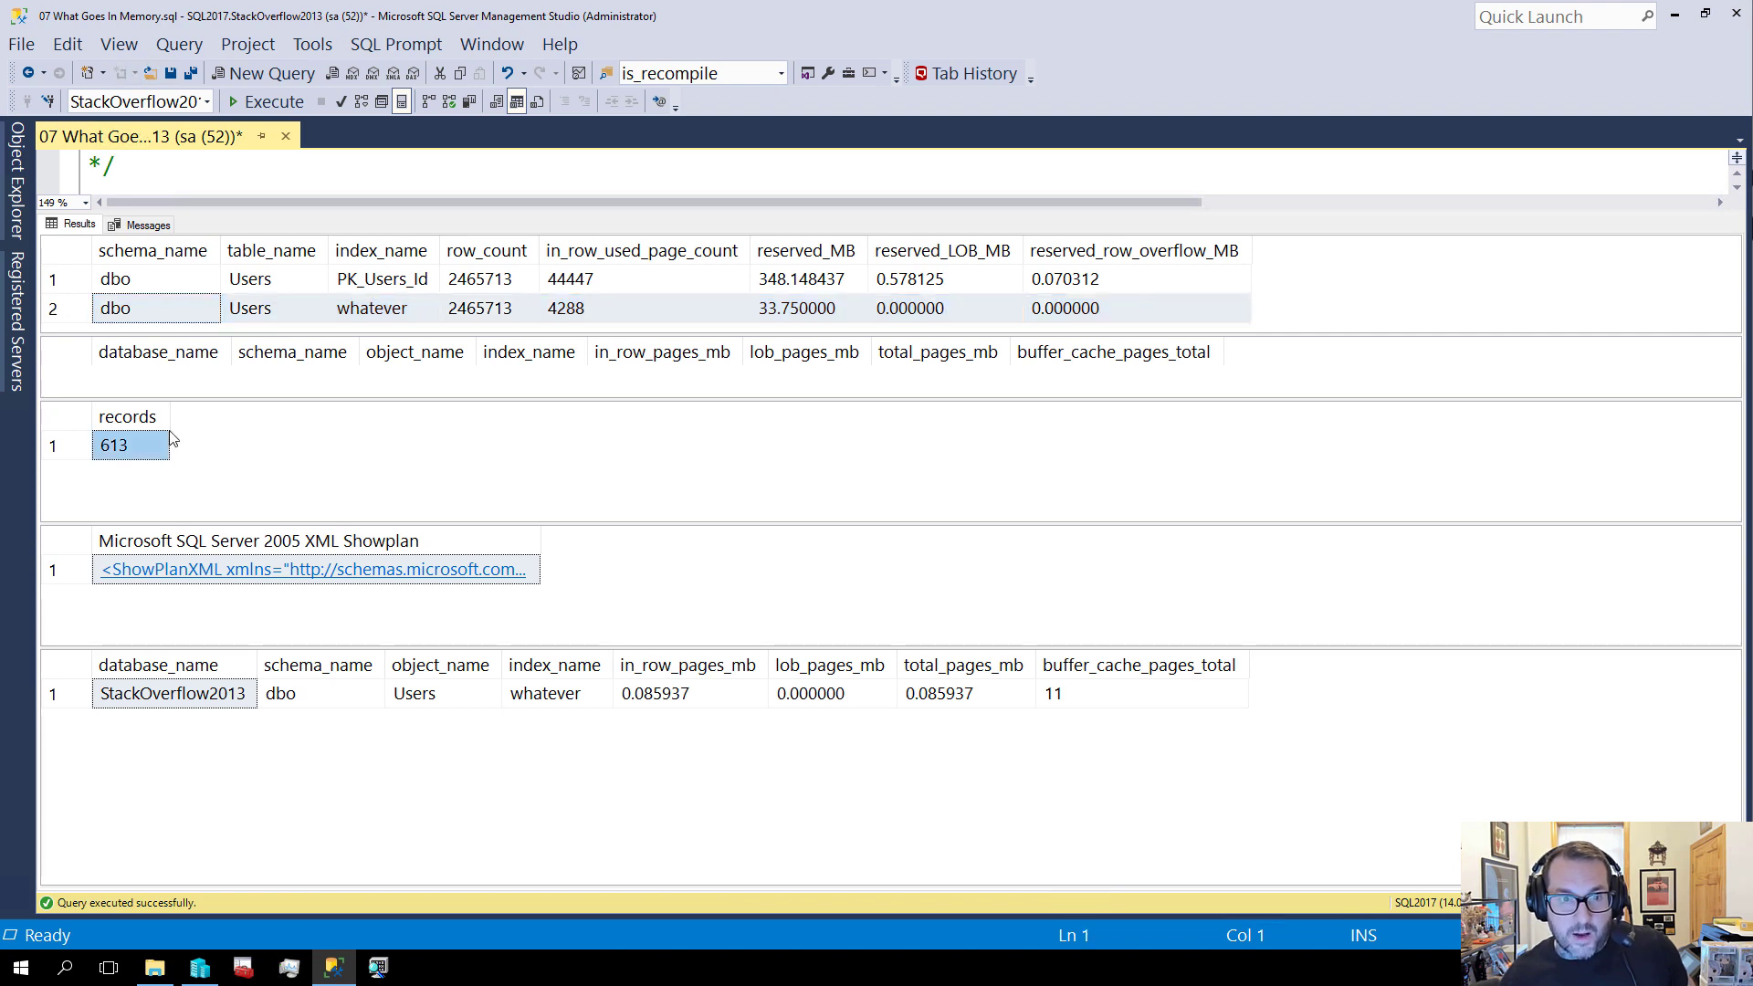
mouse_move(66, 676)
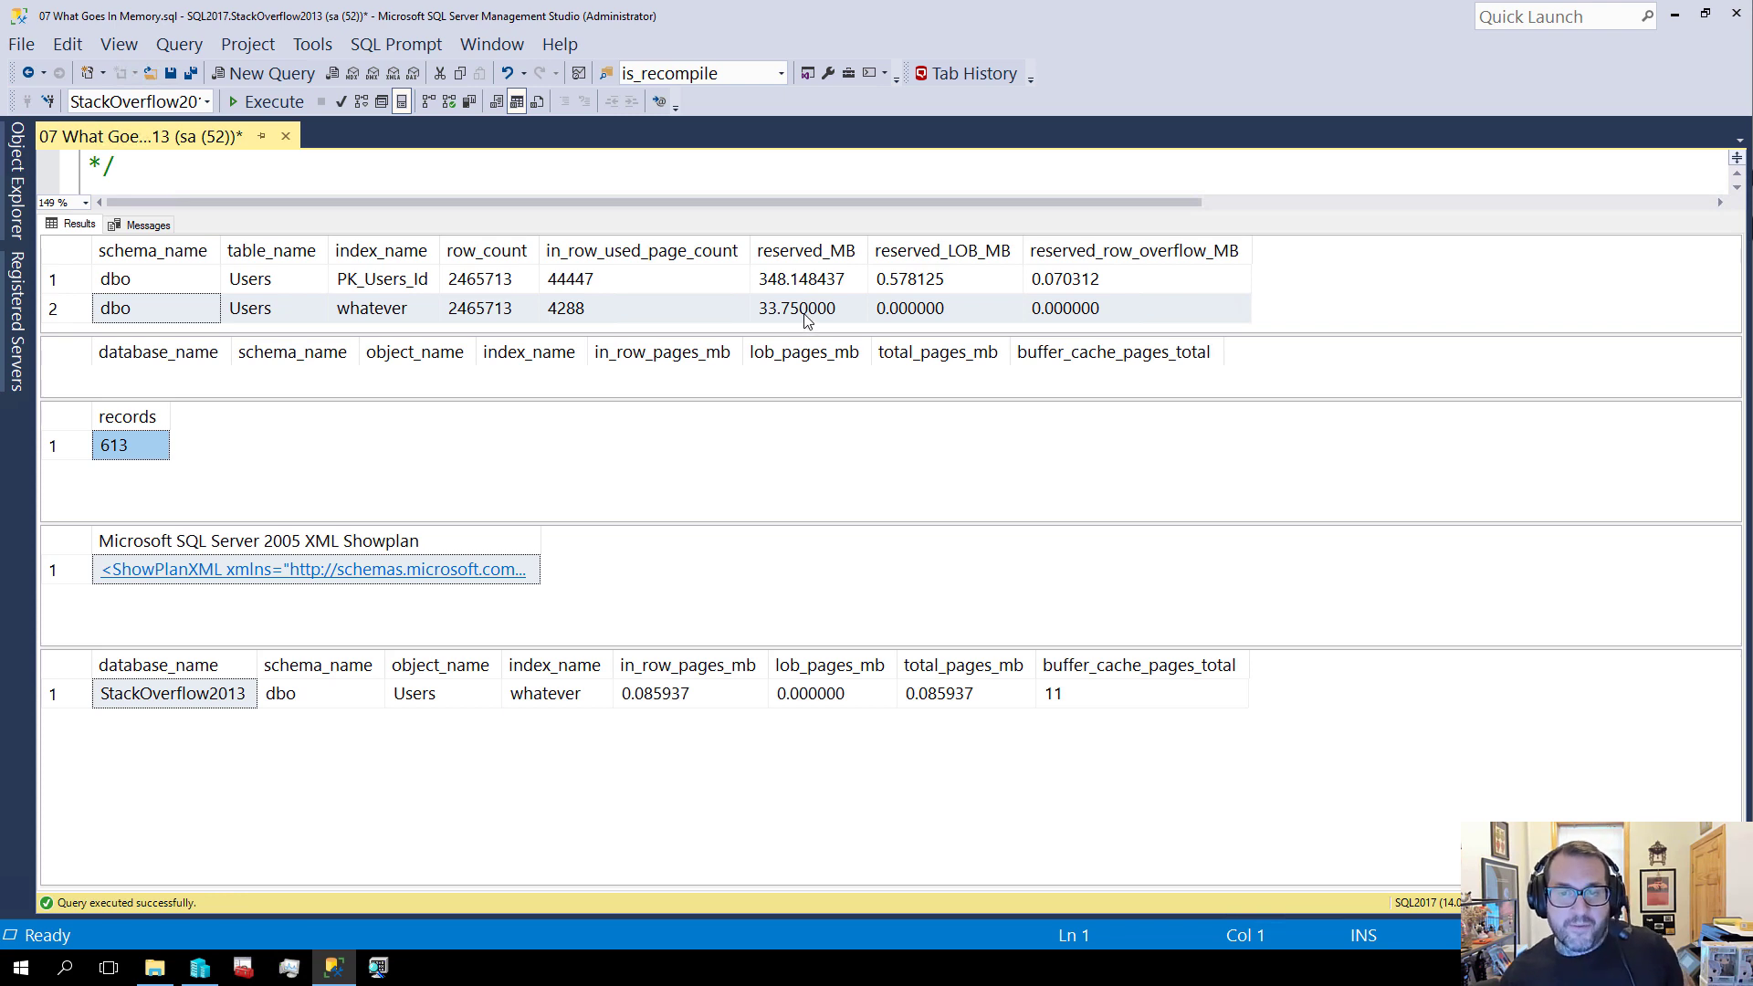
left_click(805, 307)
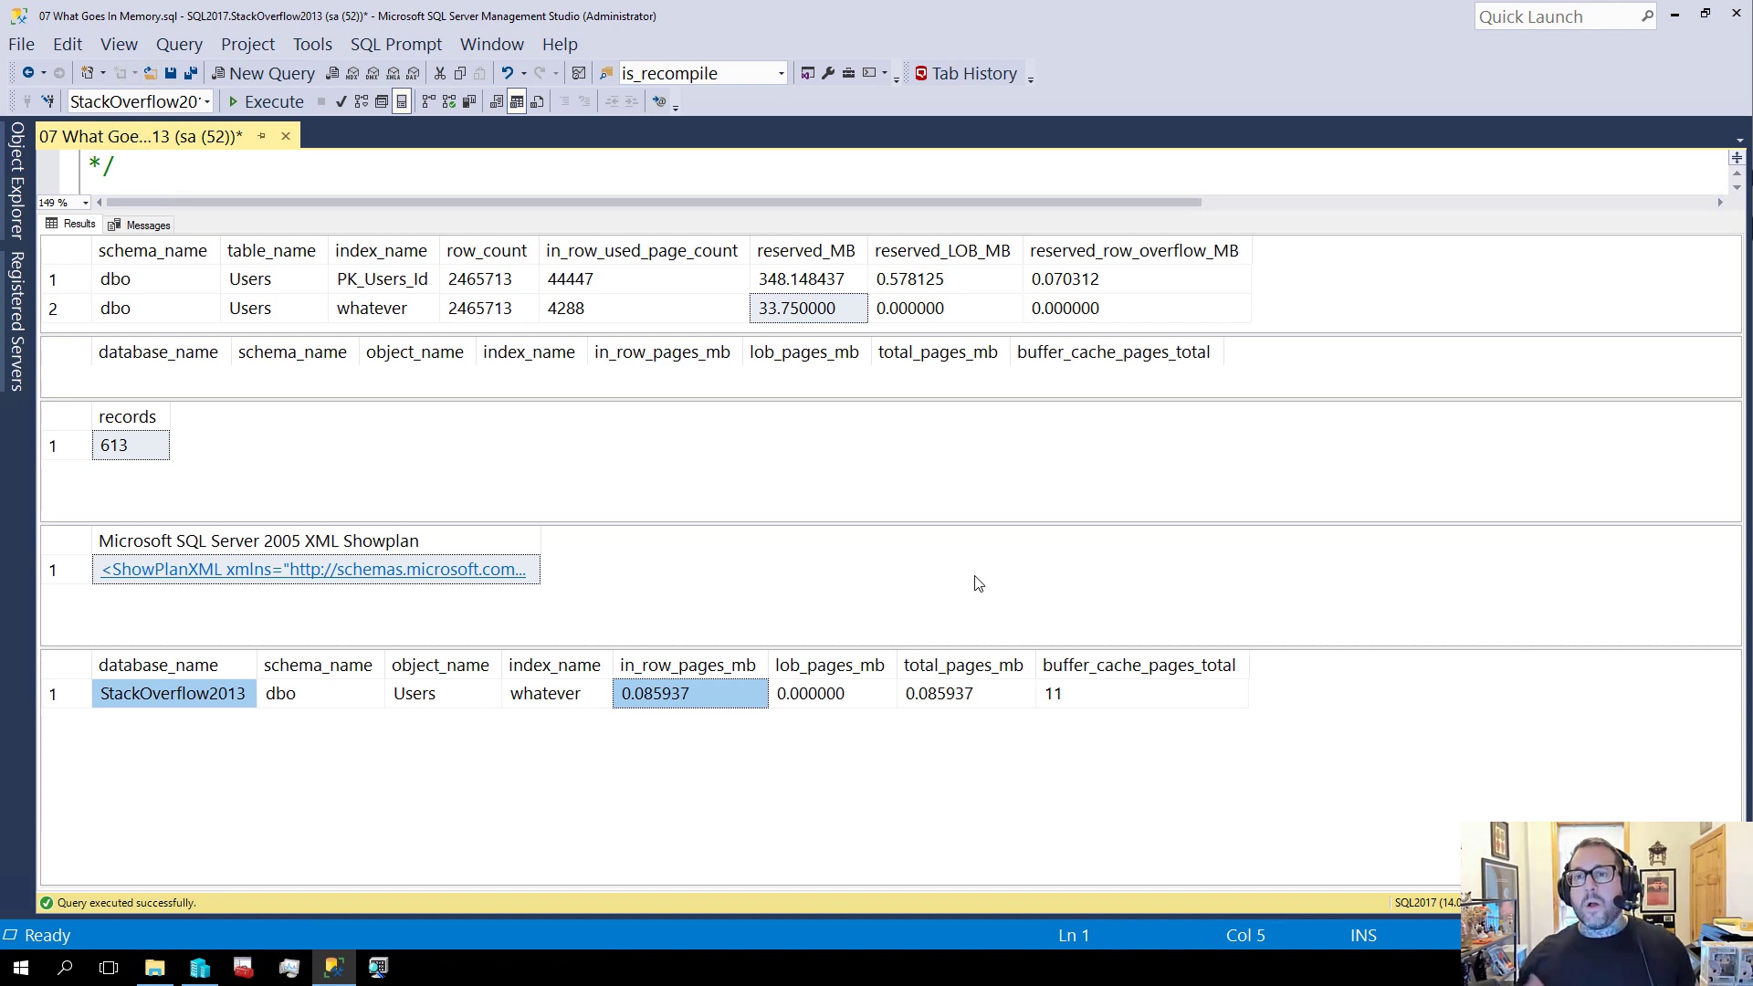
mouse_move(1154, 608)
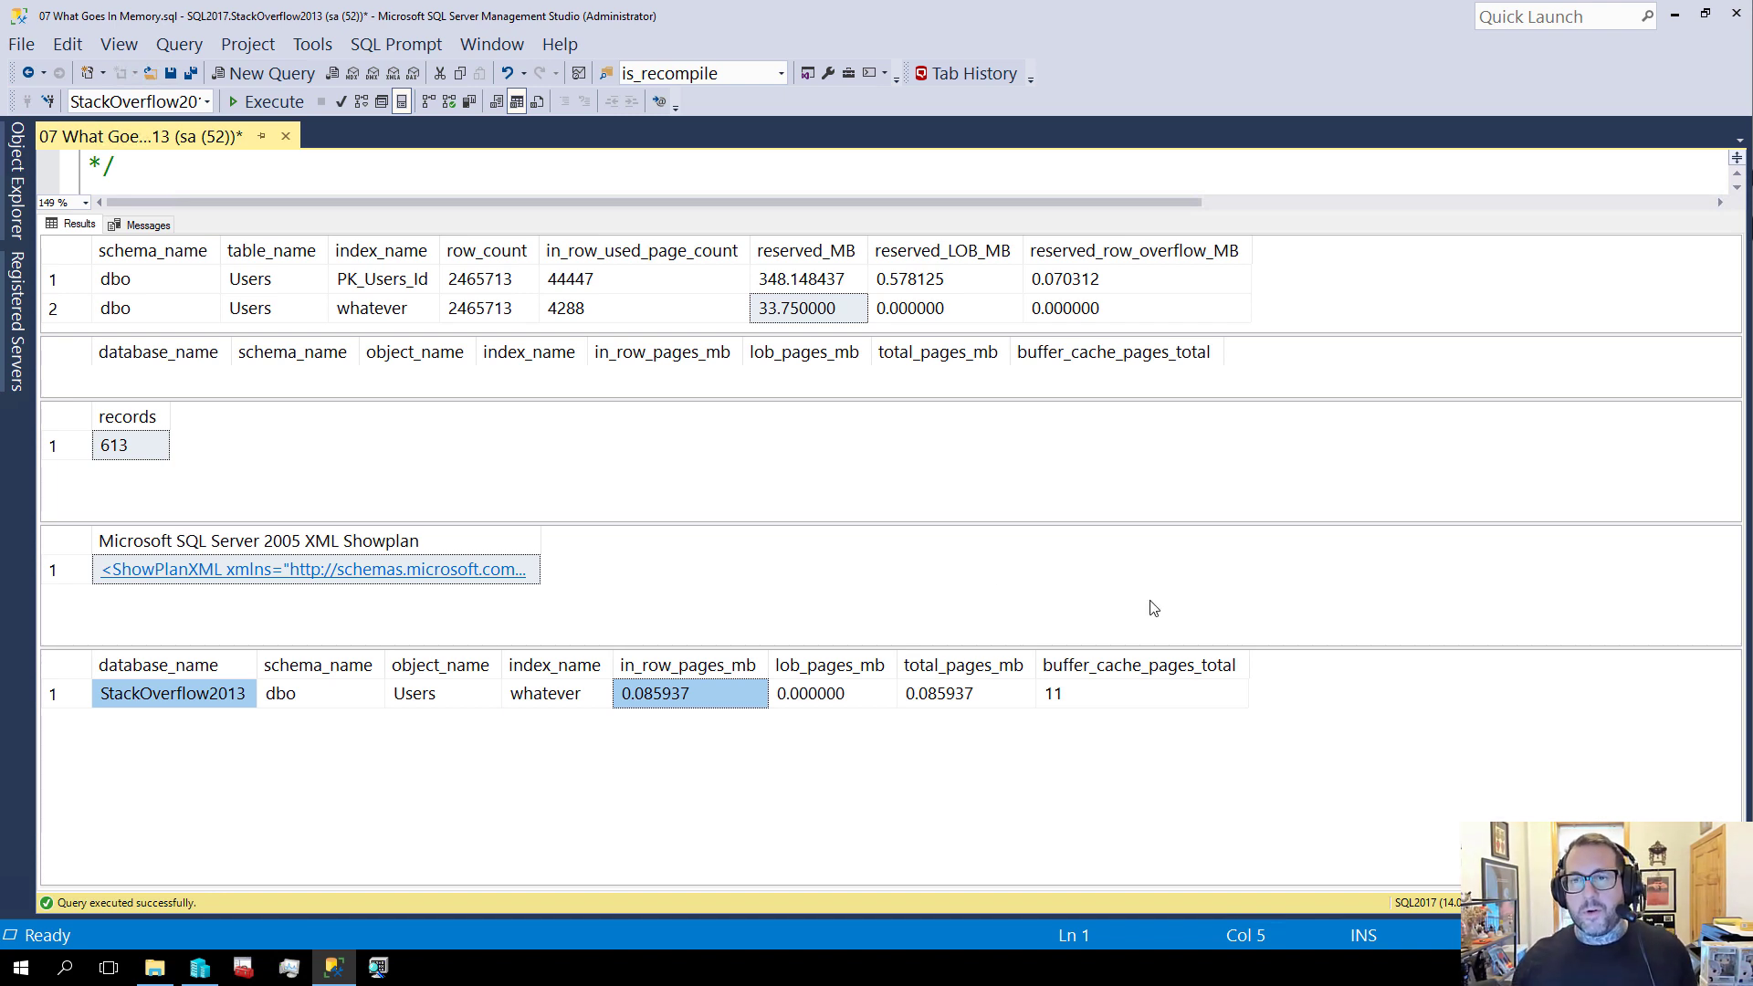